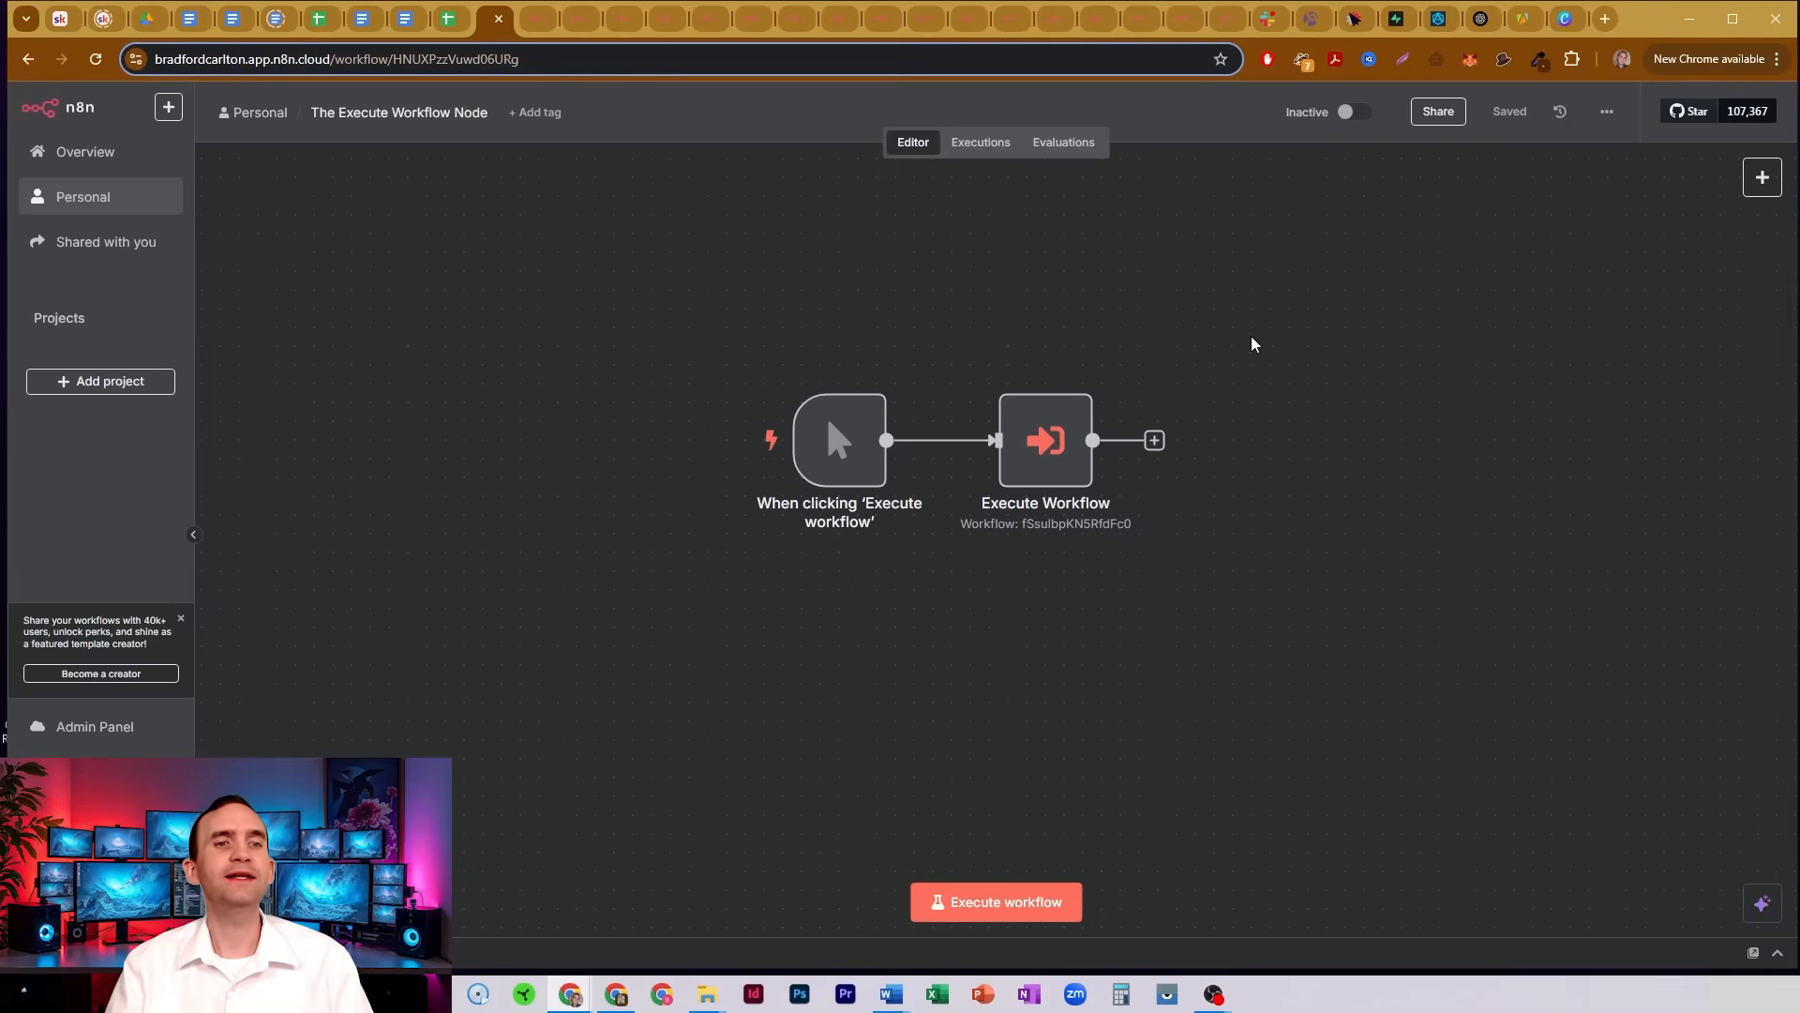
pyautogui.moveTo(1206, 321)
pyautogui.write('exec')
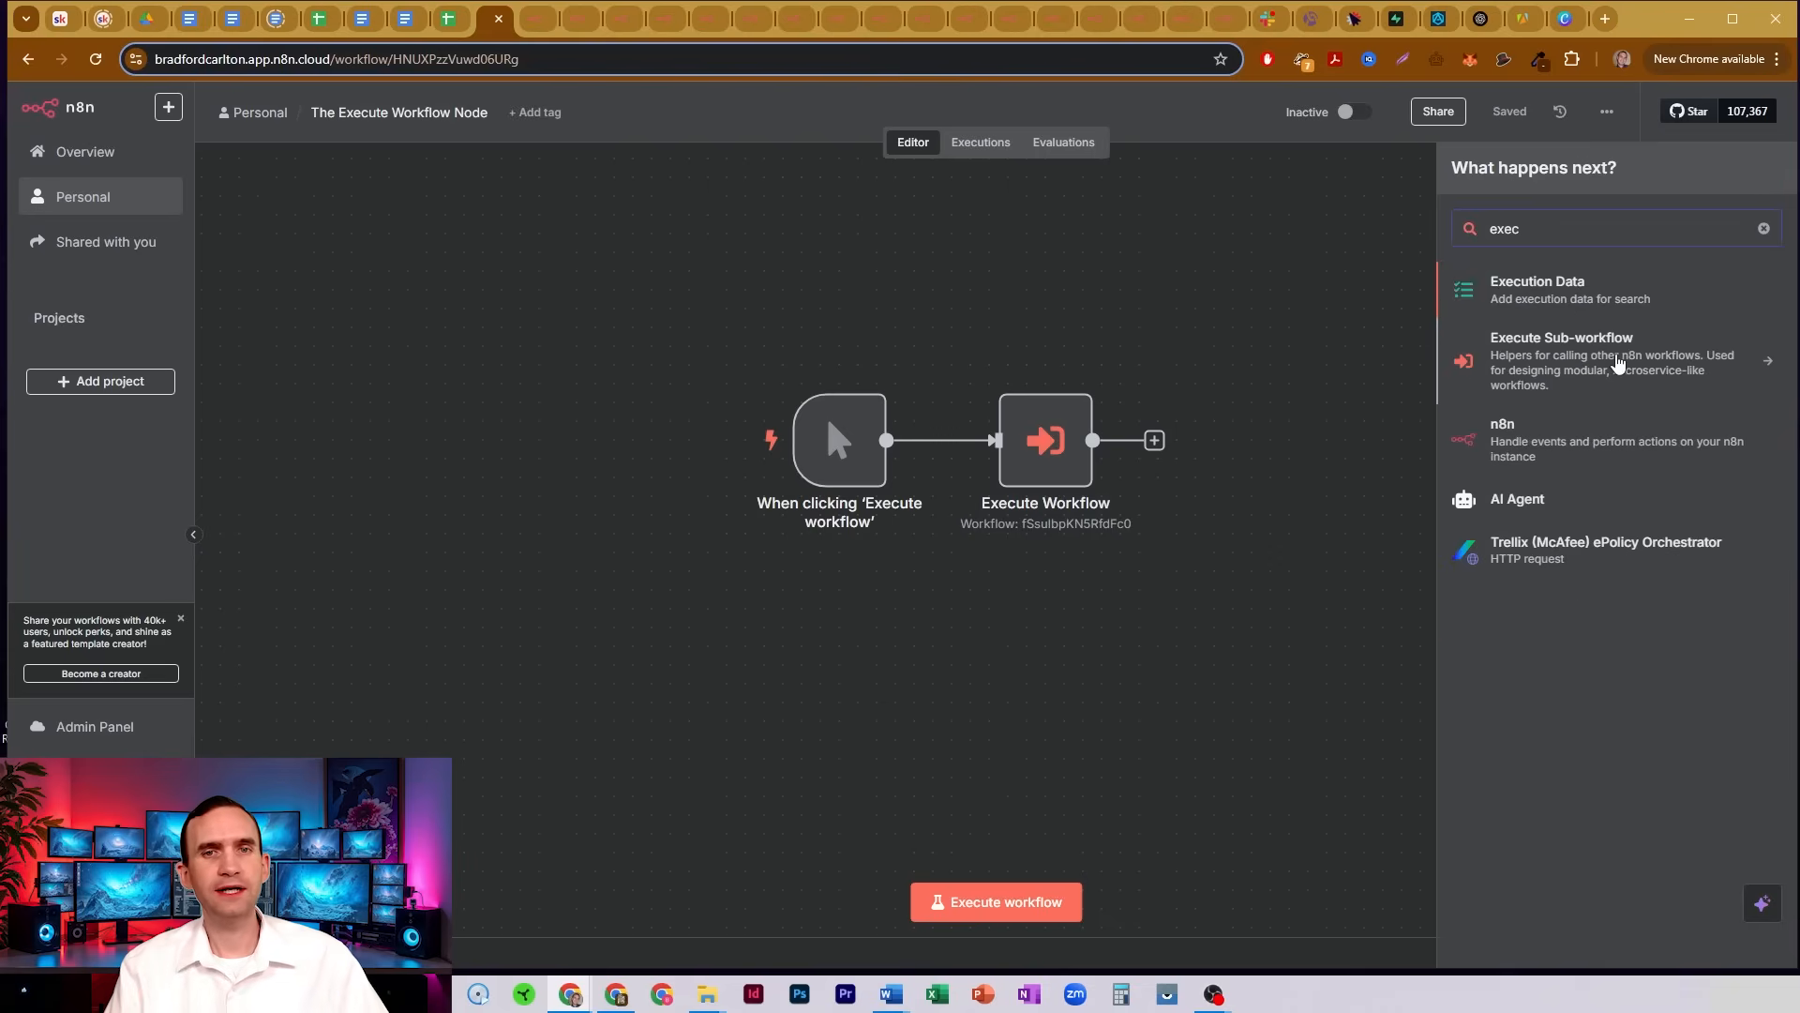
# Review the Execute Sub-workflow action in the node browser and dismiss it without adding.
pyautogui.click(1607, 360)
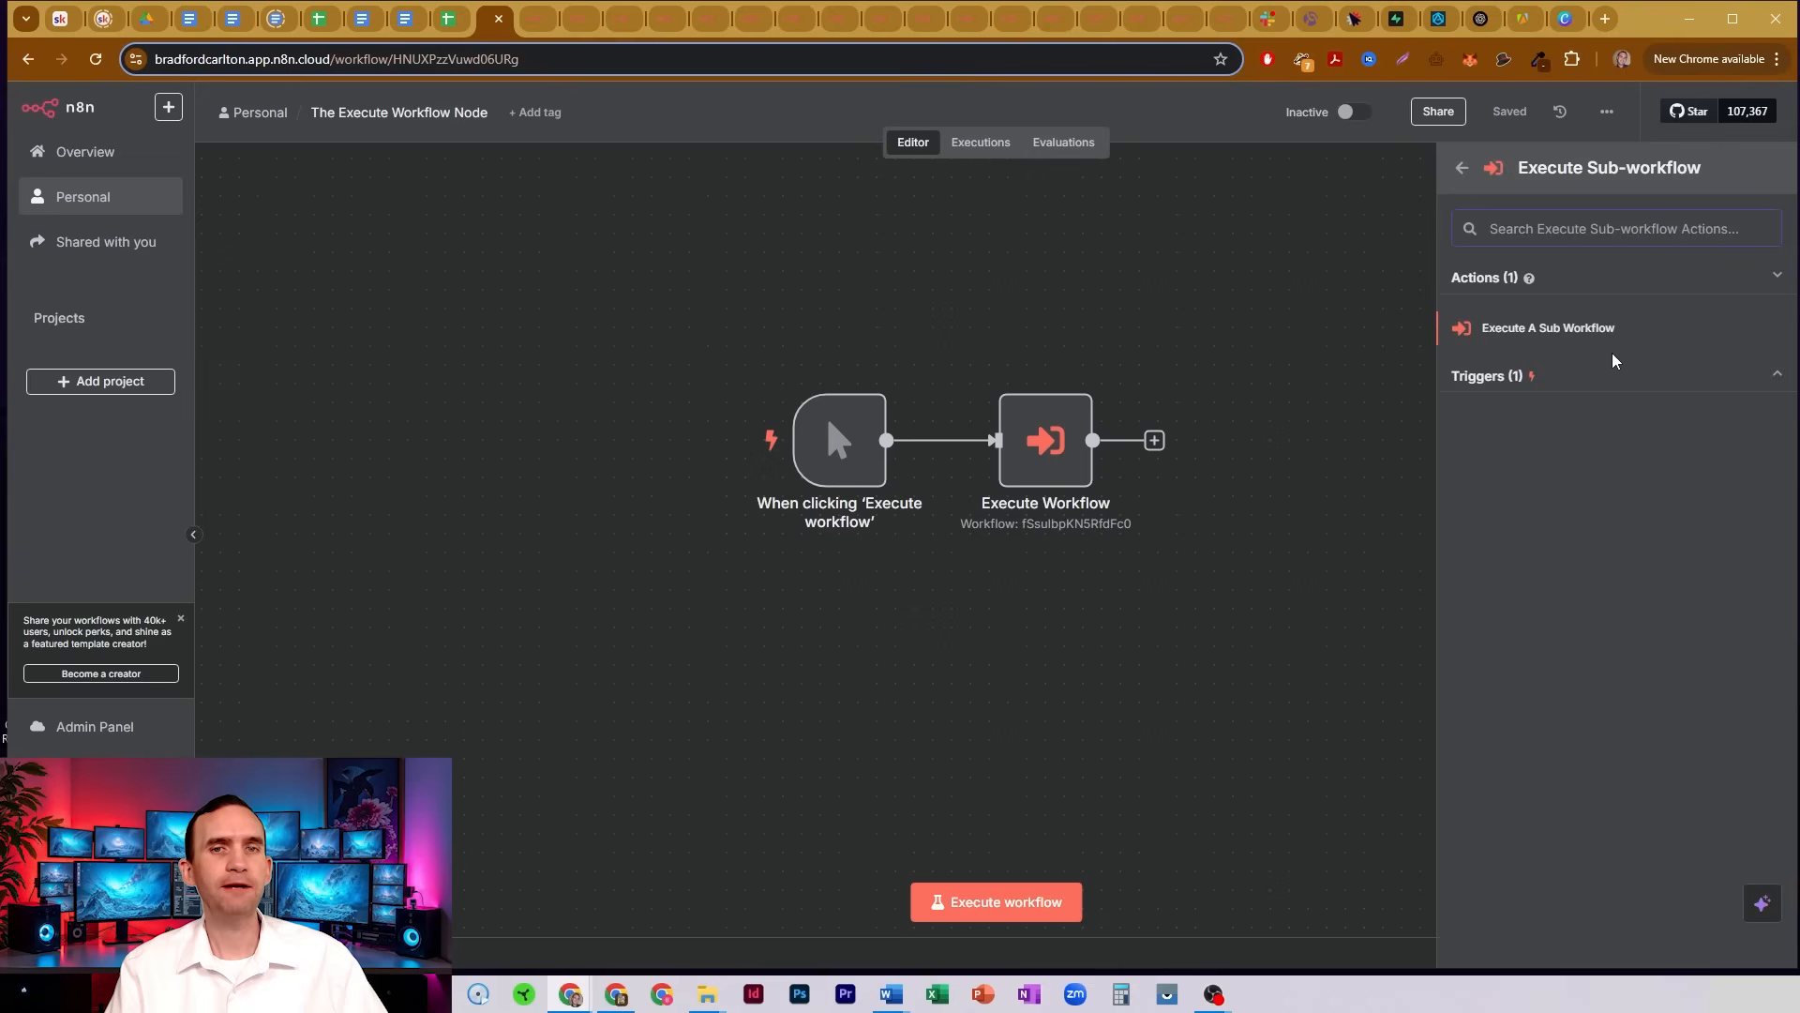
pyautogui.moveTo(1496, 342)
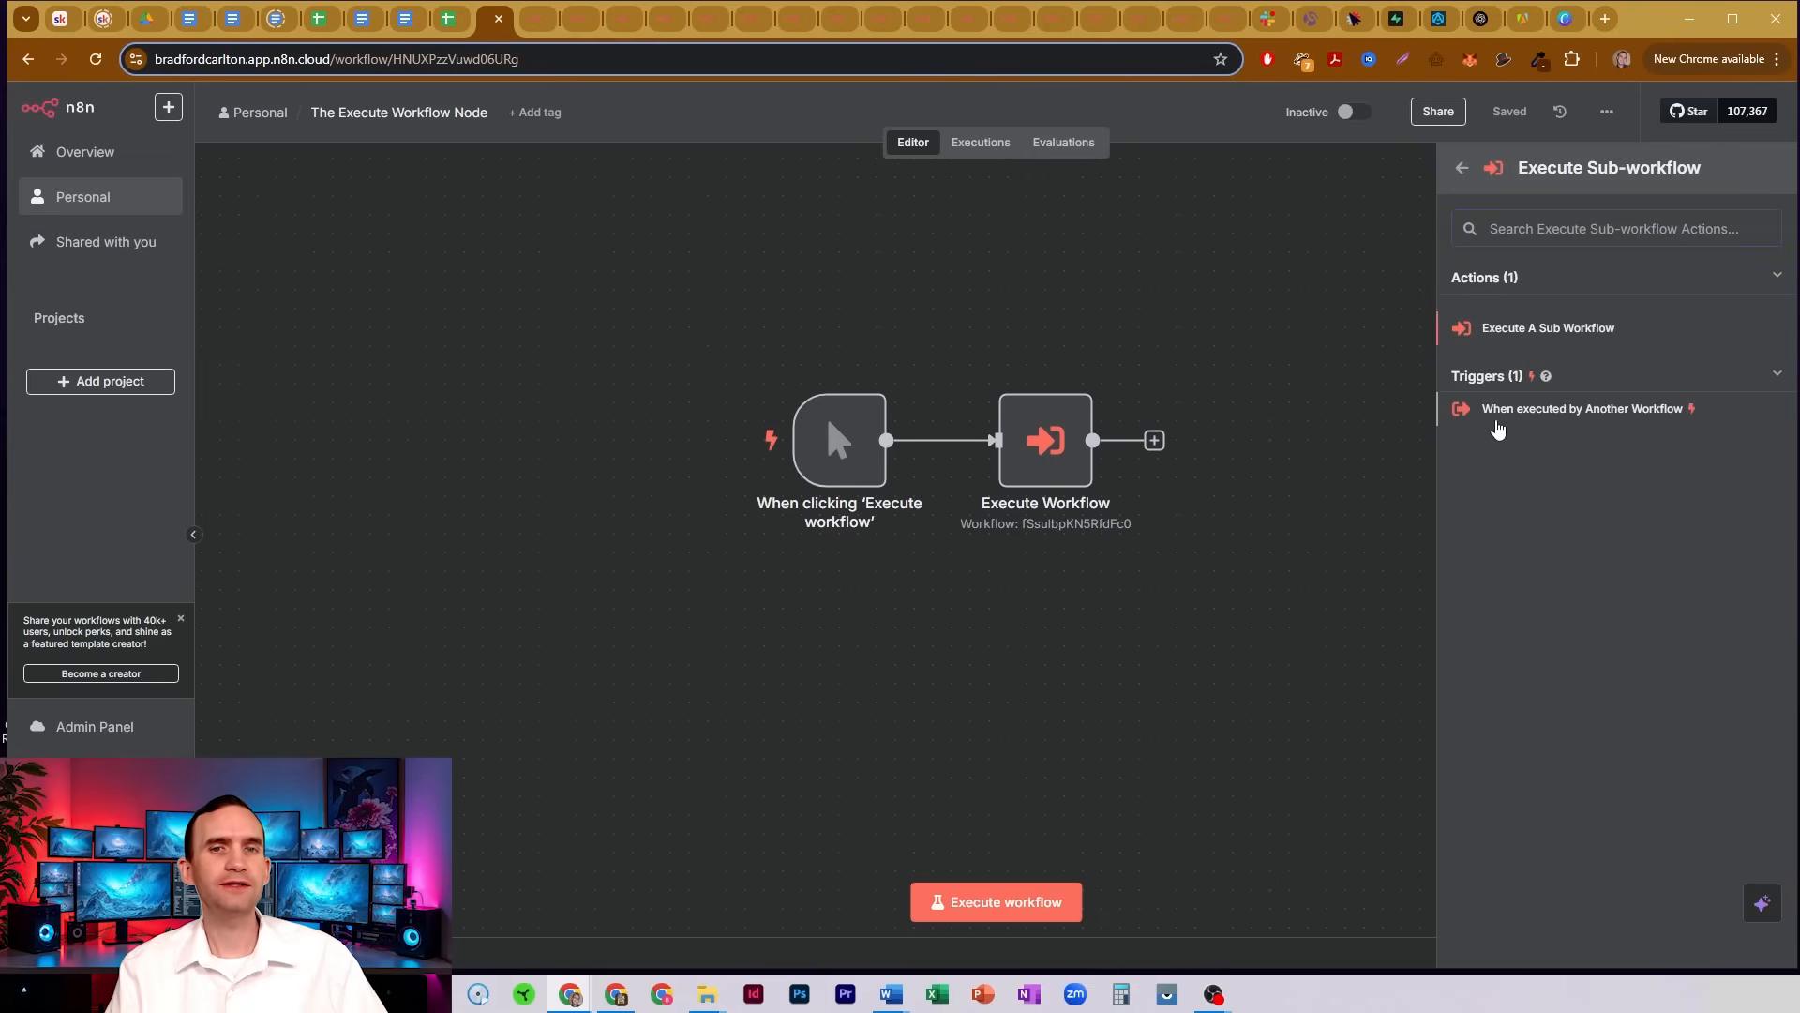
pyautogui.moveTo(1558, 448)
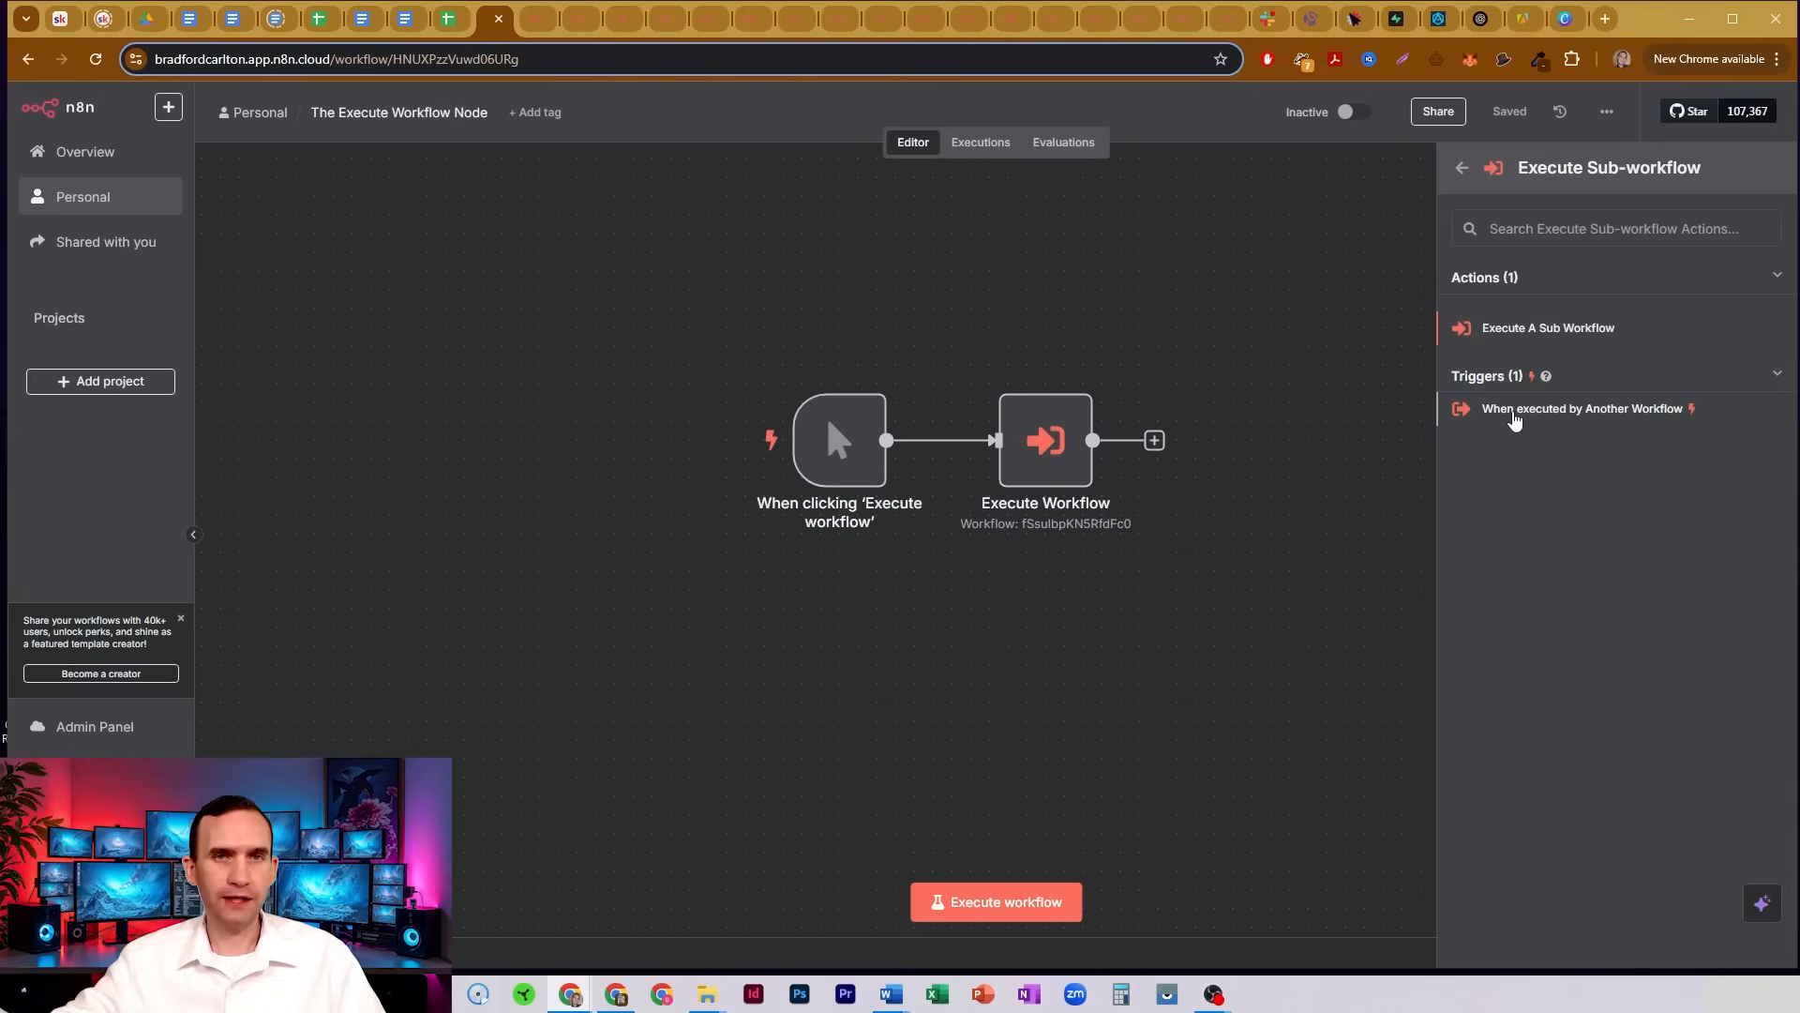
pyautogui.click(808, 258)
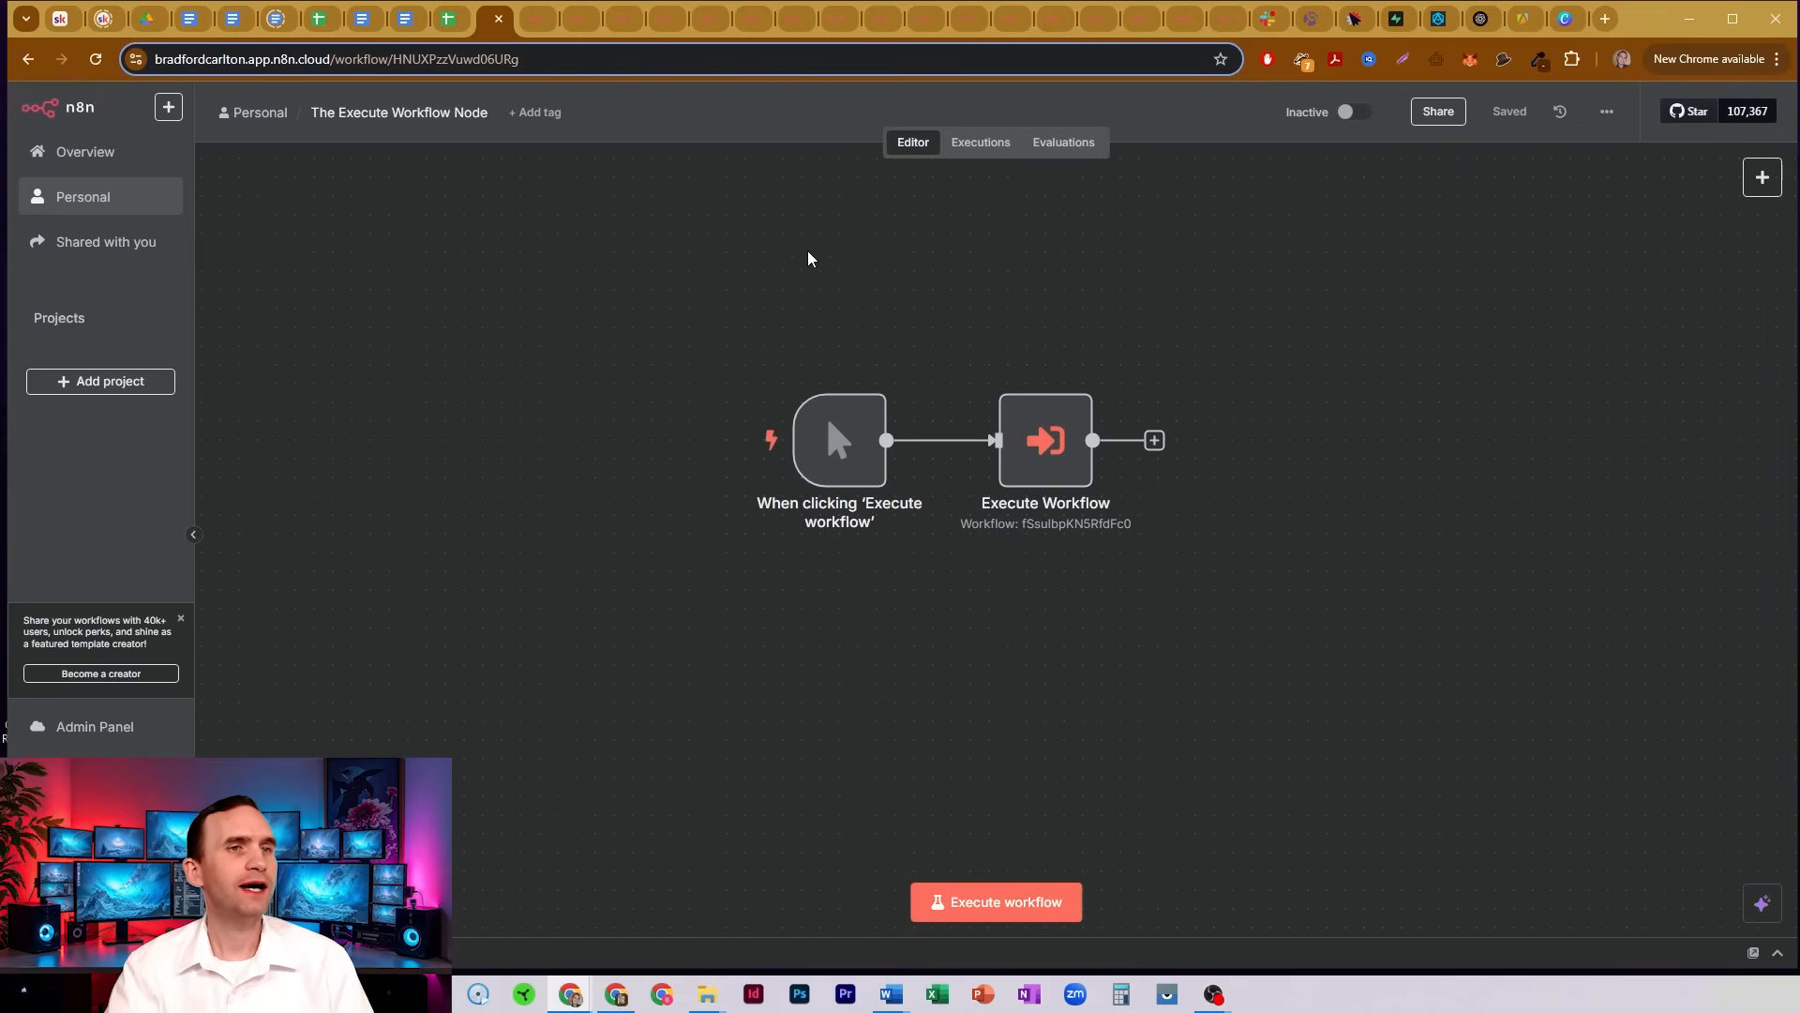
pyautogui.moveTo(535, 18)
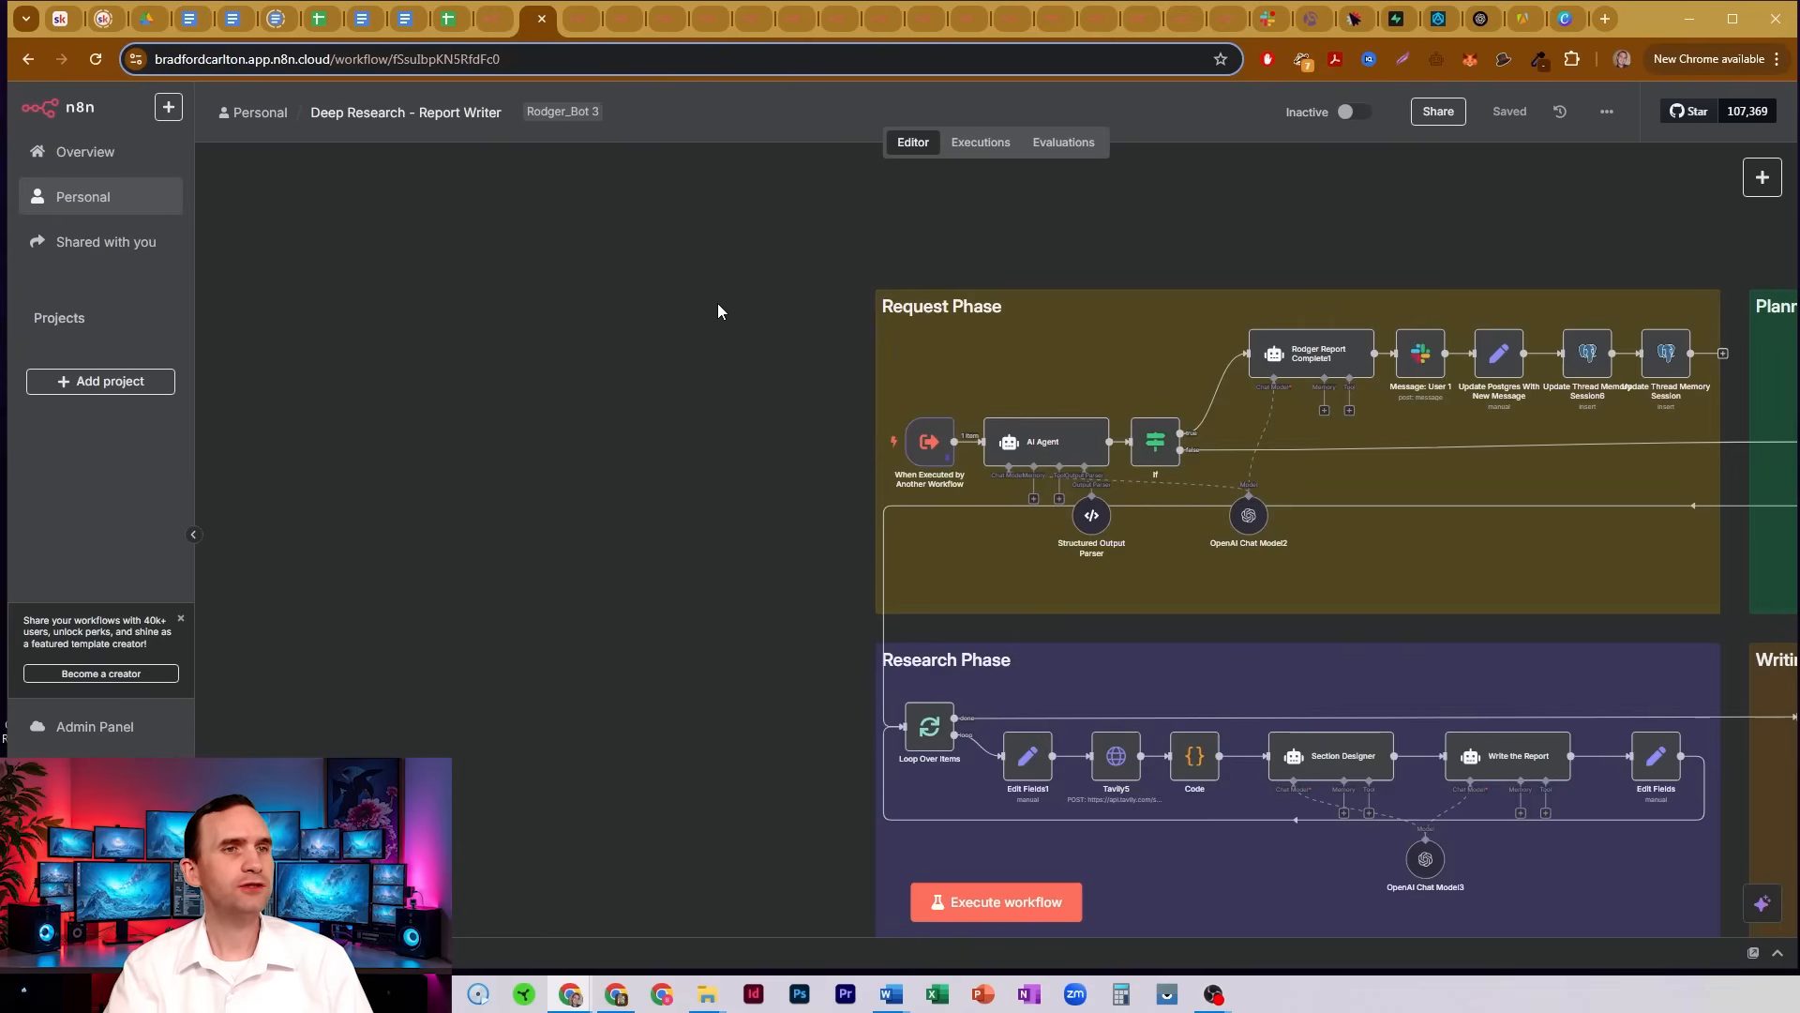
pyautogui.moveTo(827, 405)
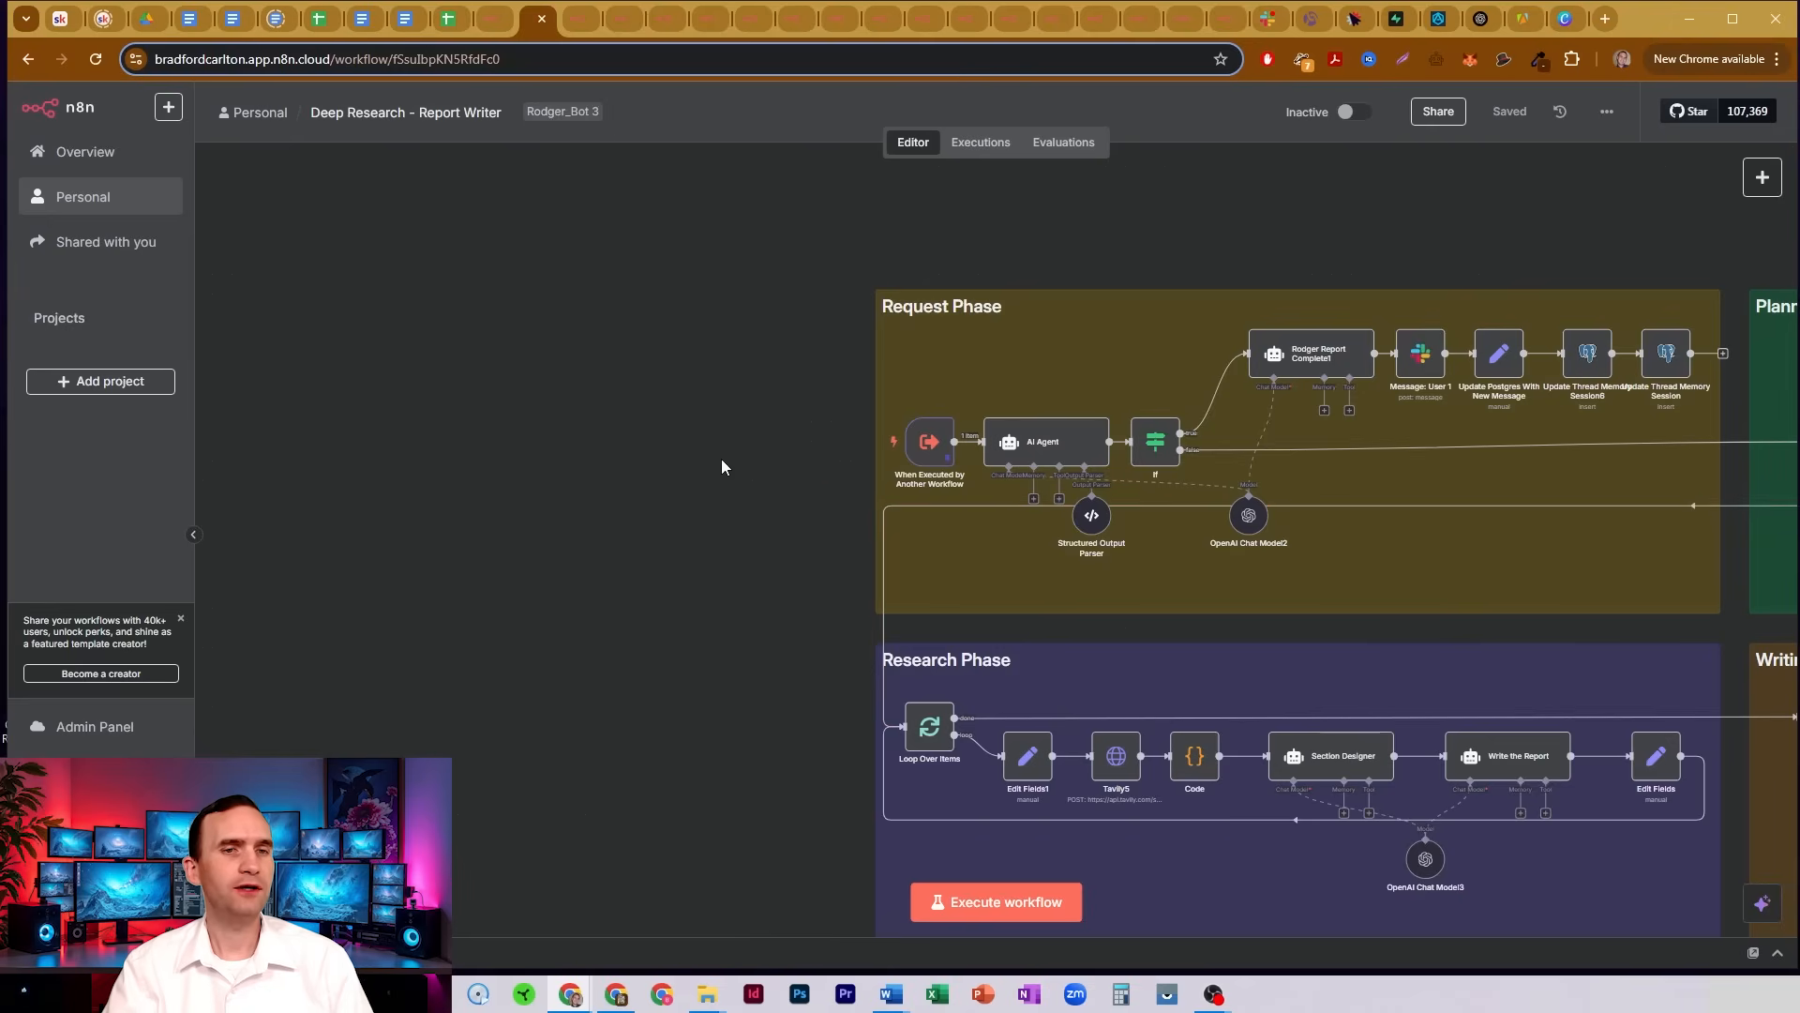
# Review the sub-workflow trigger's defined input fields, then bring up the Calendar Agent workflow.
pyautogui.doubleClick(928, 441)
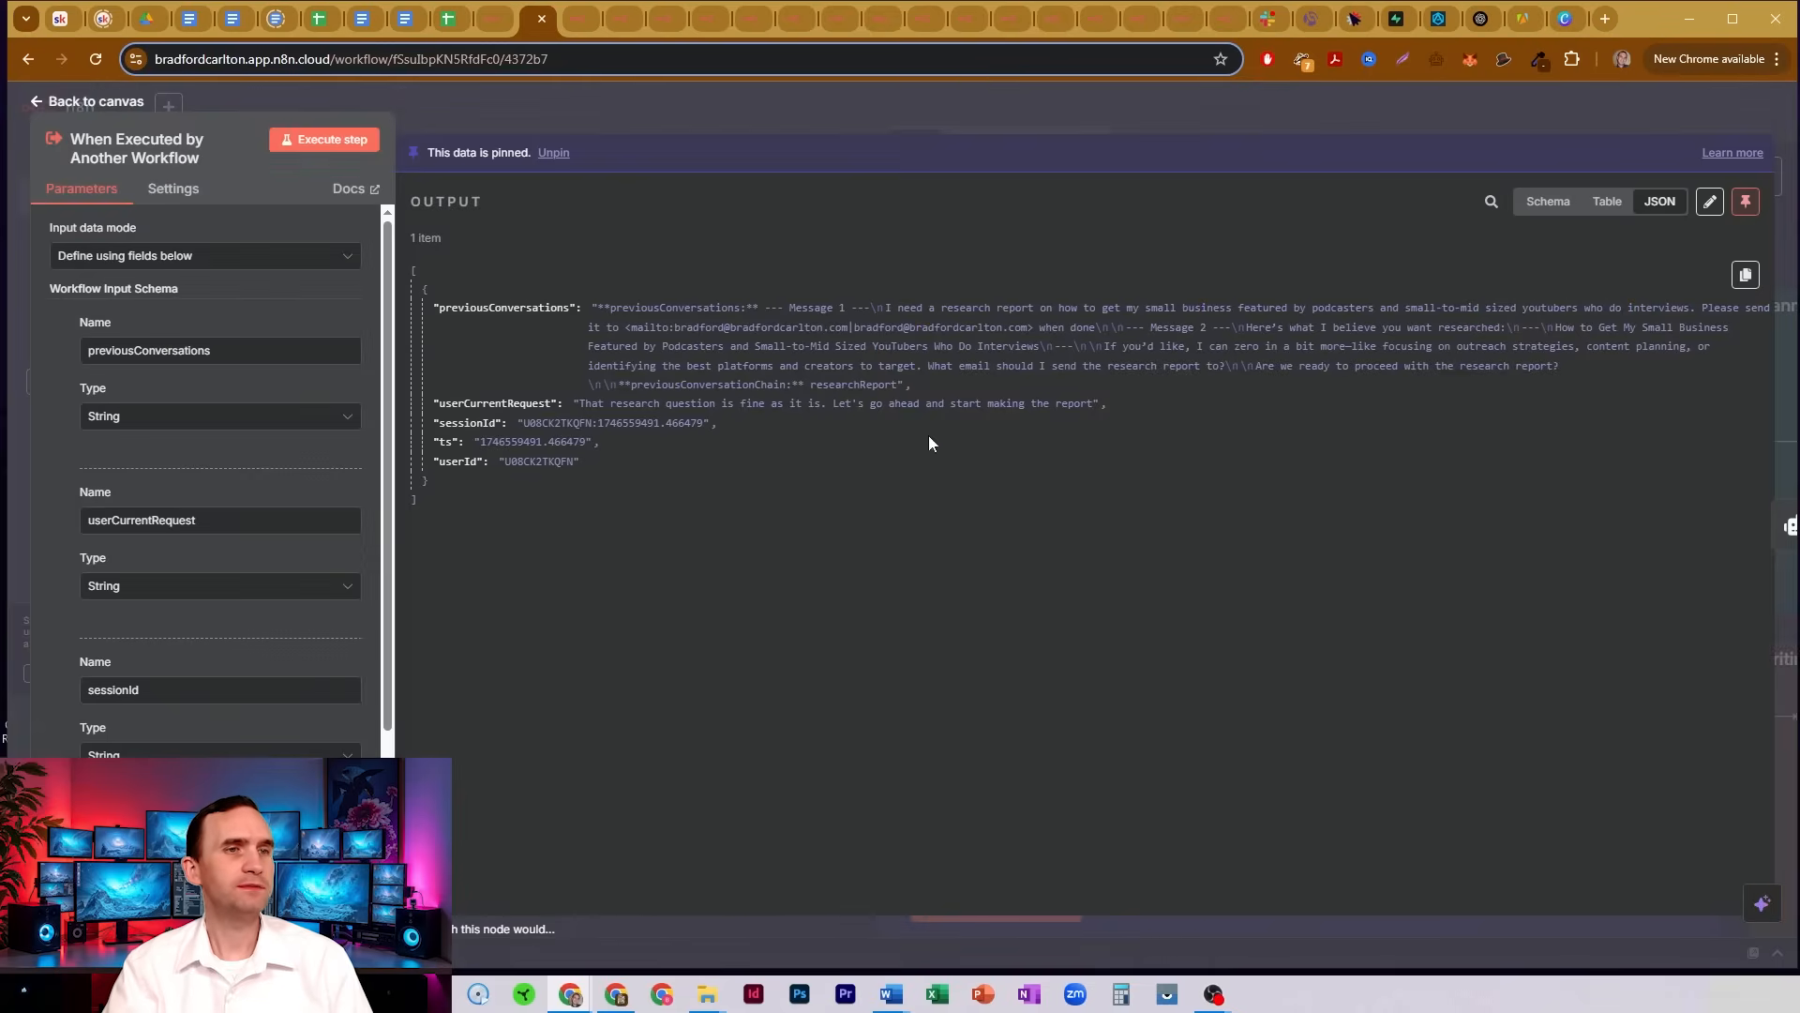
pyautogui.moveTo(147, 339)
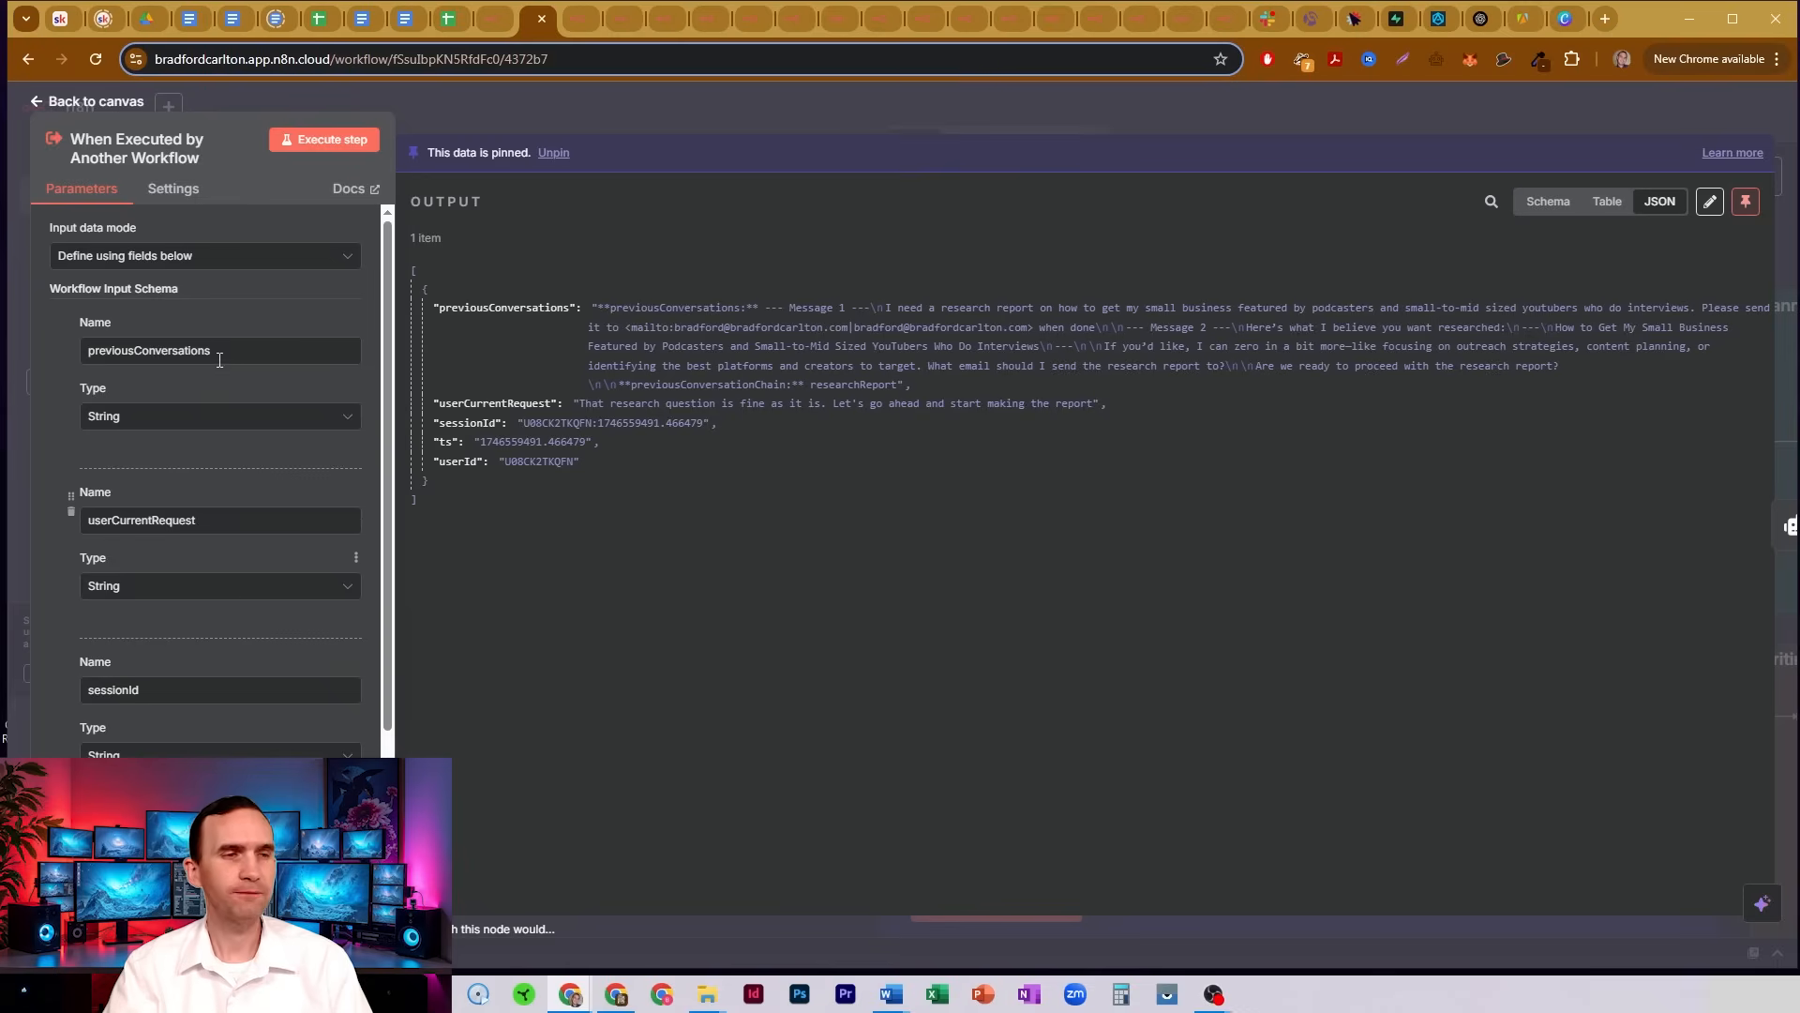
pyautogui.scroll(-3)
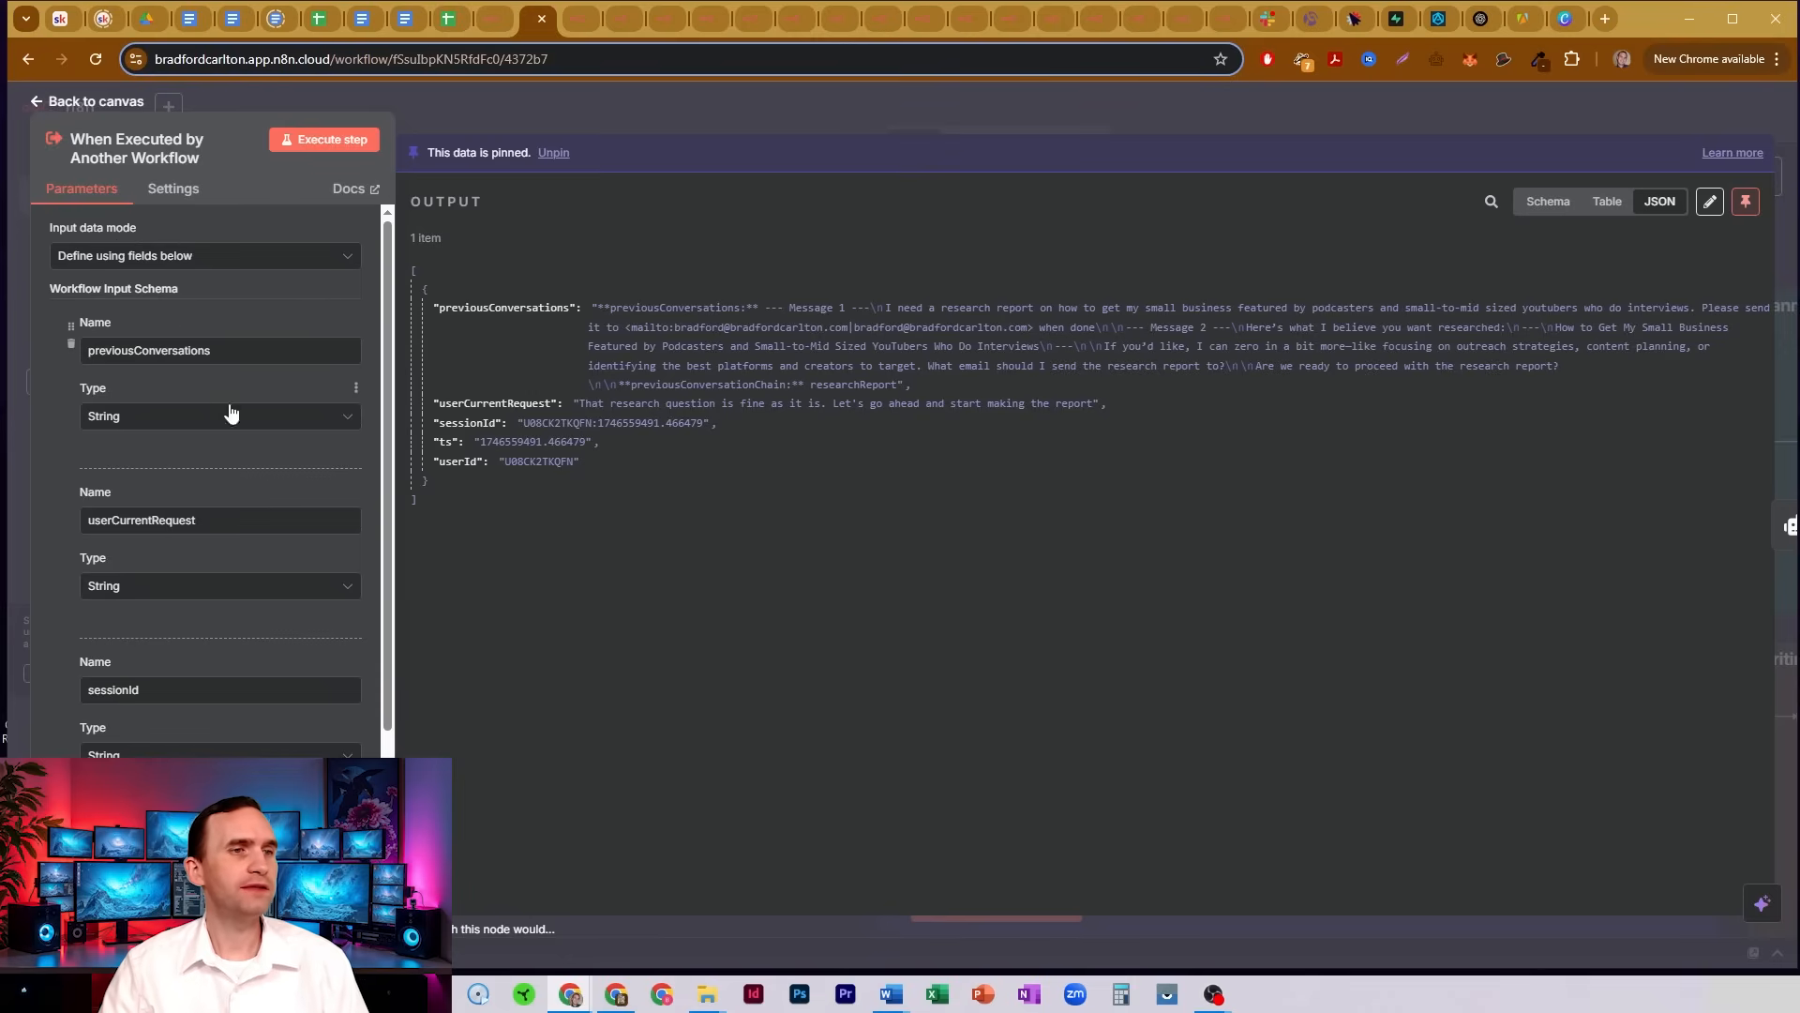
pyautogui.scroll(-3)
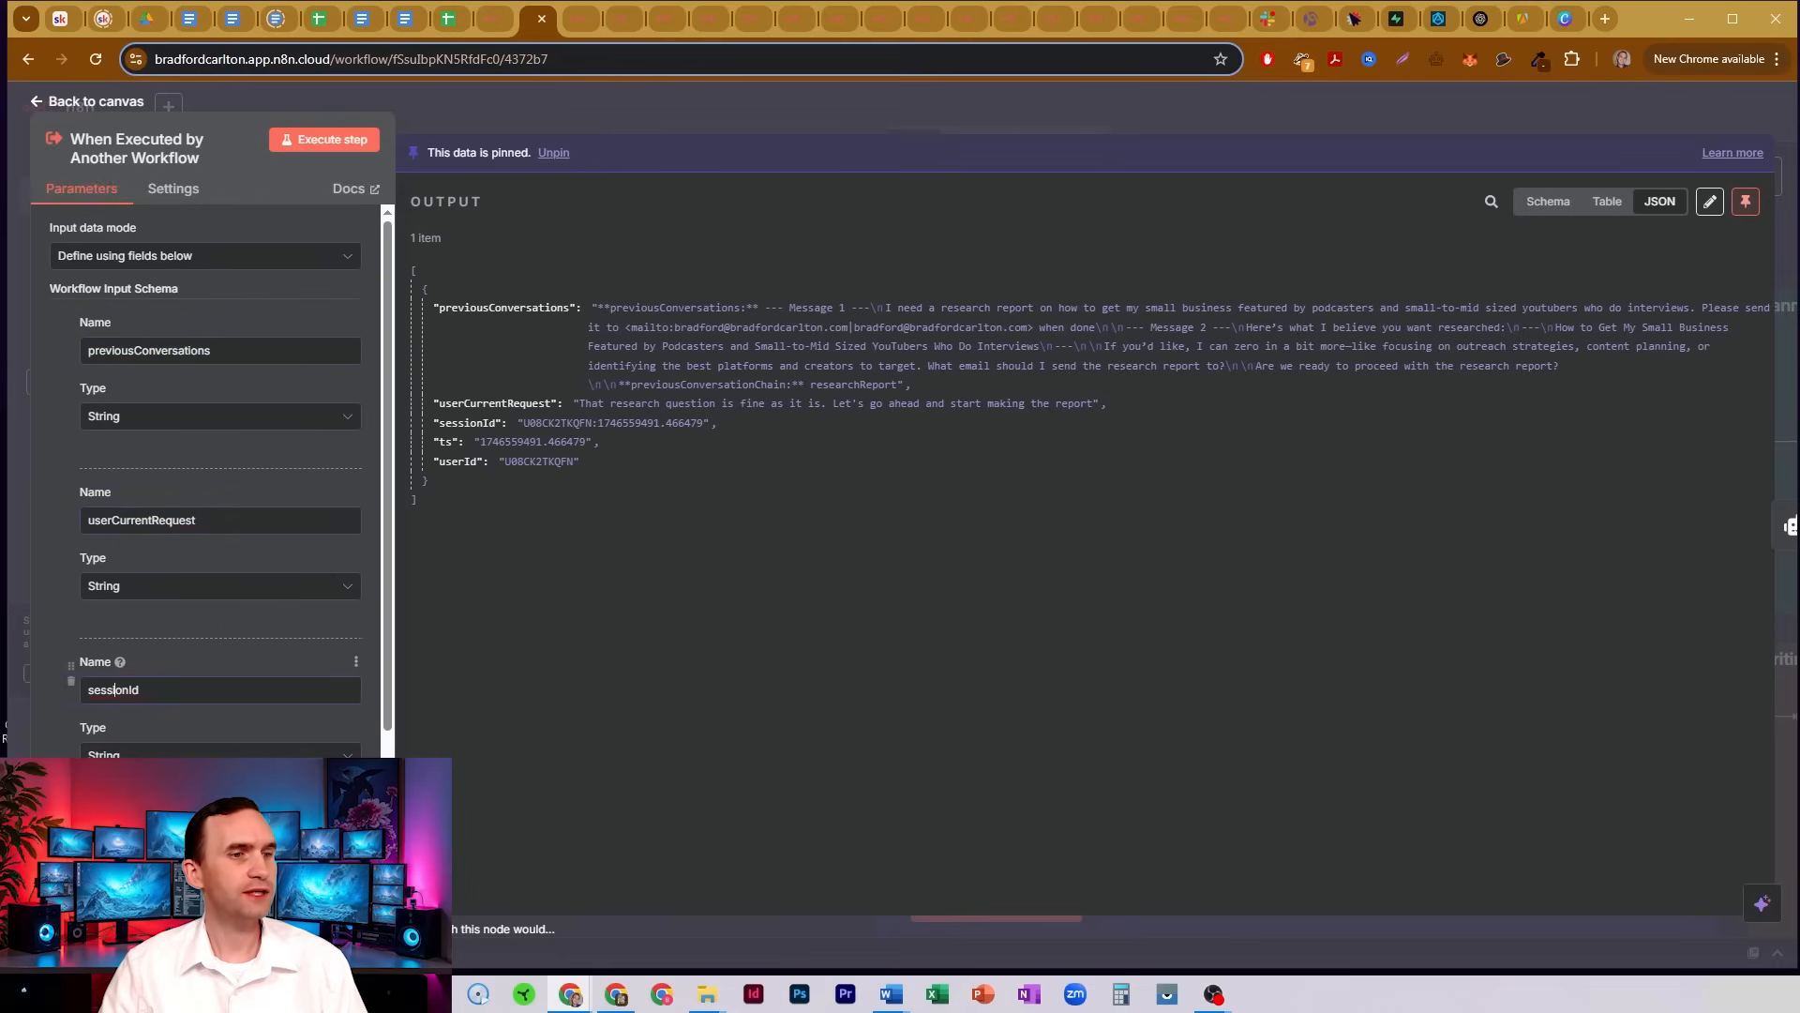
pyautogui.scroll(-3)
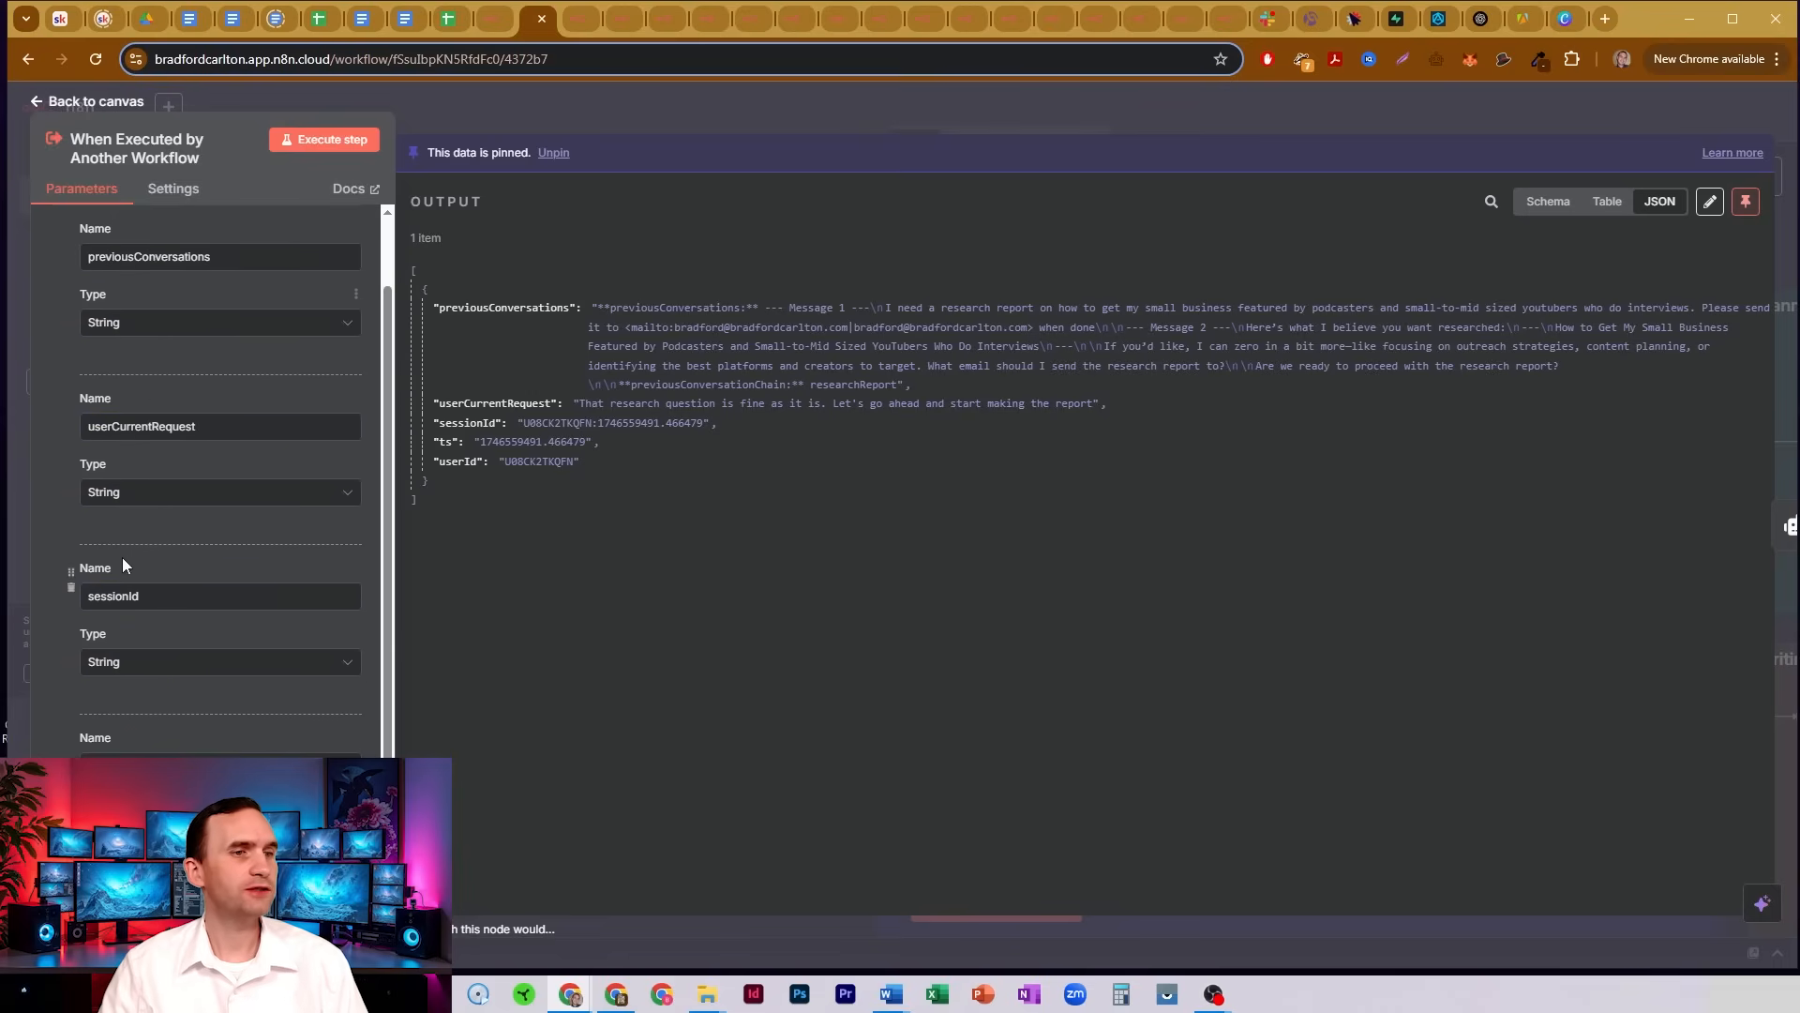
pyautogui.click(217, 320)
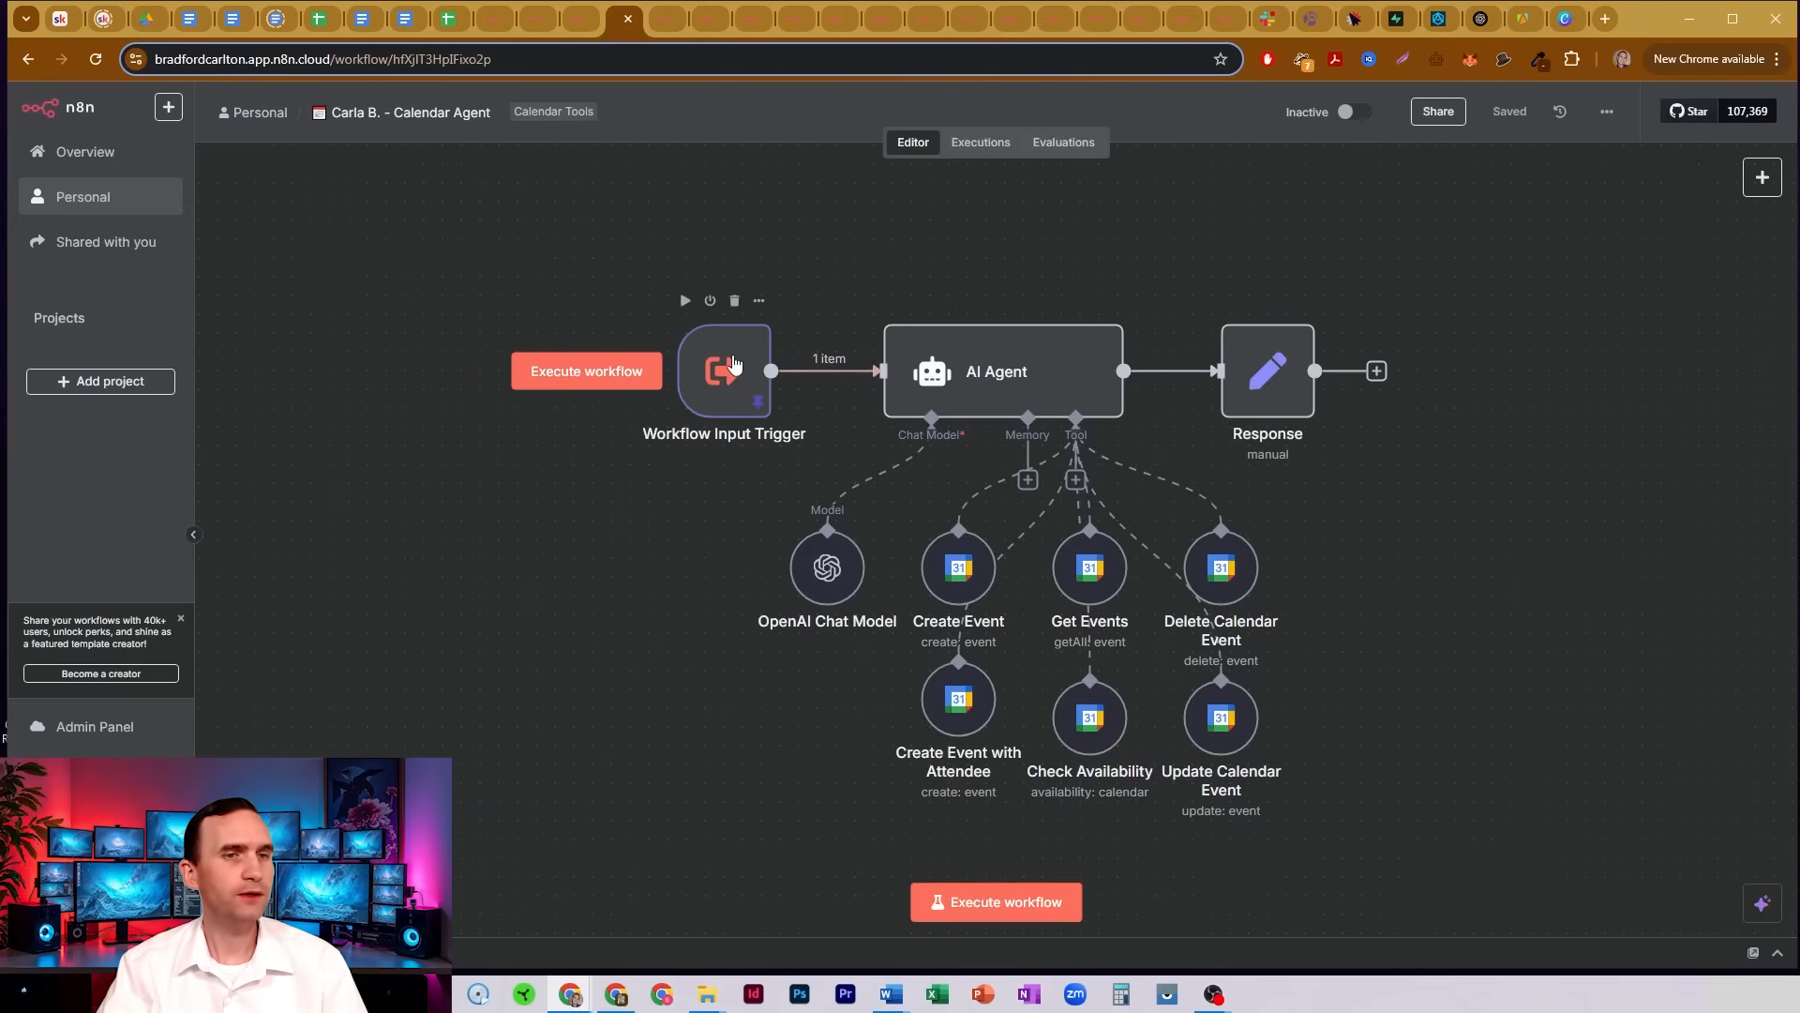
# Review the Workflow Input Trigger's input data modes, keeping 'Define using JSON example'.
pyautogui.doubleClick(724, 371)
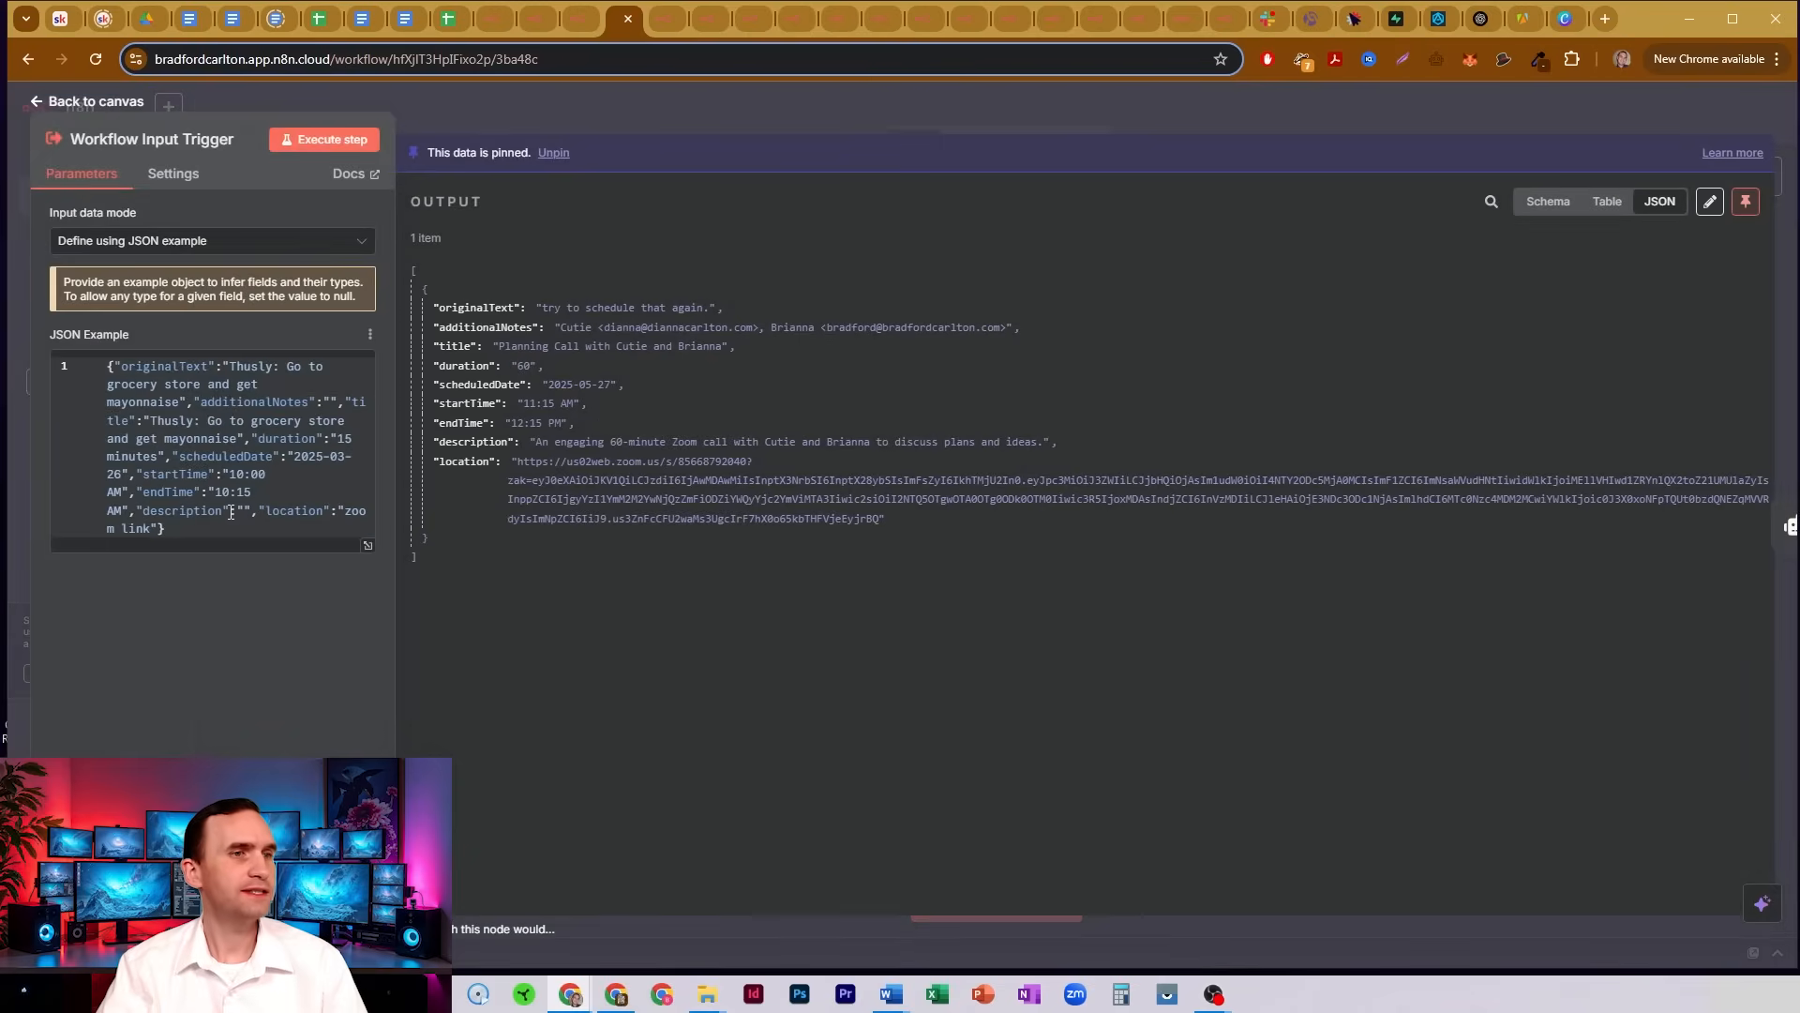
pyautogui.click(211, 240)
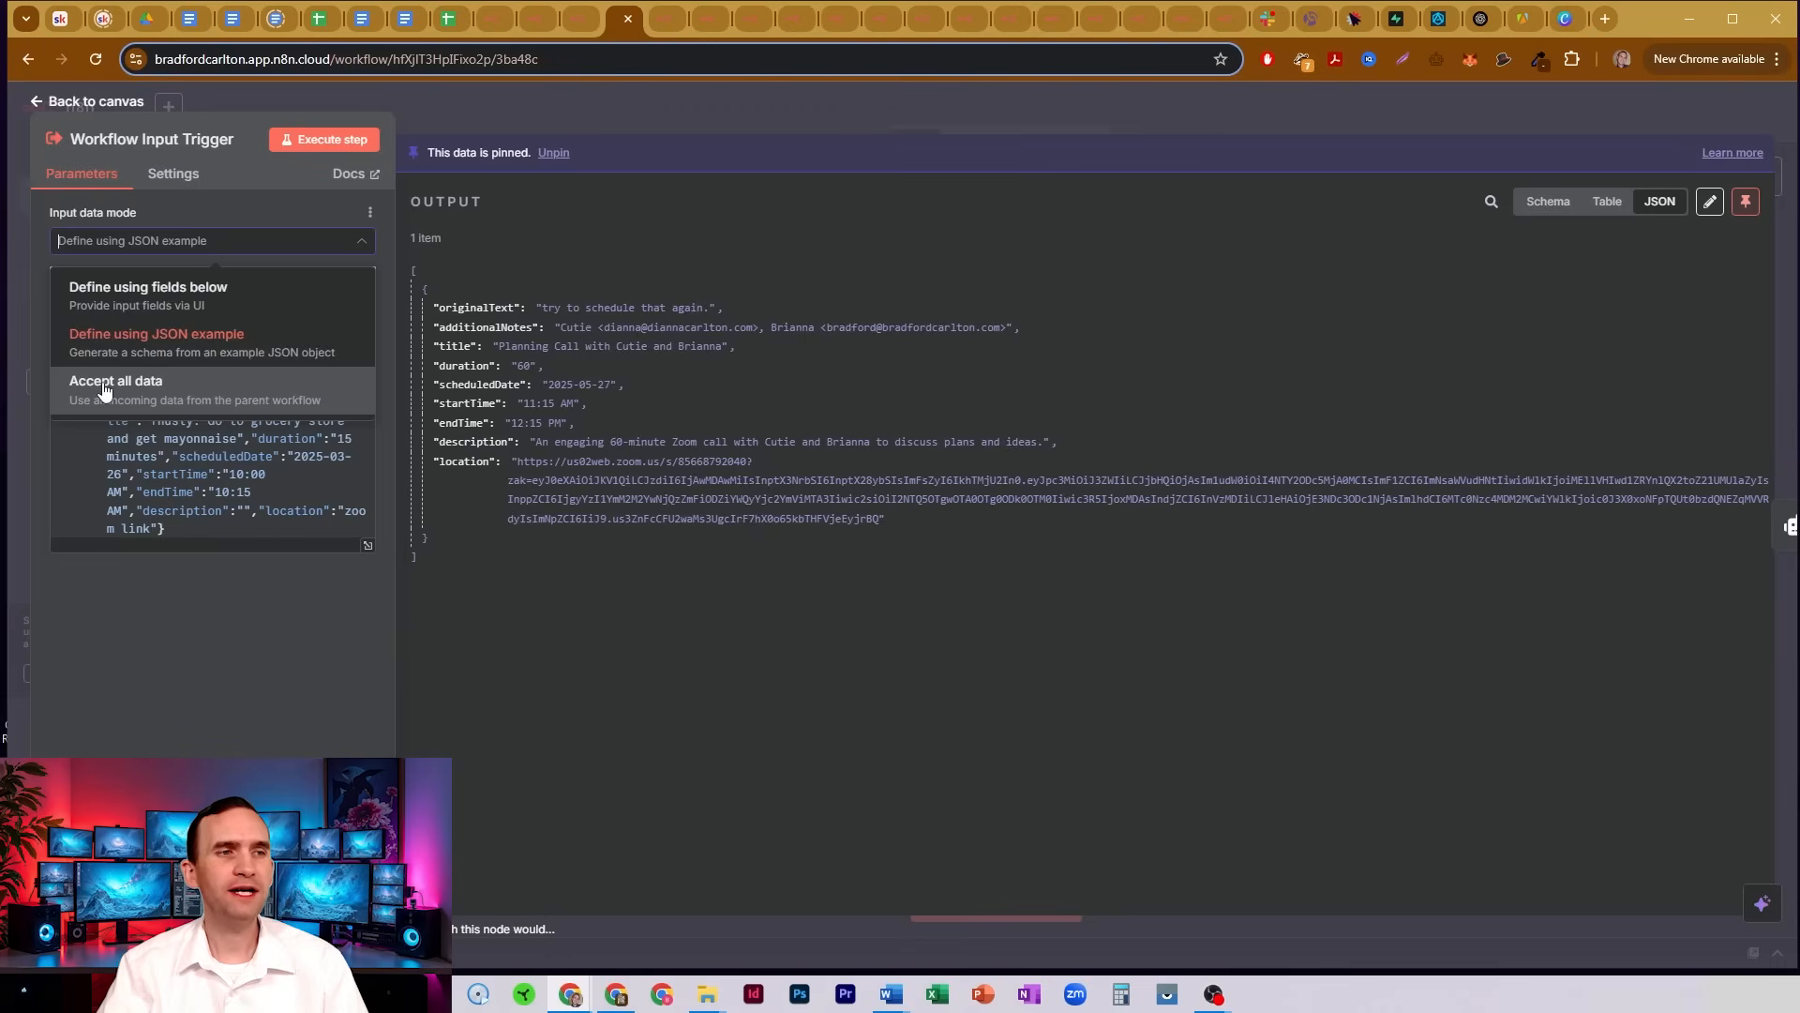
pyautogui.click(156, 333)
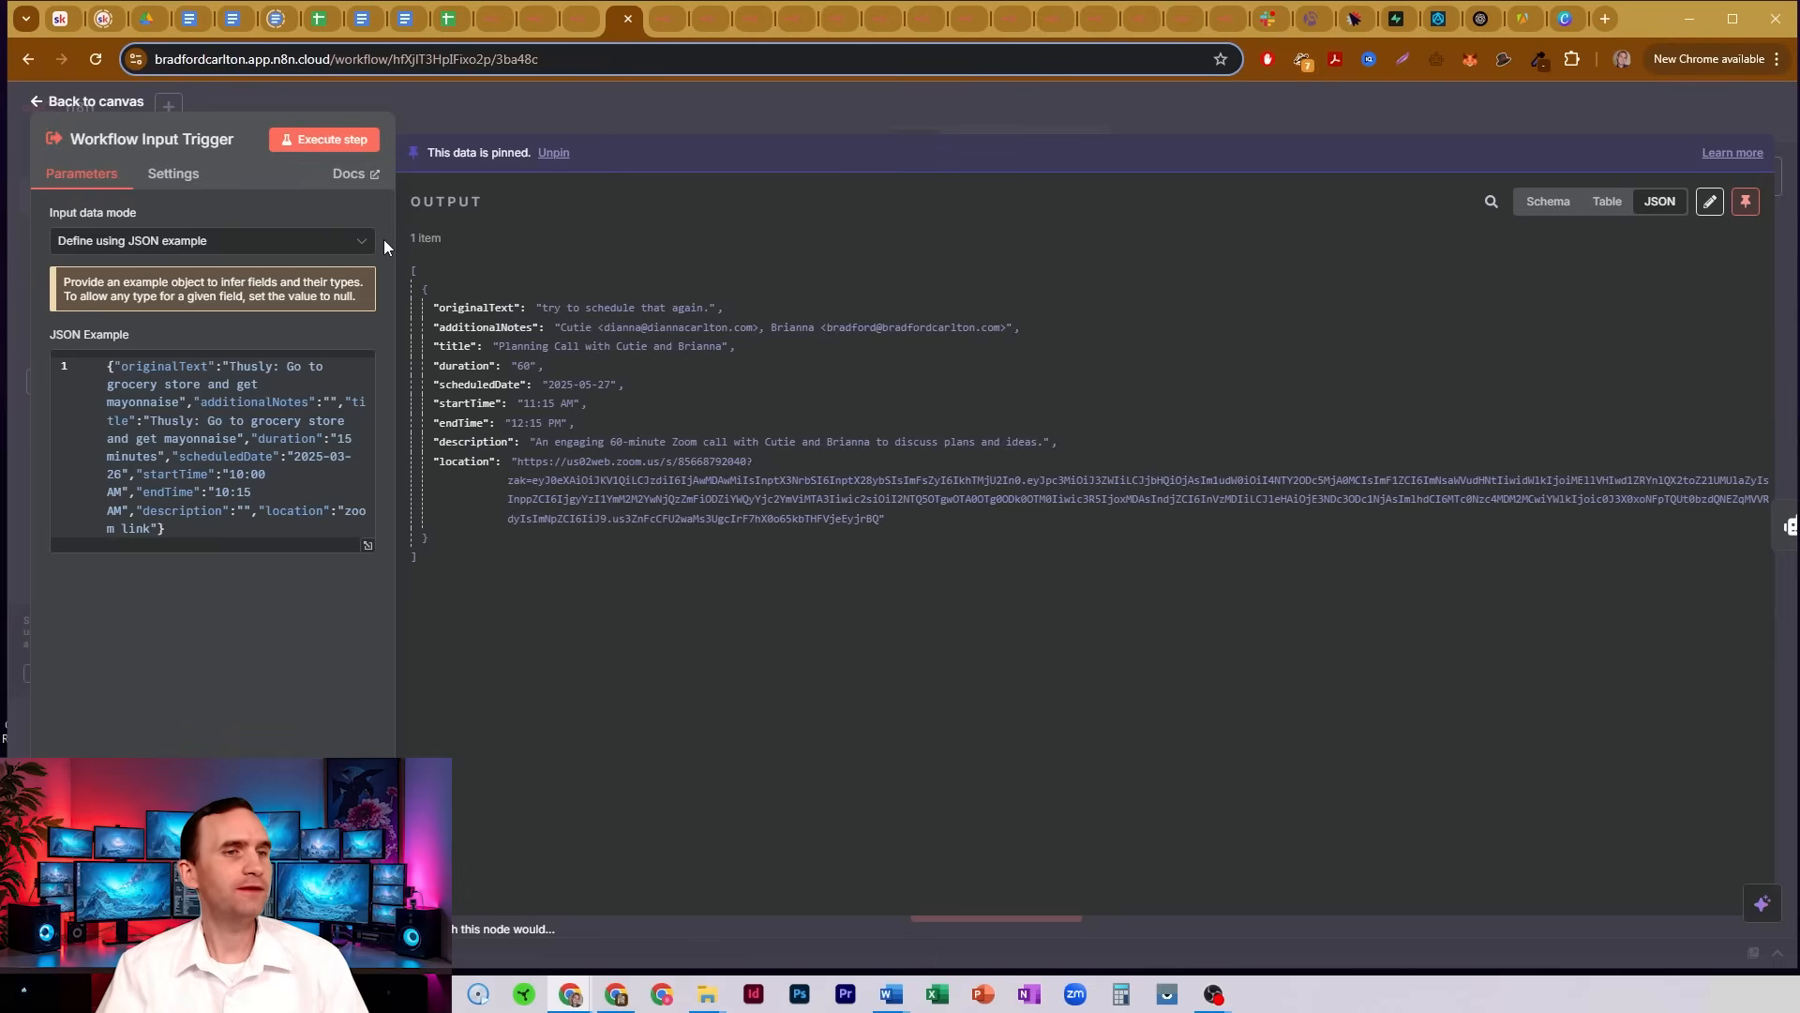
pyautogui.click(212, 240)
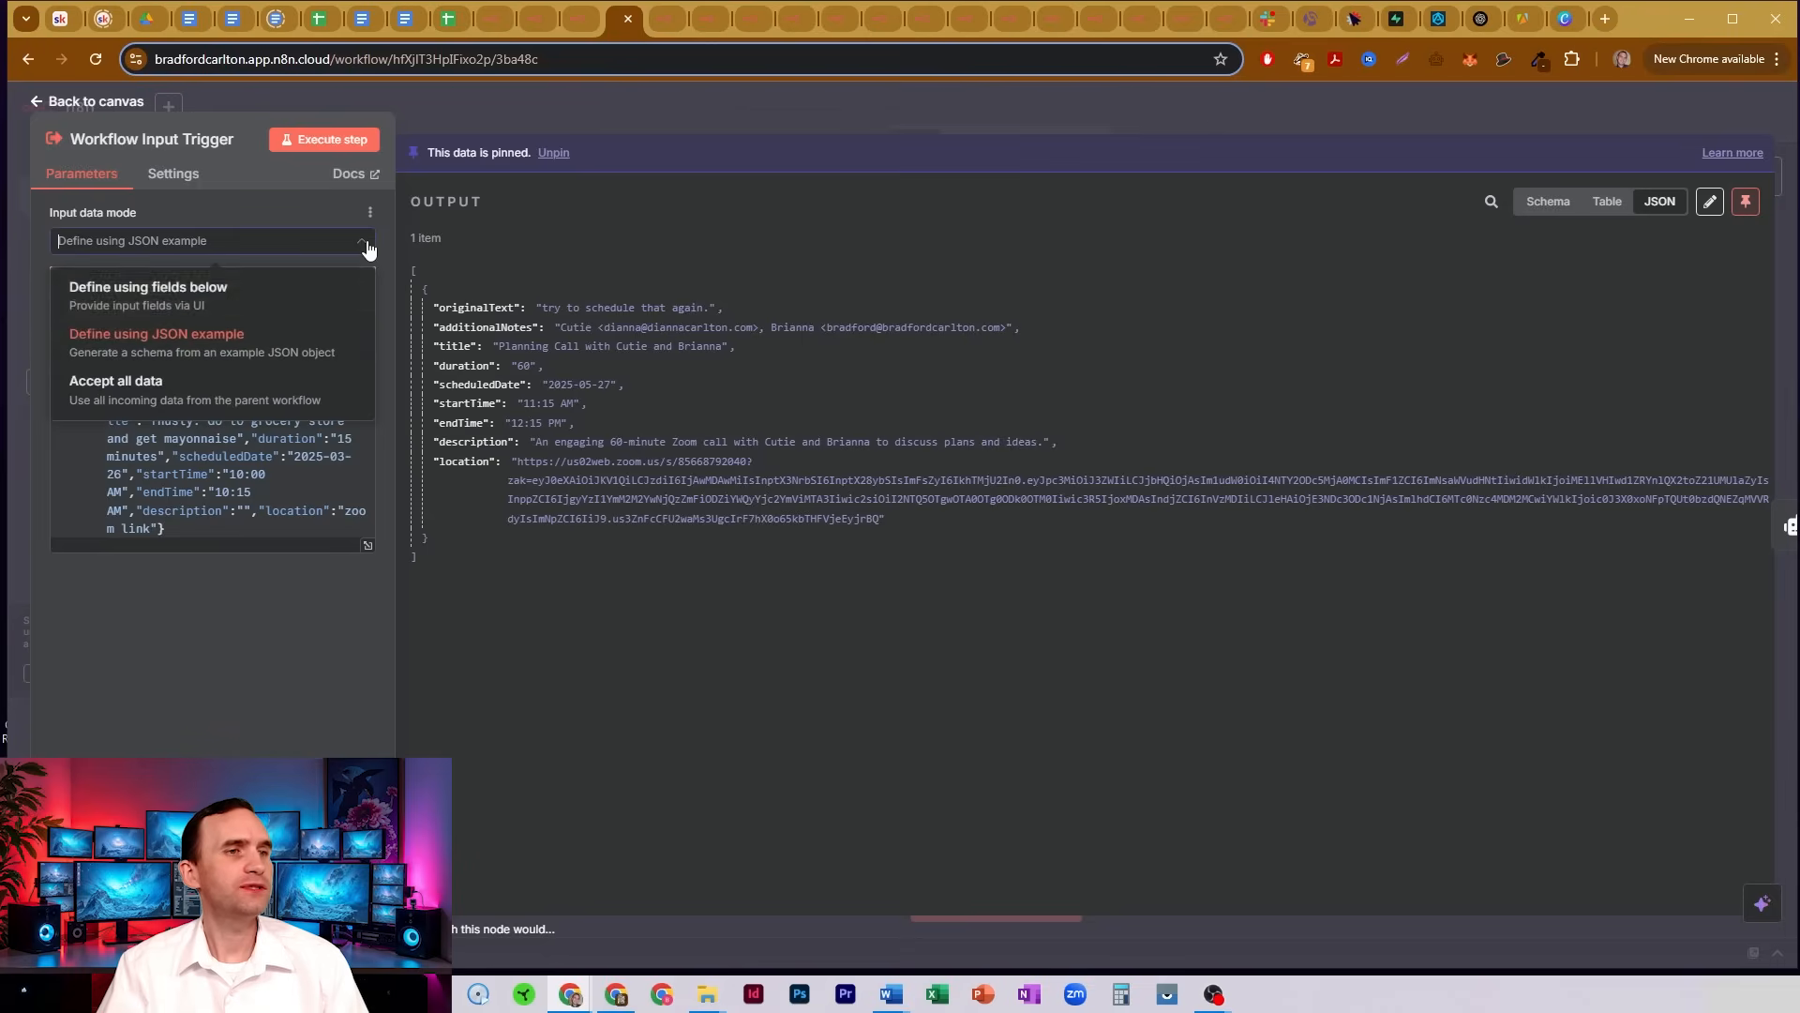
pyautogui.moveTo(169, 345)
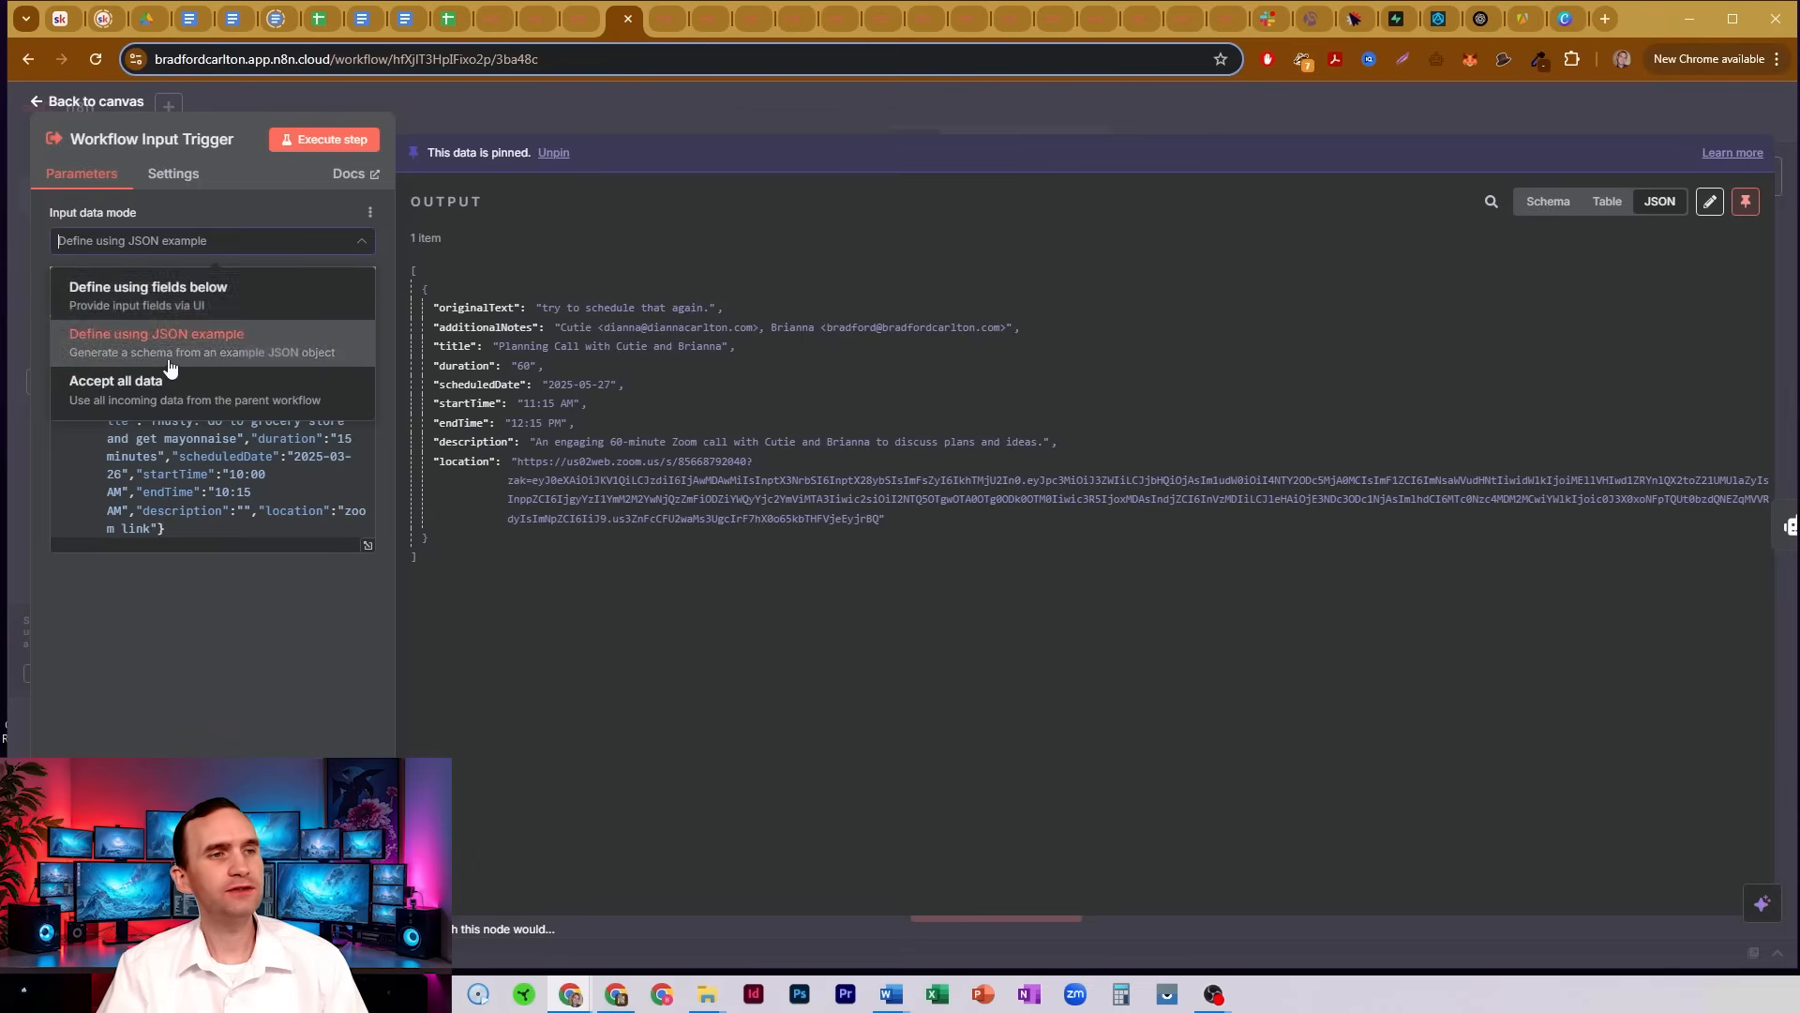
pyautogui.click(156, 334)
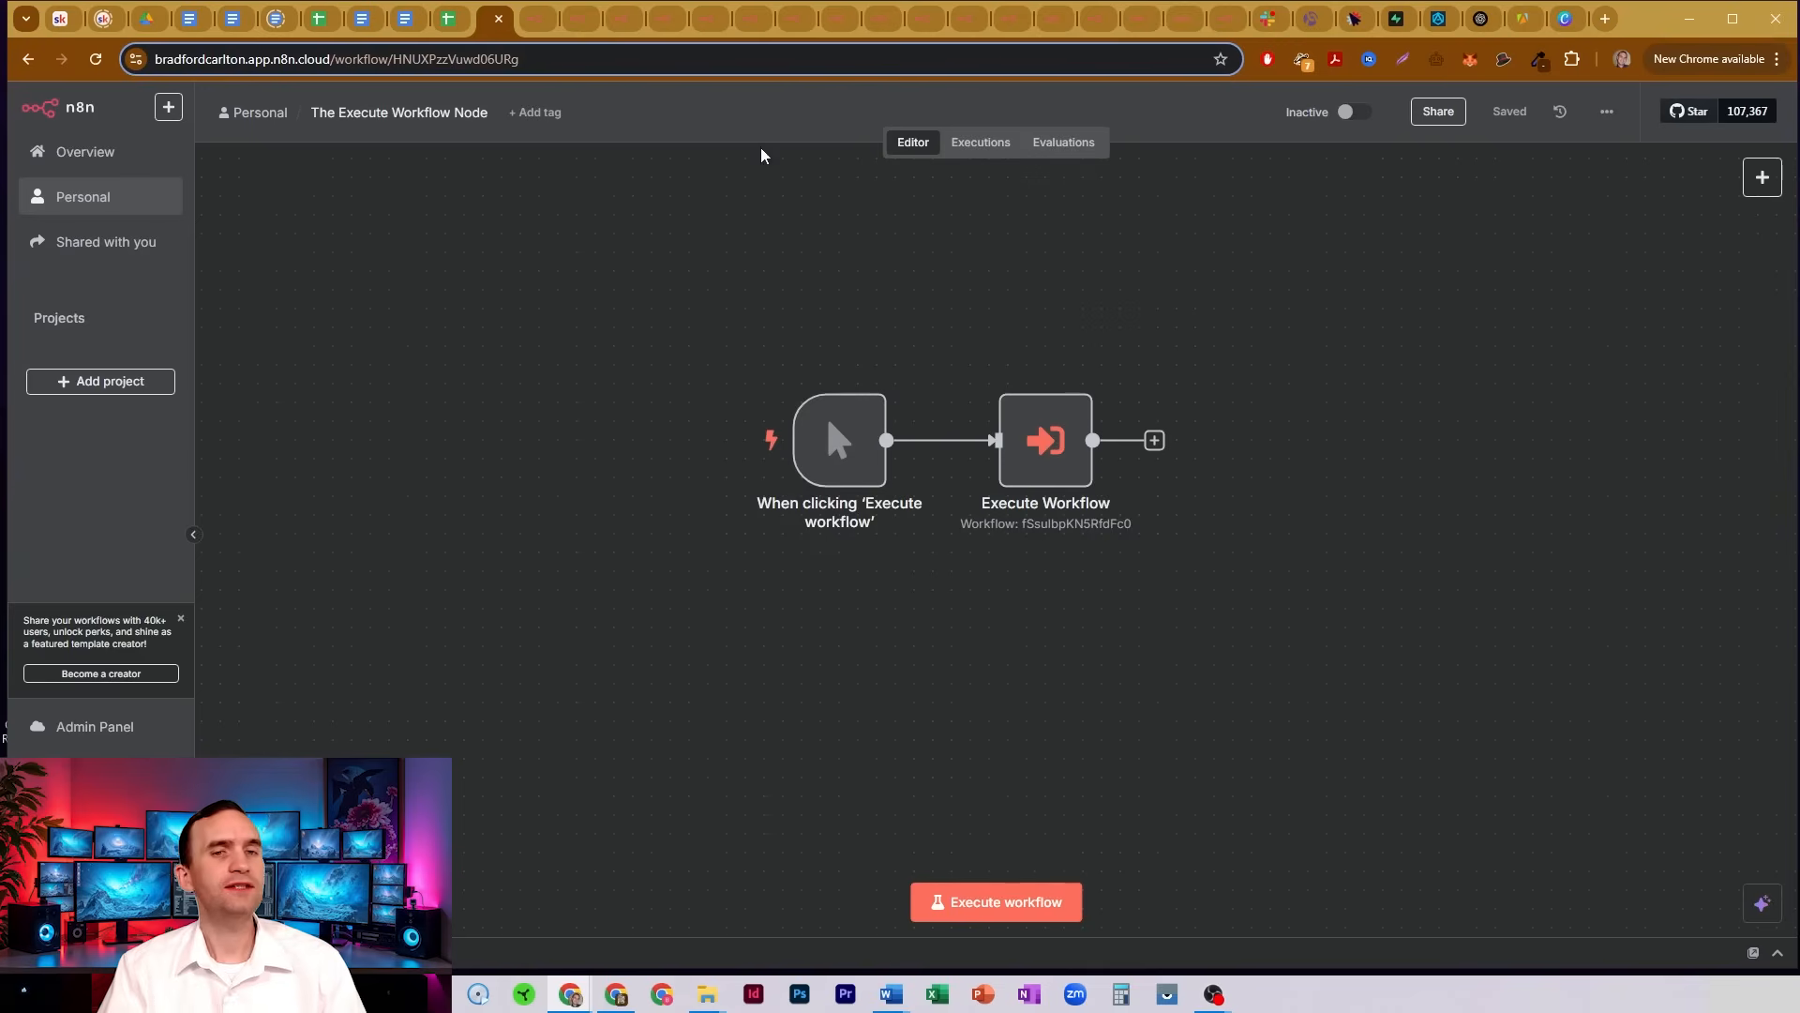
pyautogui.moveTo(1184, 364)
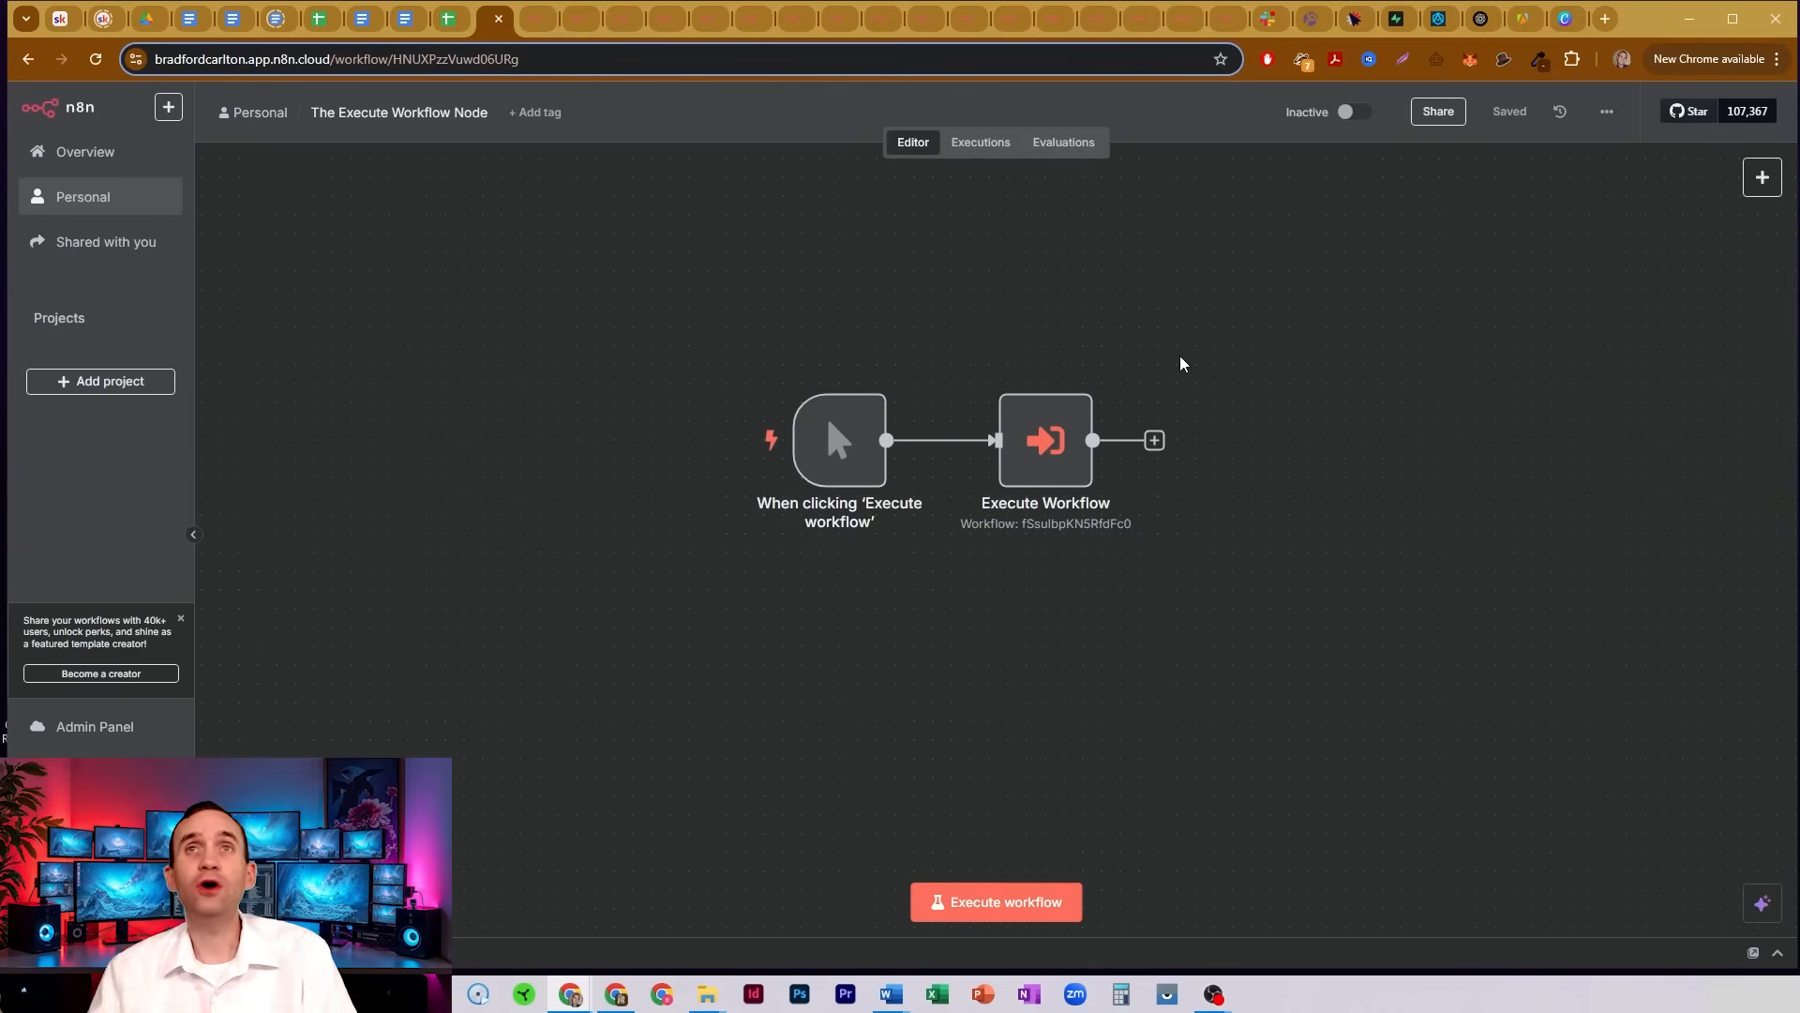
pyautogui.moveTo(1071, 457)
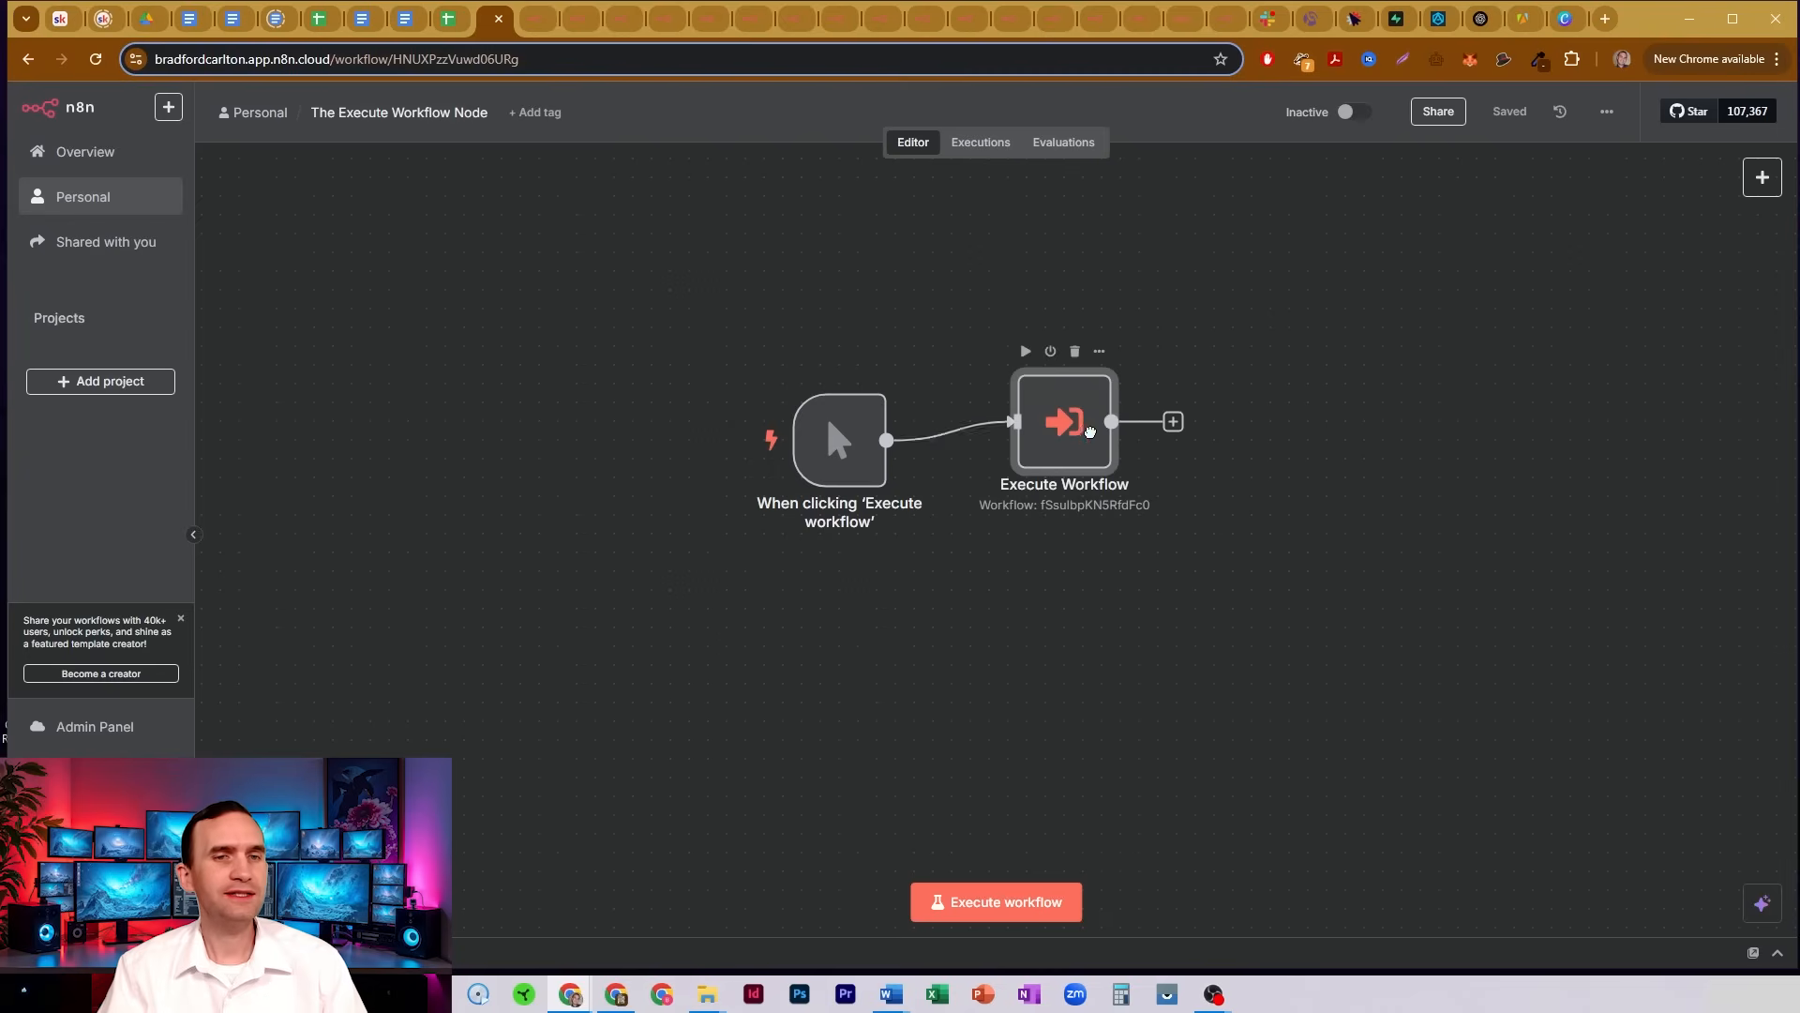
# Bring up the Execute Workflow node's parameters calling Deep Research - Report Writer.
pyautogui.doubleClick(1063, 422)
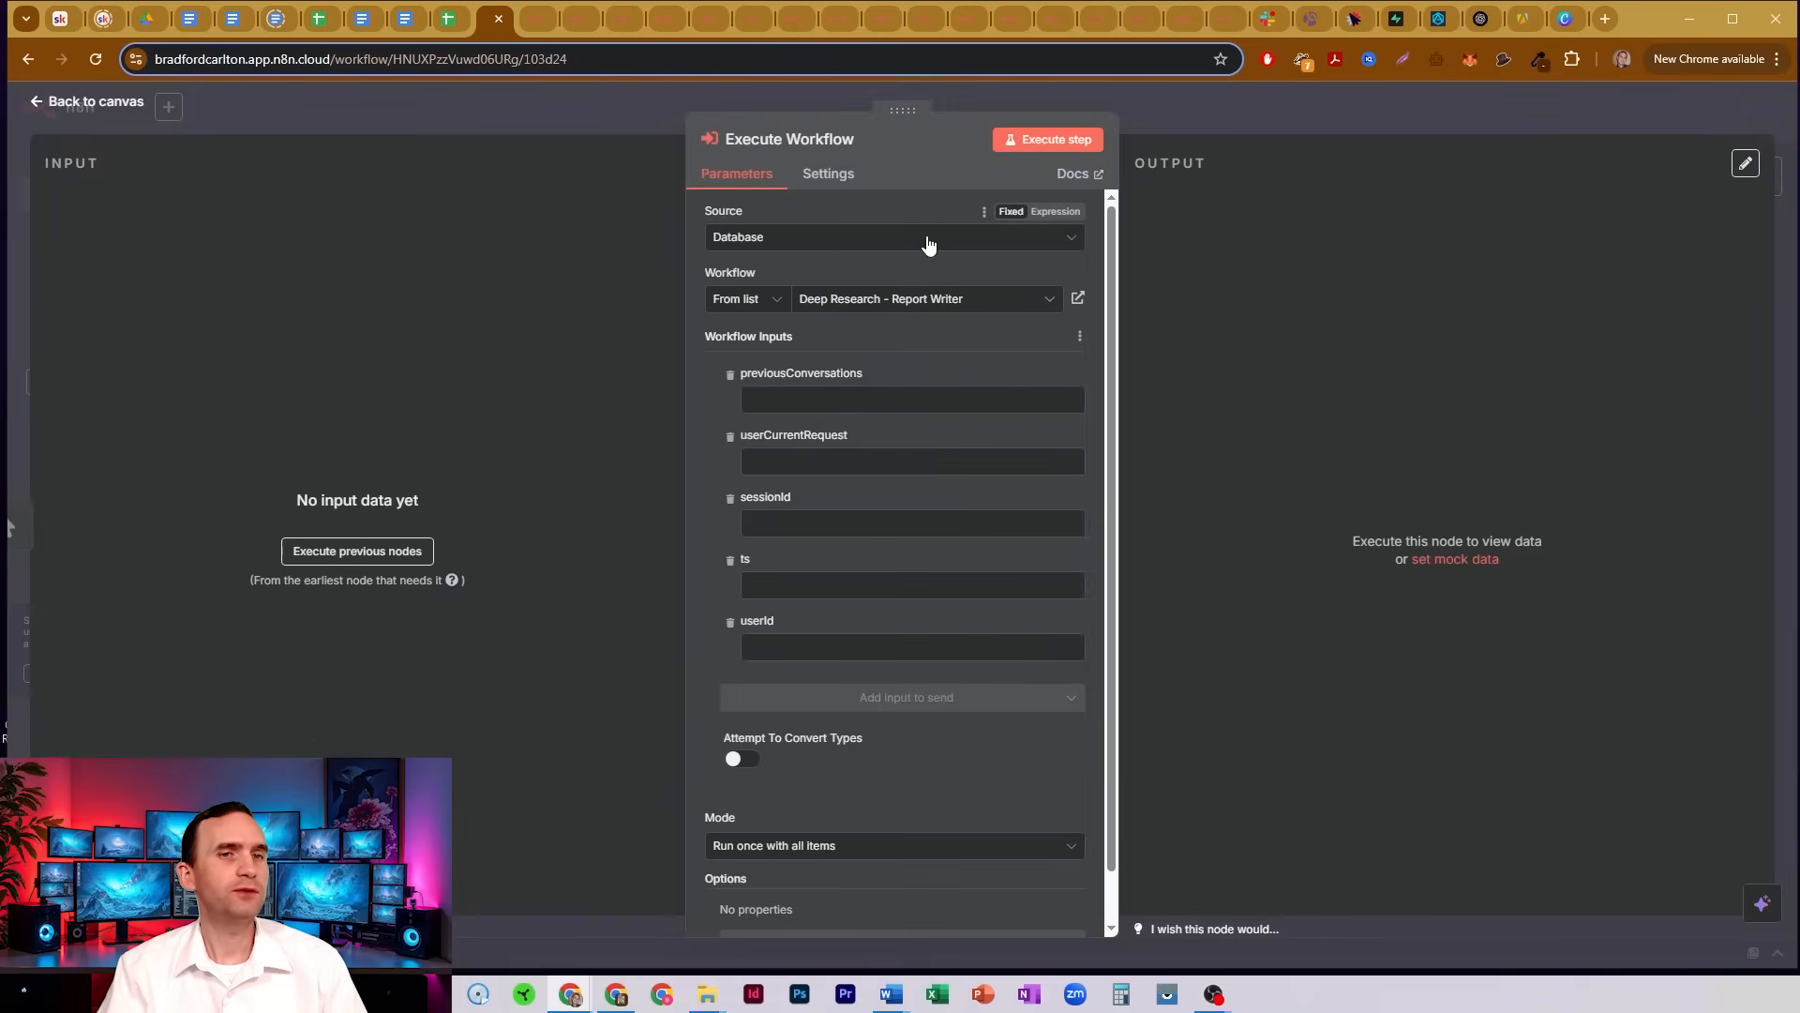
pyautogui.click(892, 237)
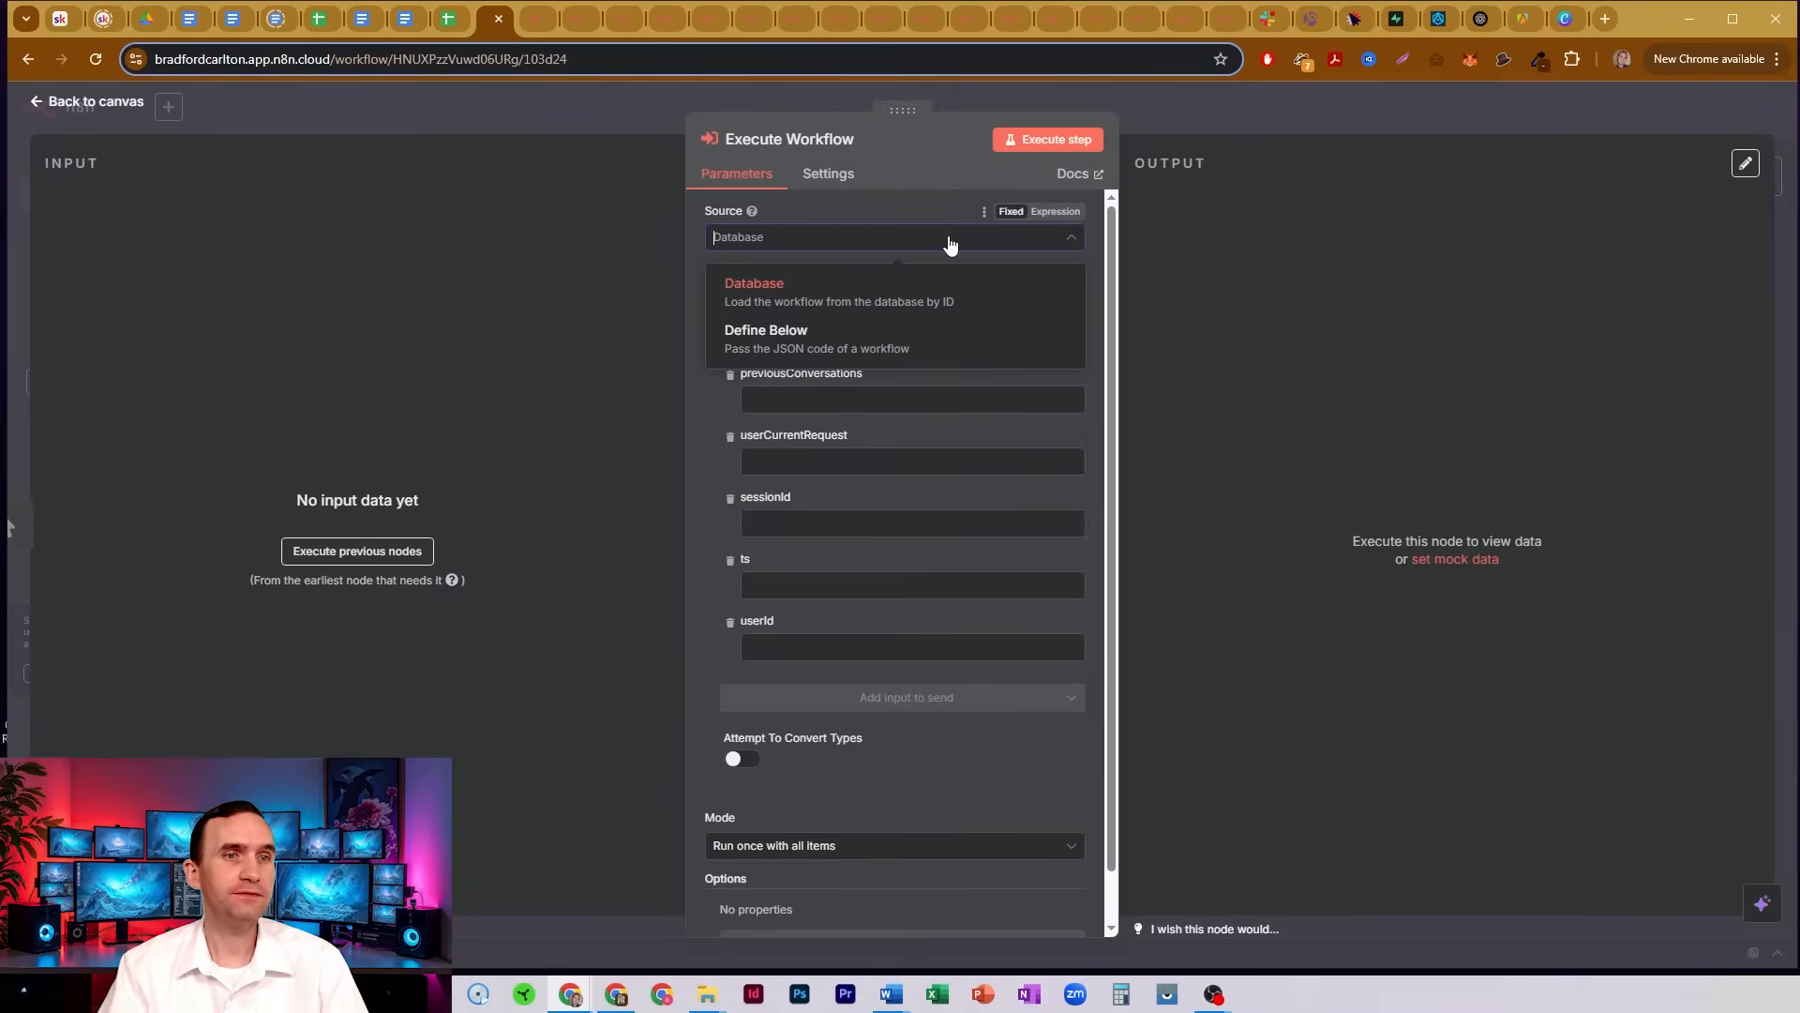
pyautogui.moveTo(806, 292)
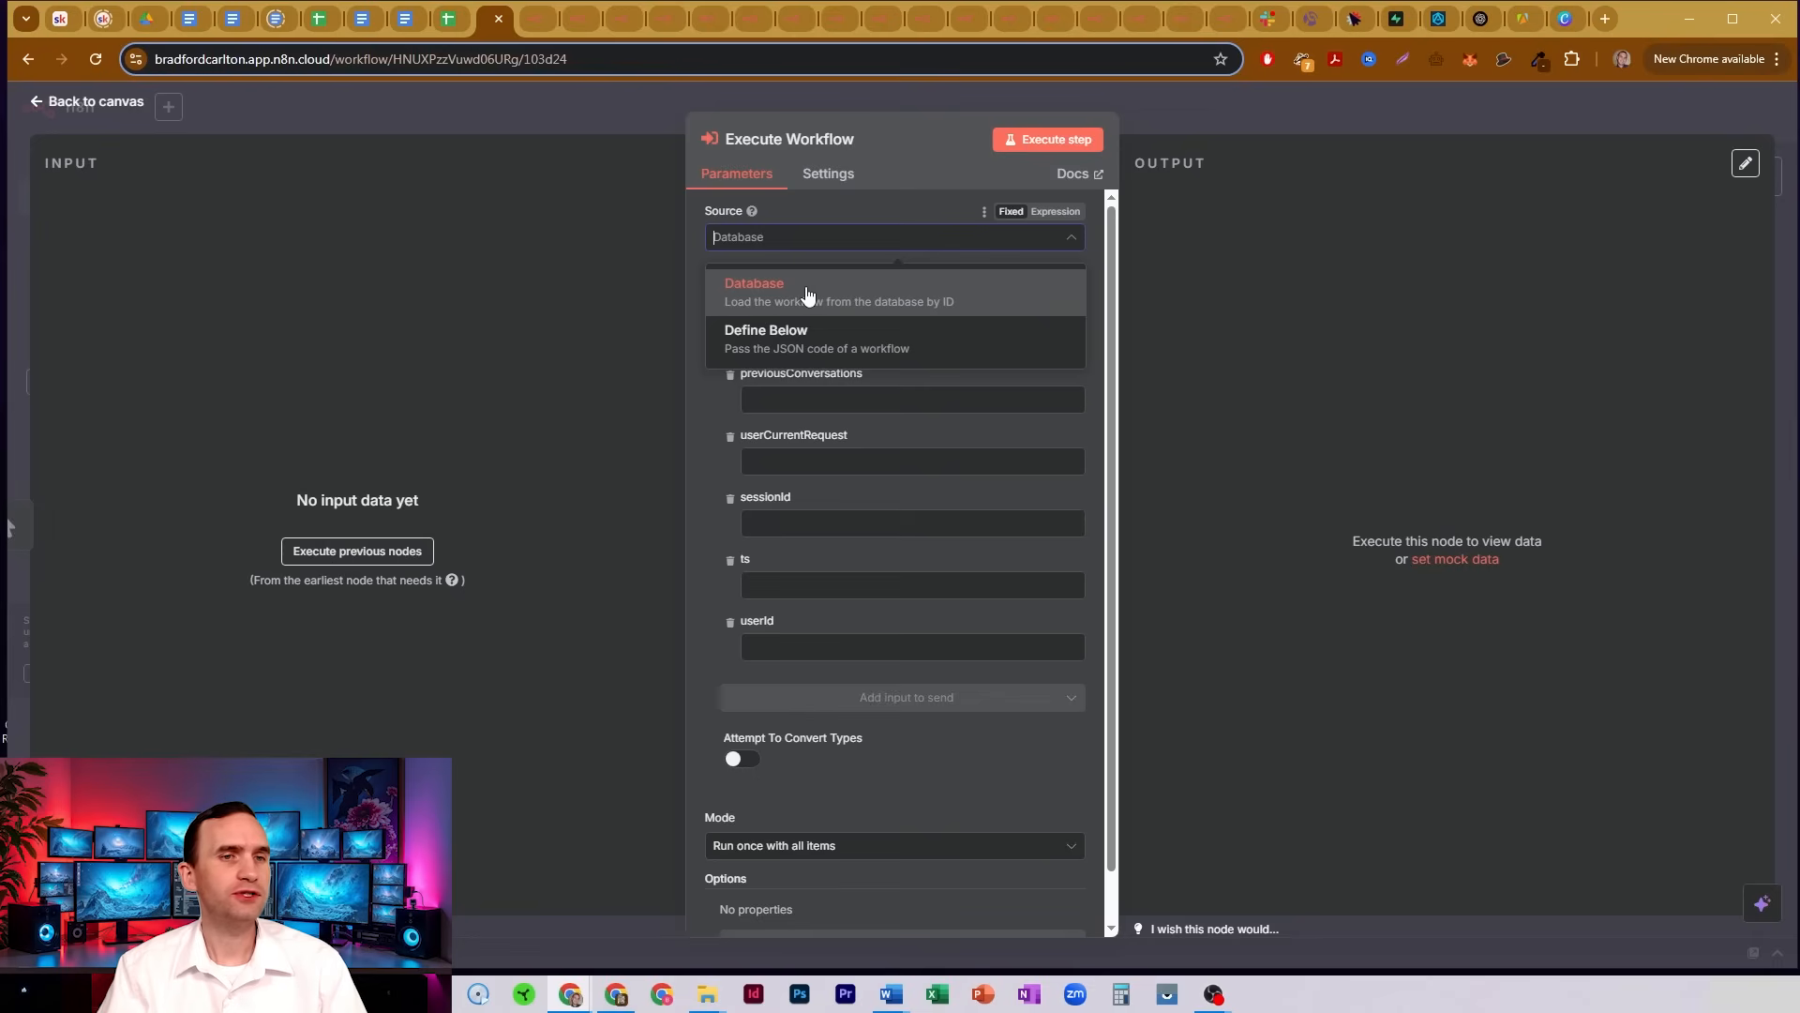
pyautogui.click(753, 283)
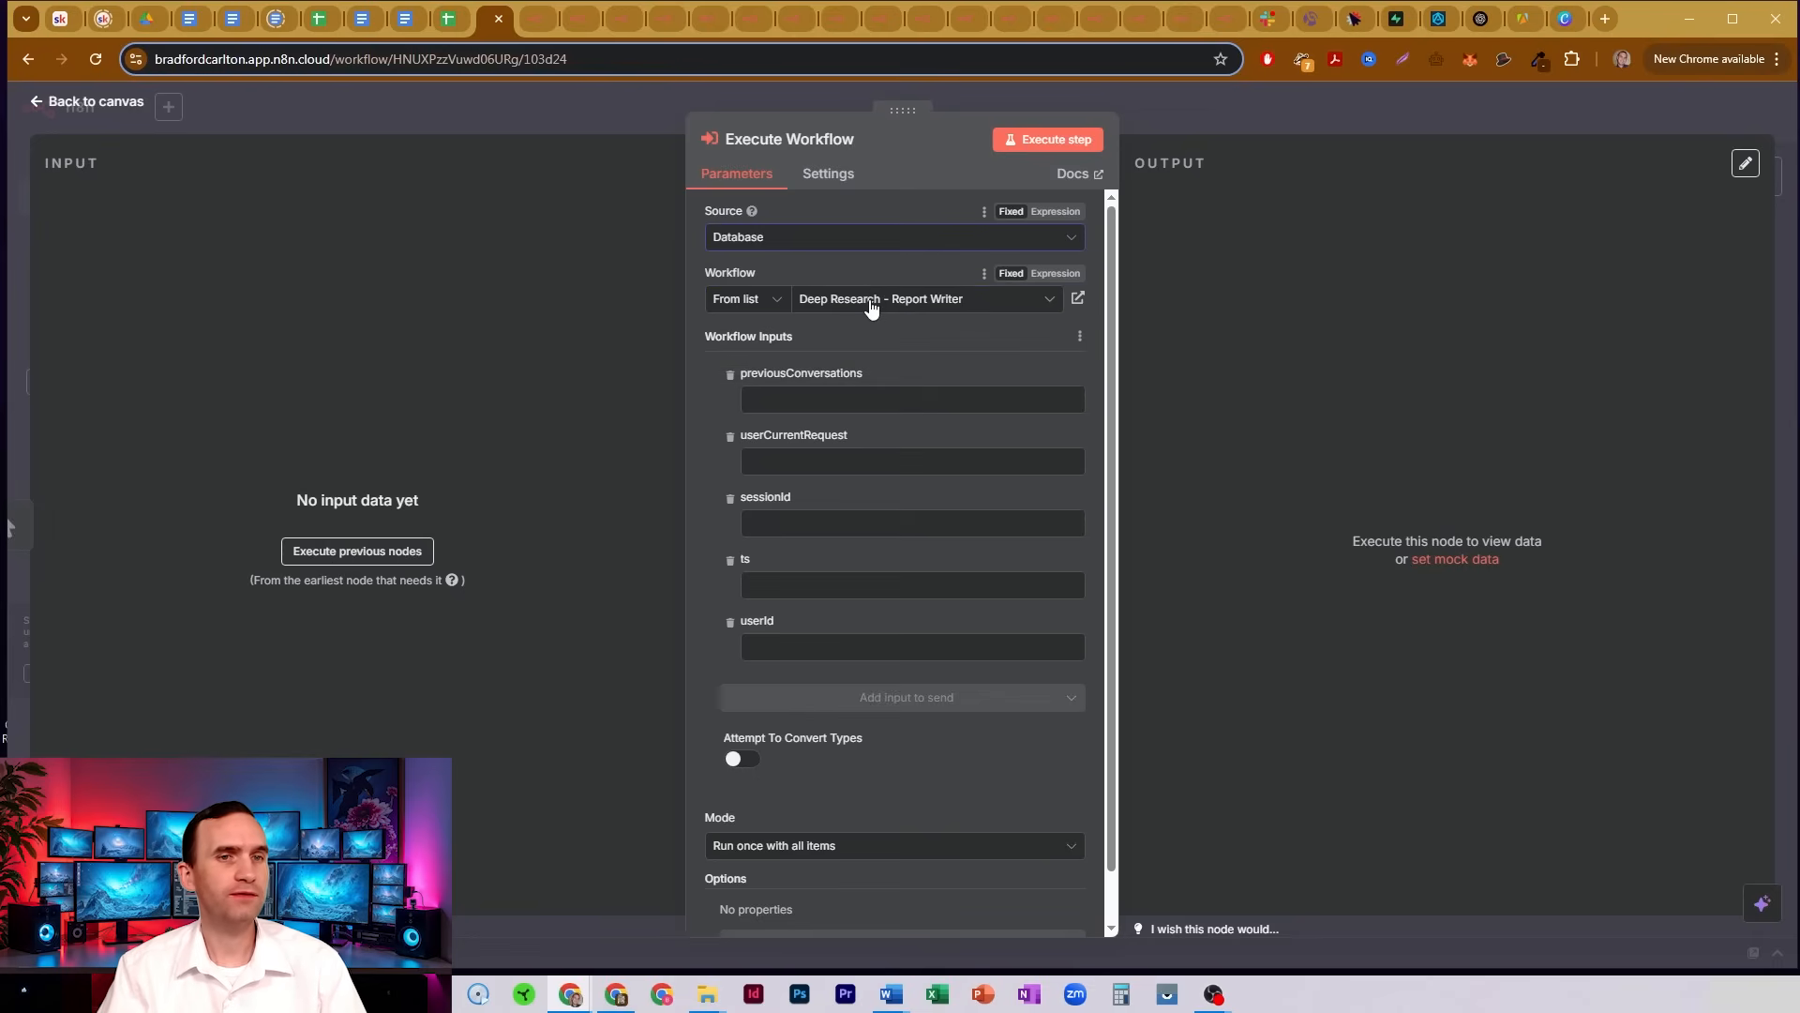
pyautogui.click(924, 298)
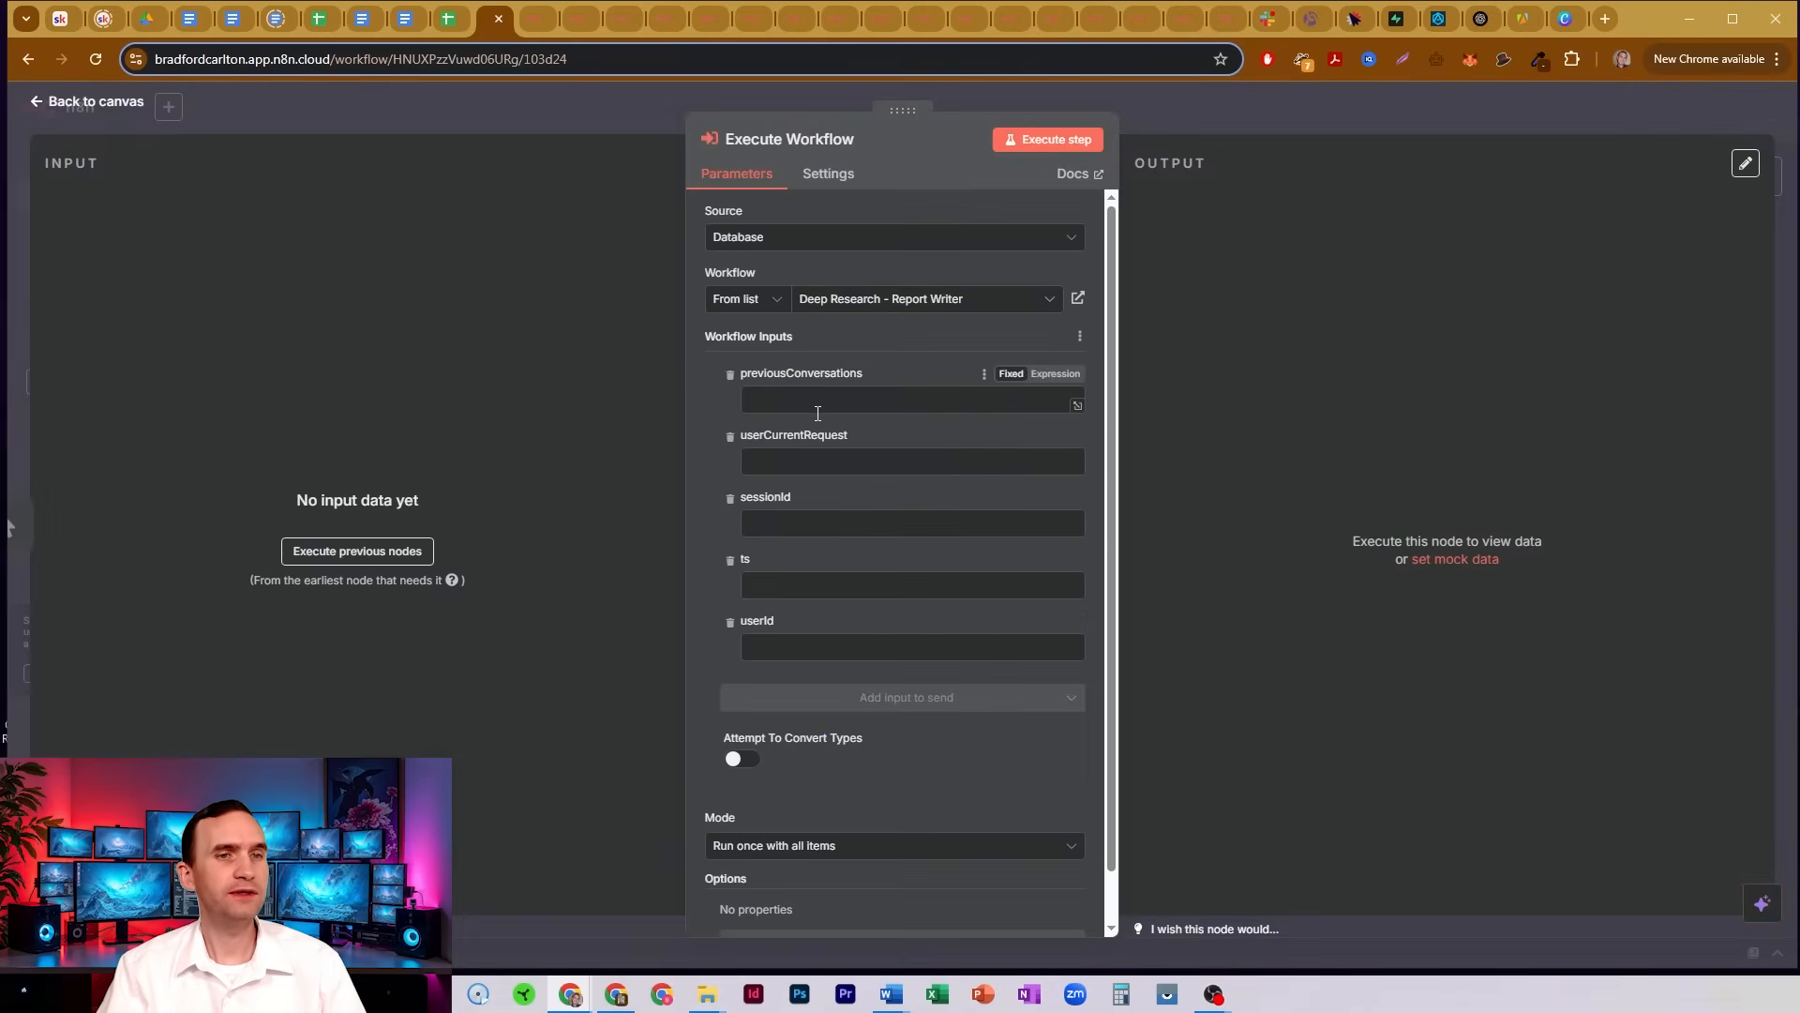
pyautogui.click(908, 585)
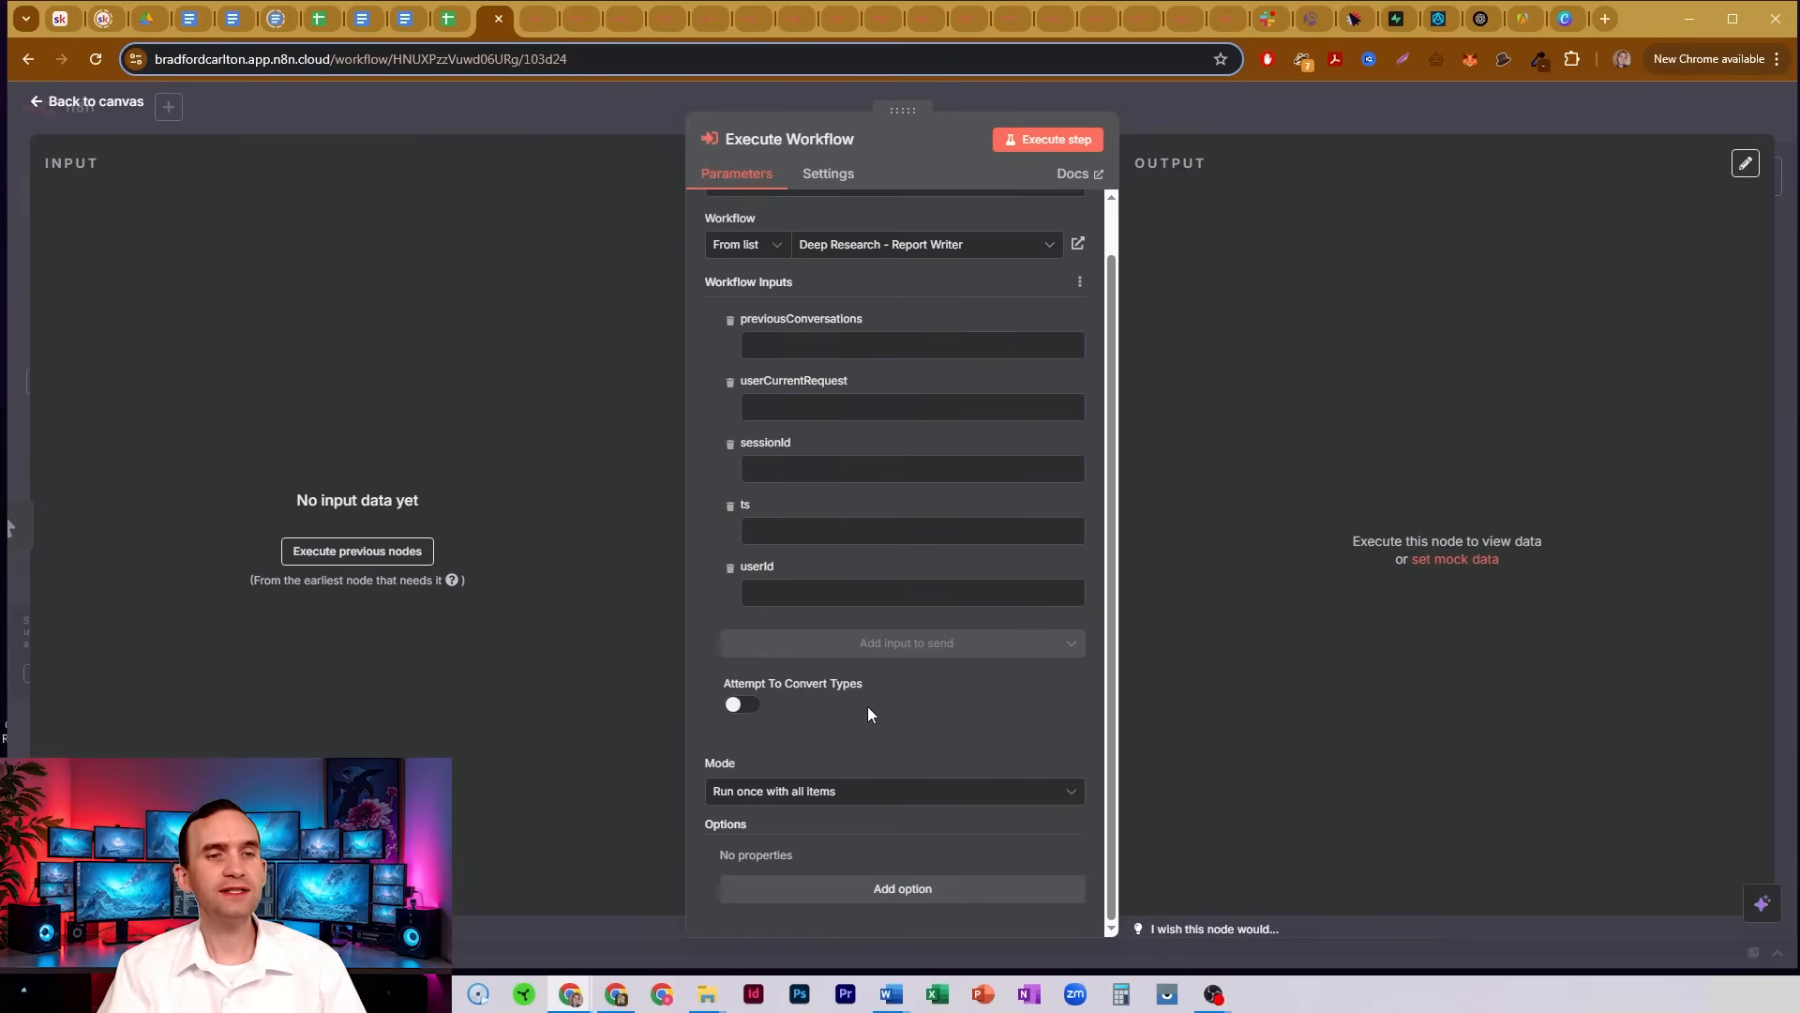
pyautogui.click(911, 469)
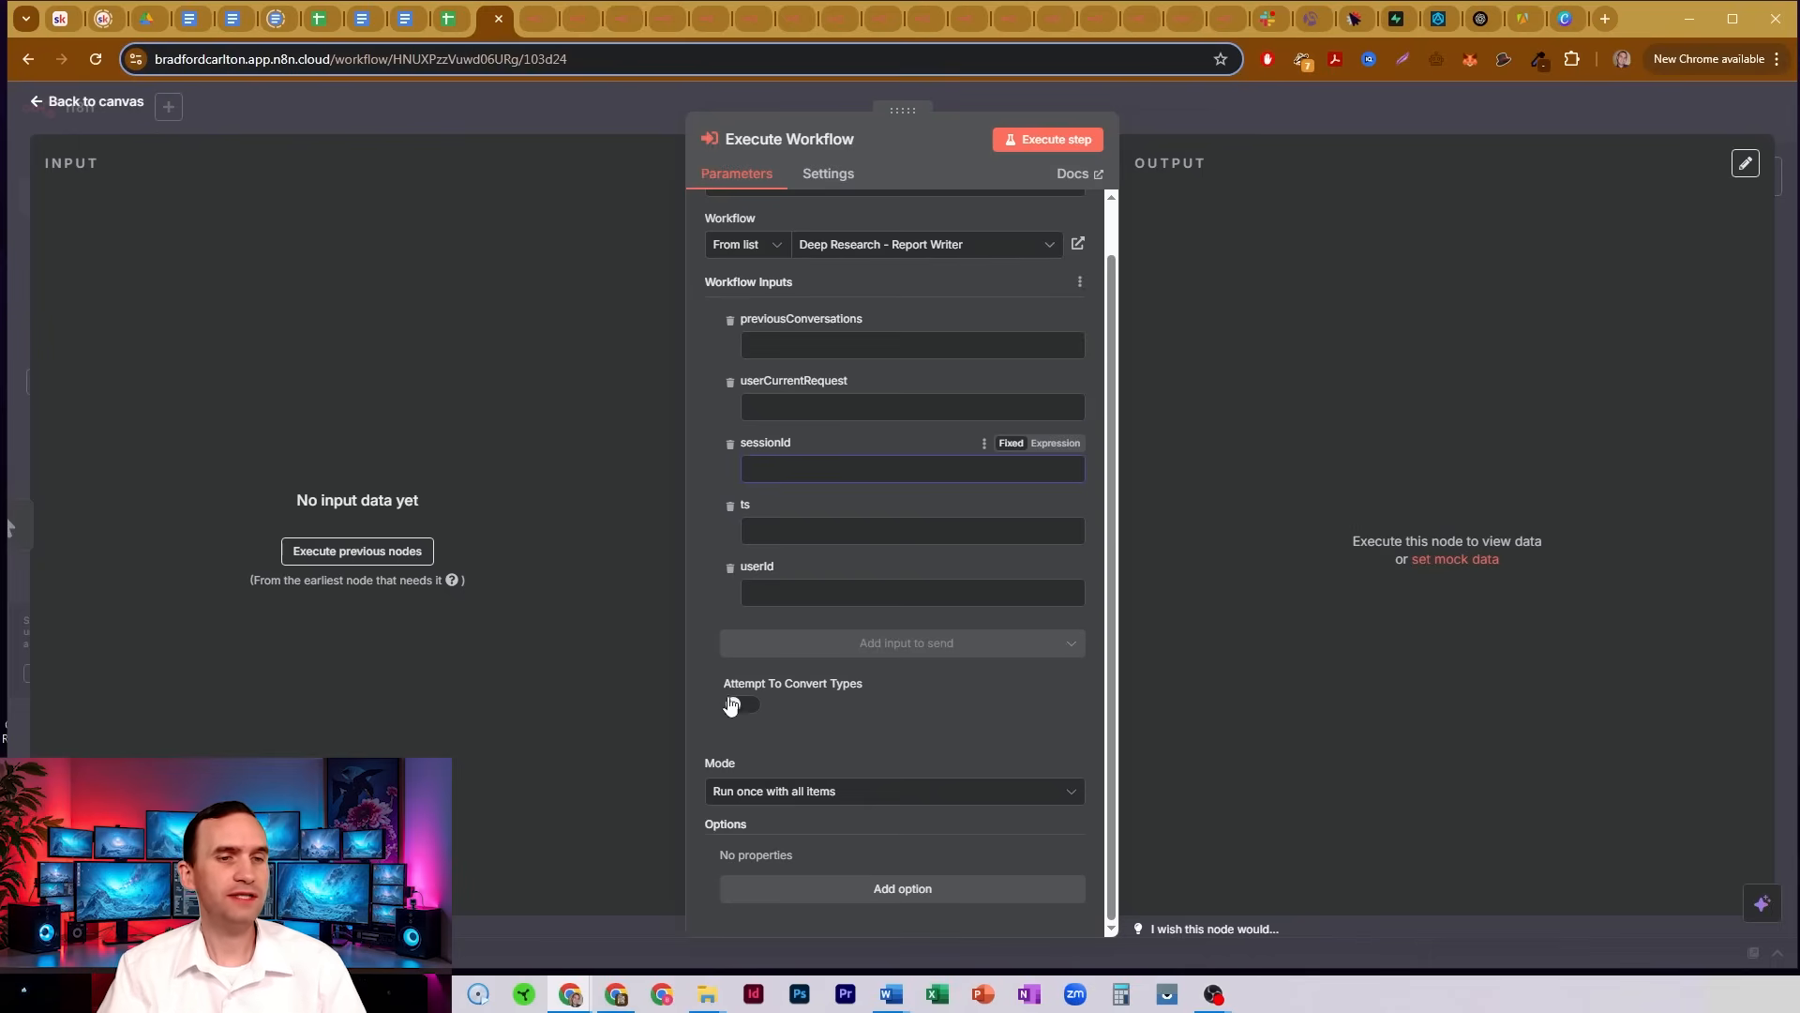
pyautogui.click(741, 704)
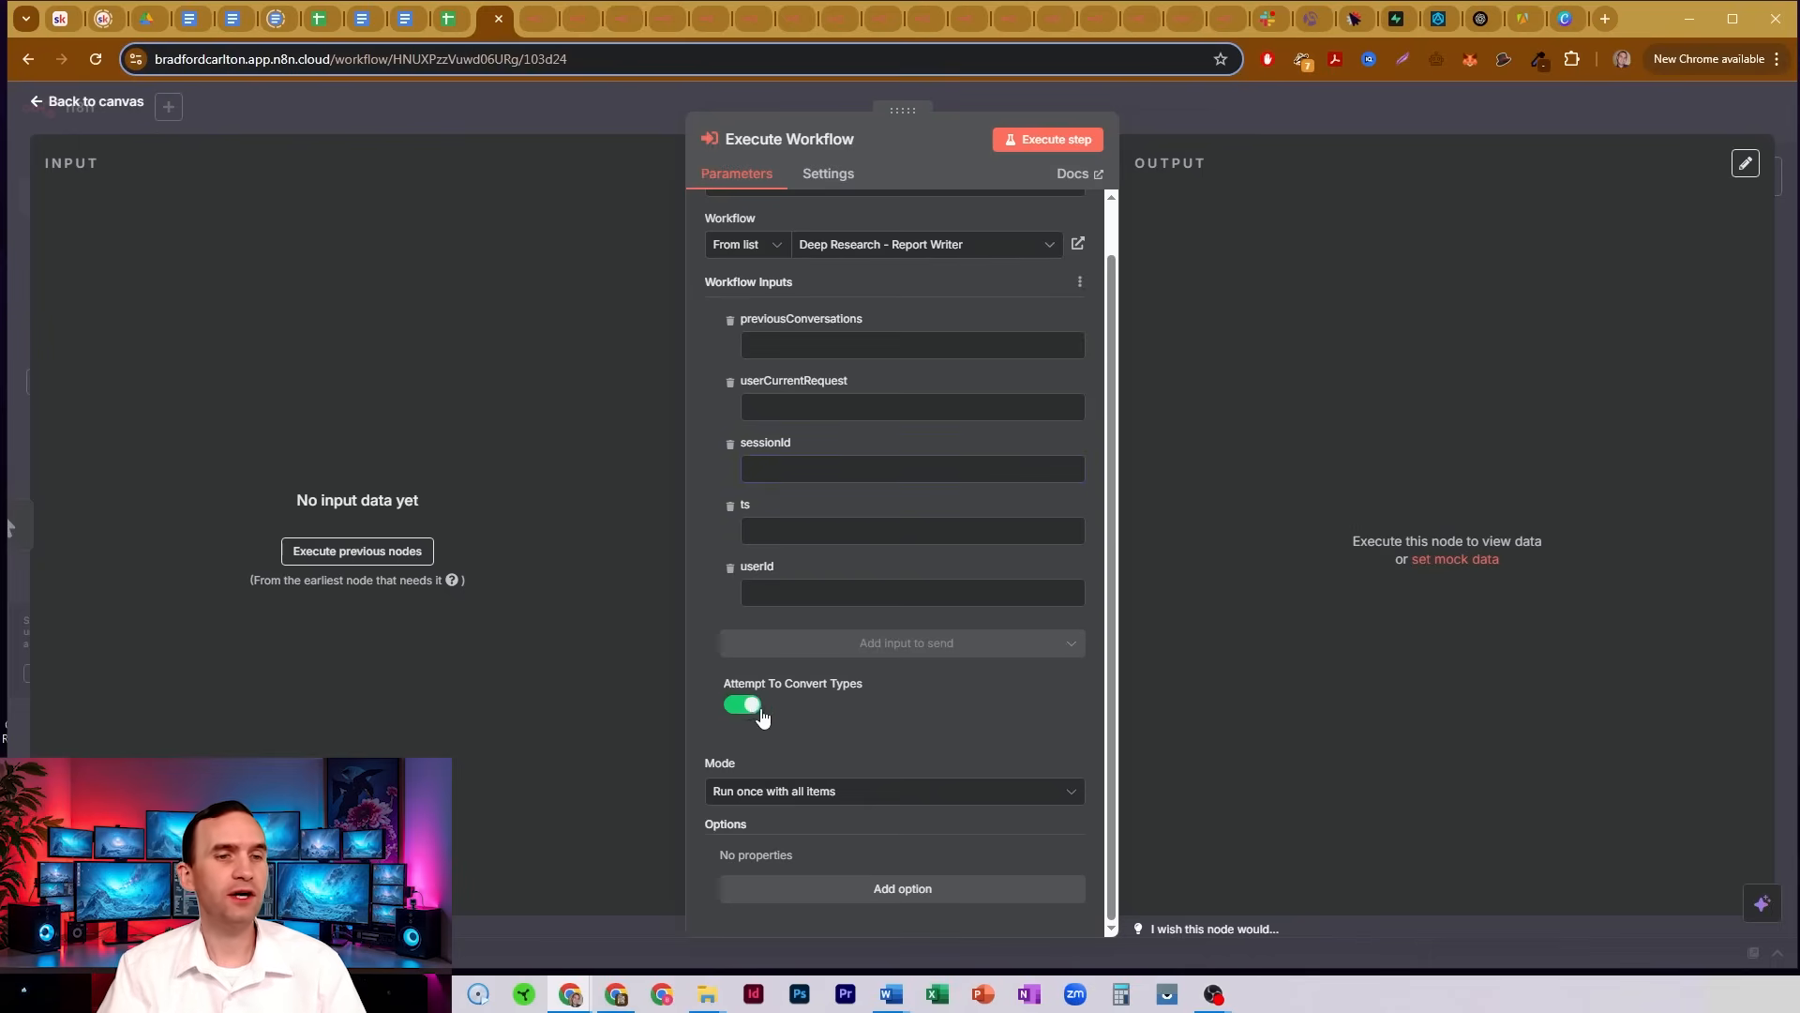
pyautogui.click(741, 703)
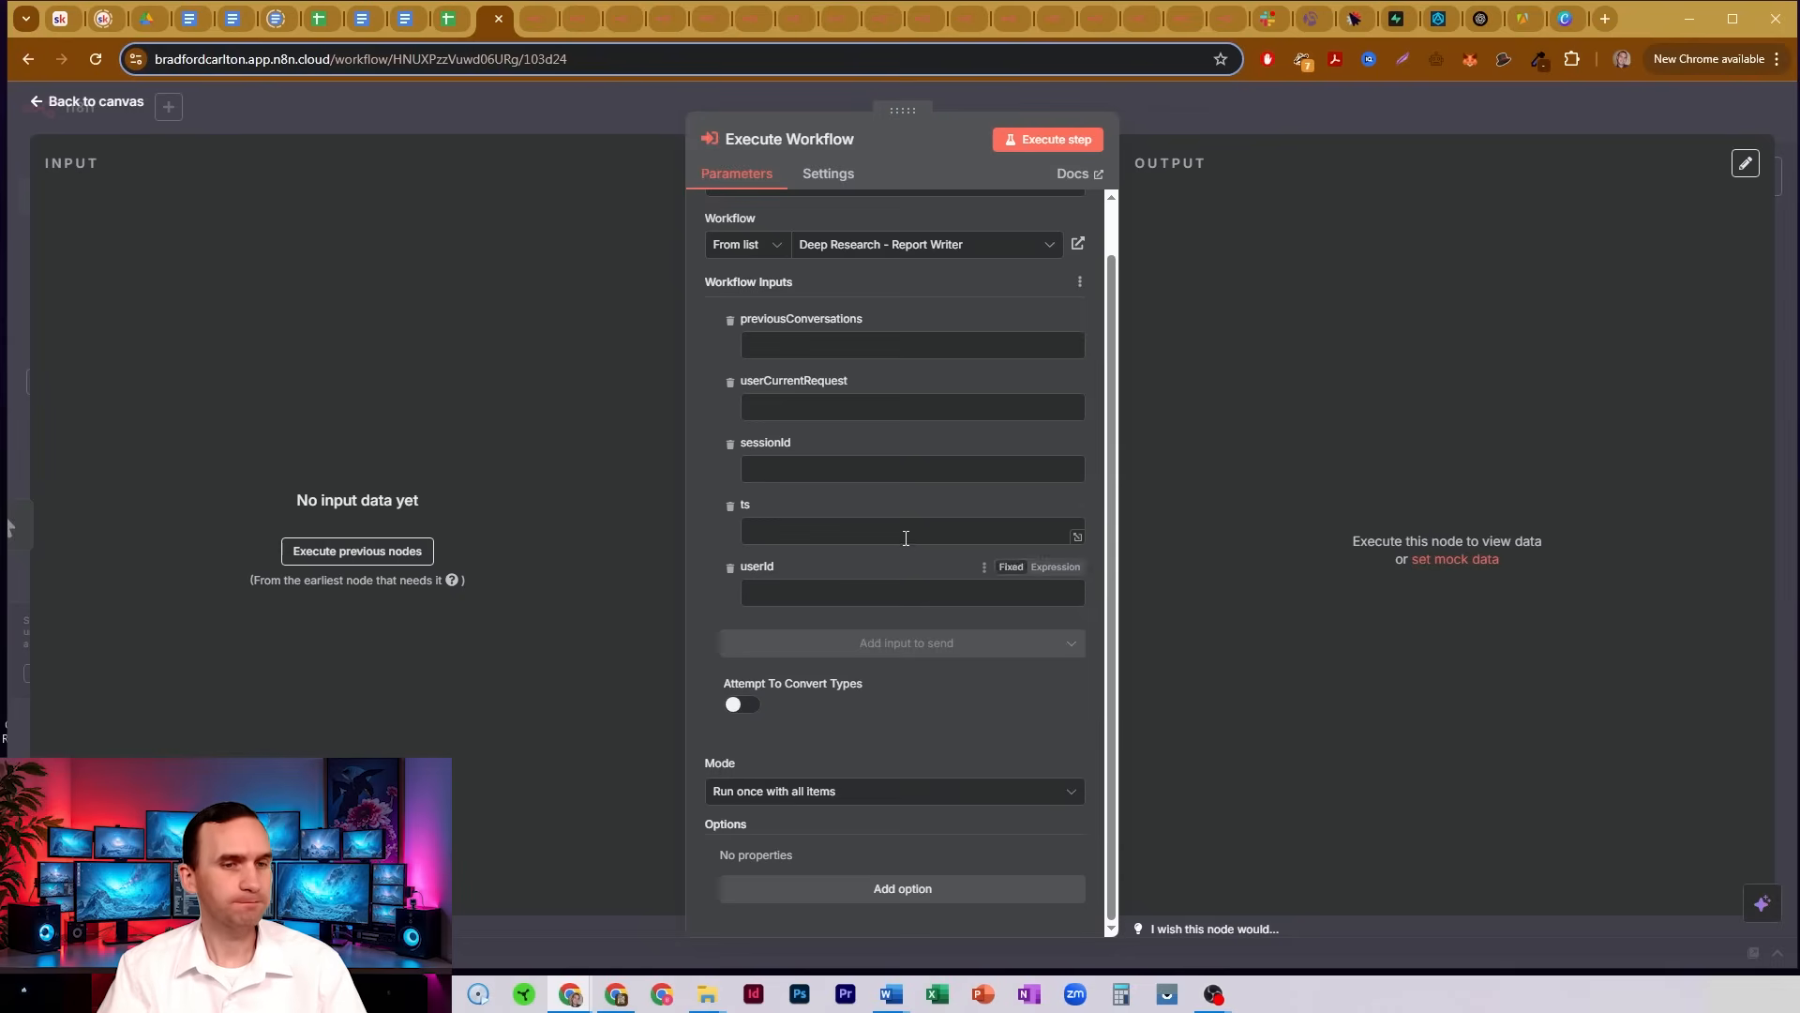
pyautogui.moveTo(984, 812)
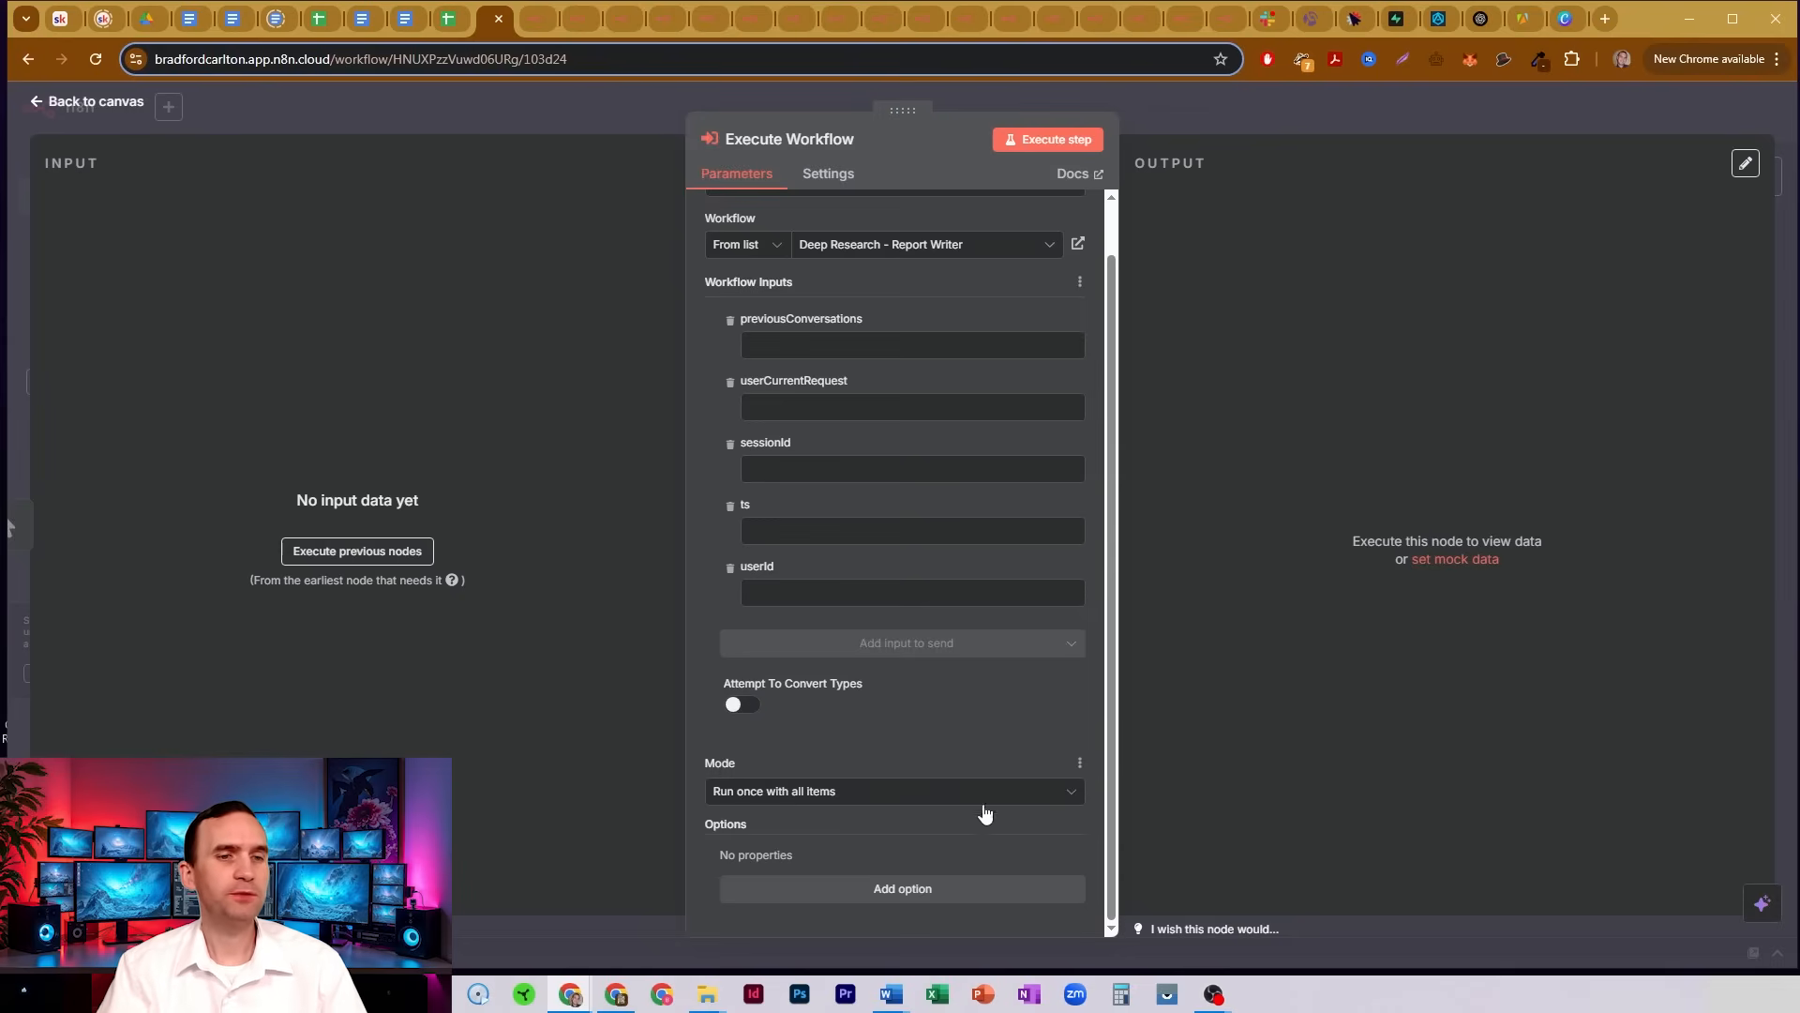
pyautogui.moveTo(1061, 799)
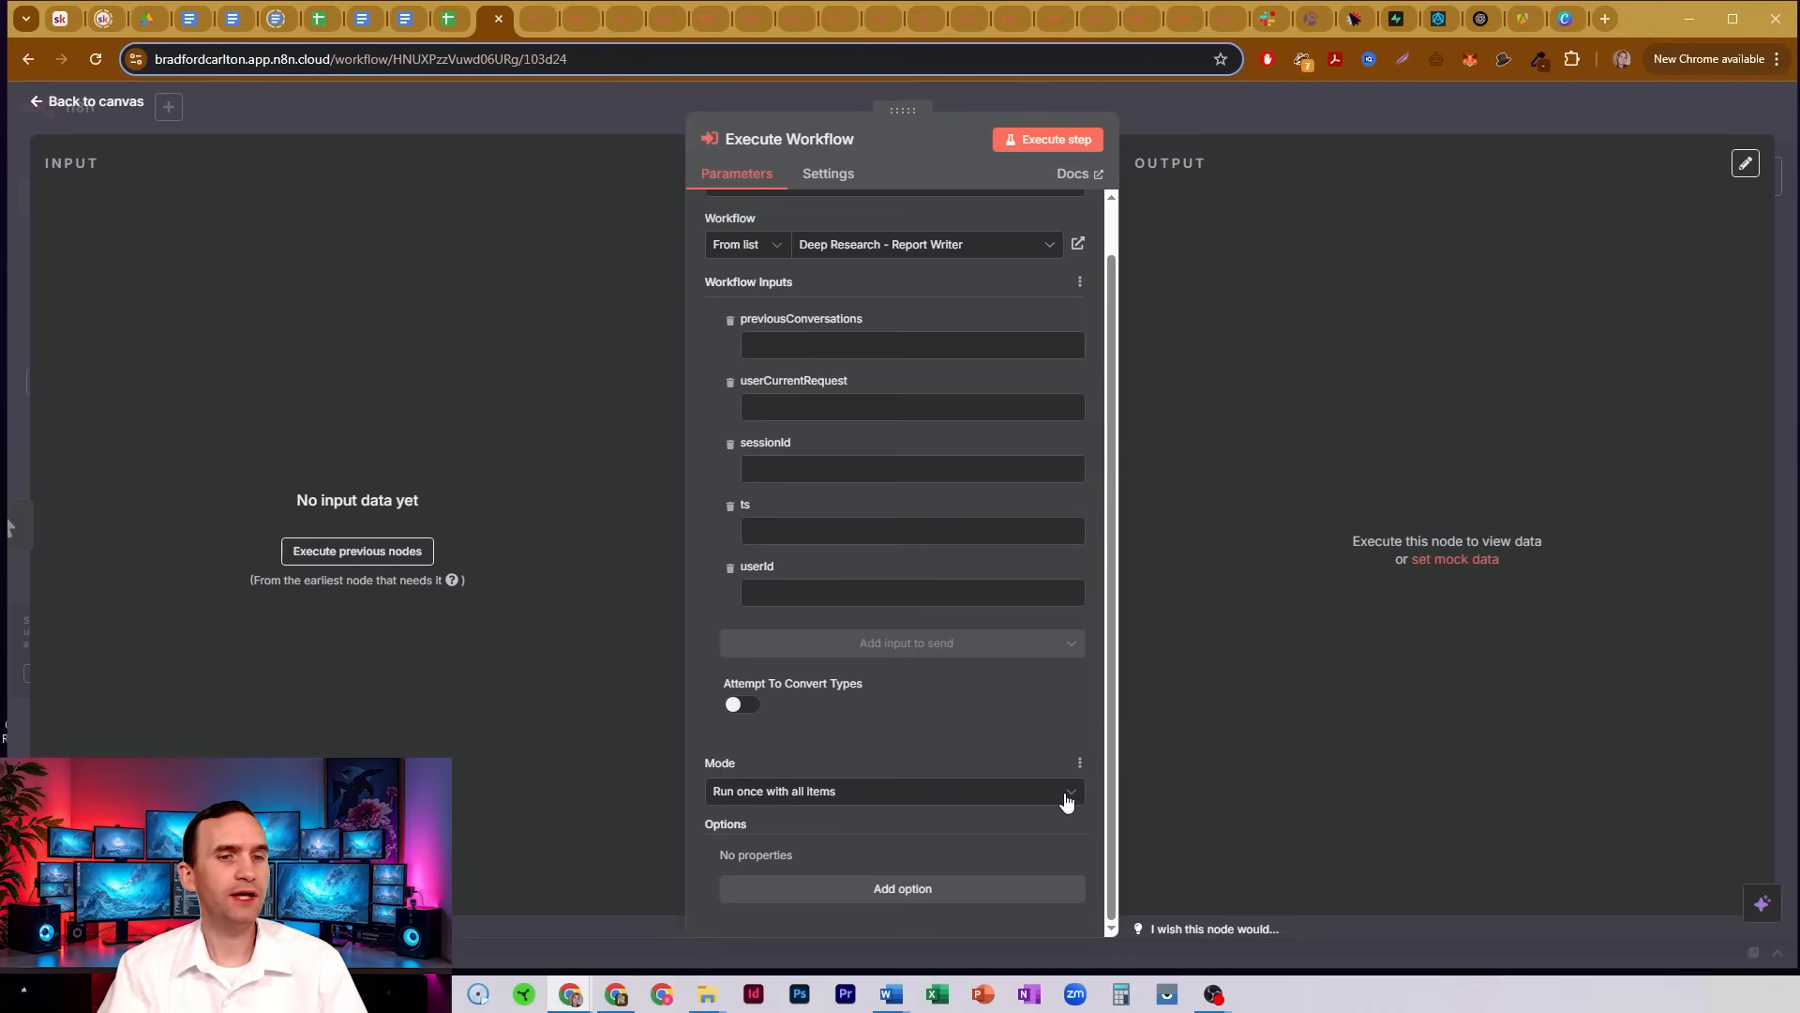
pyautogui.click(893, 789)
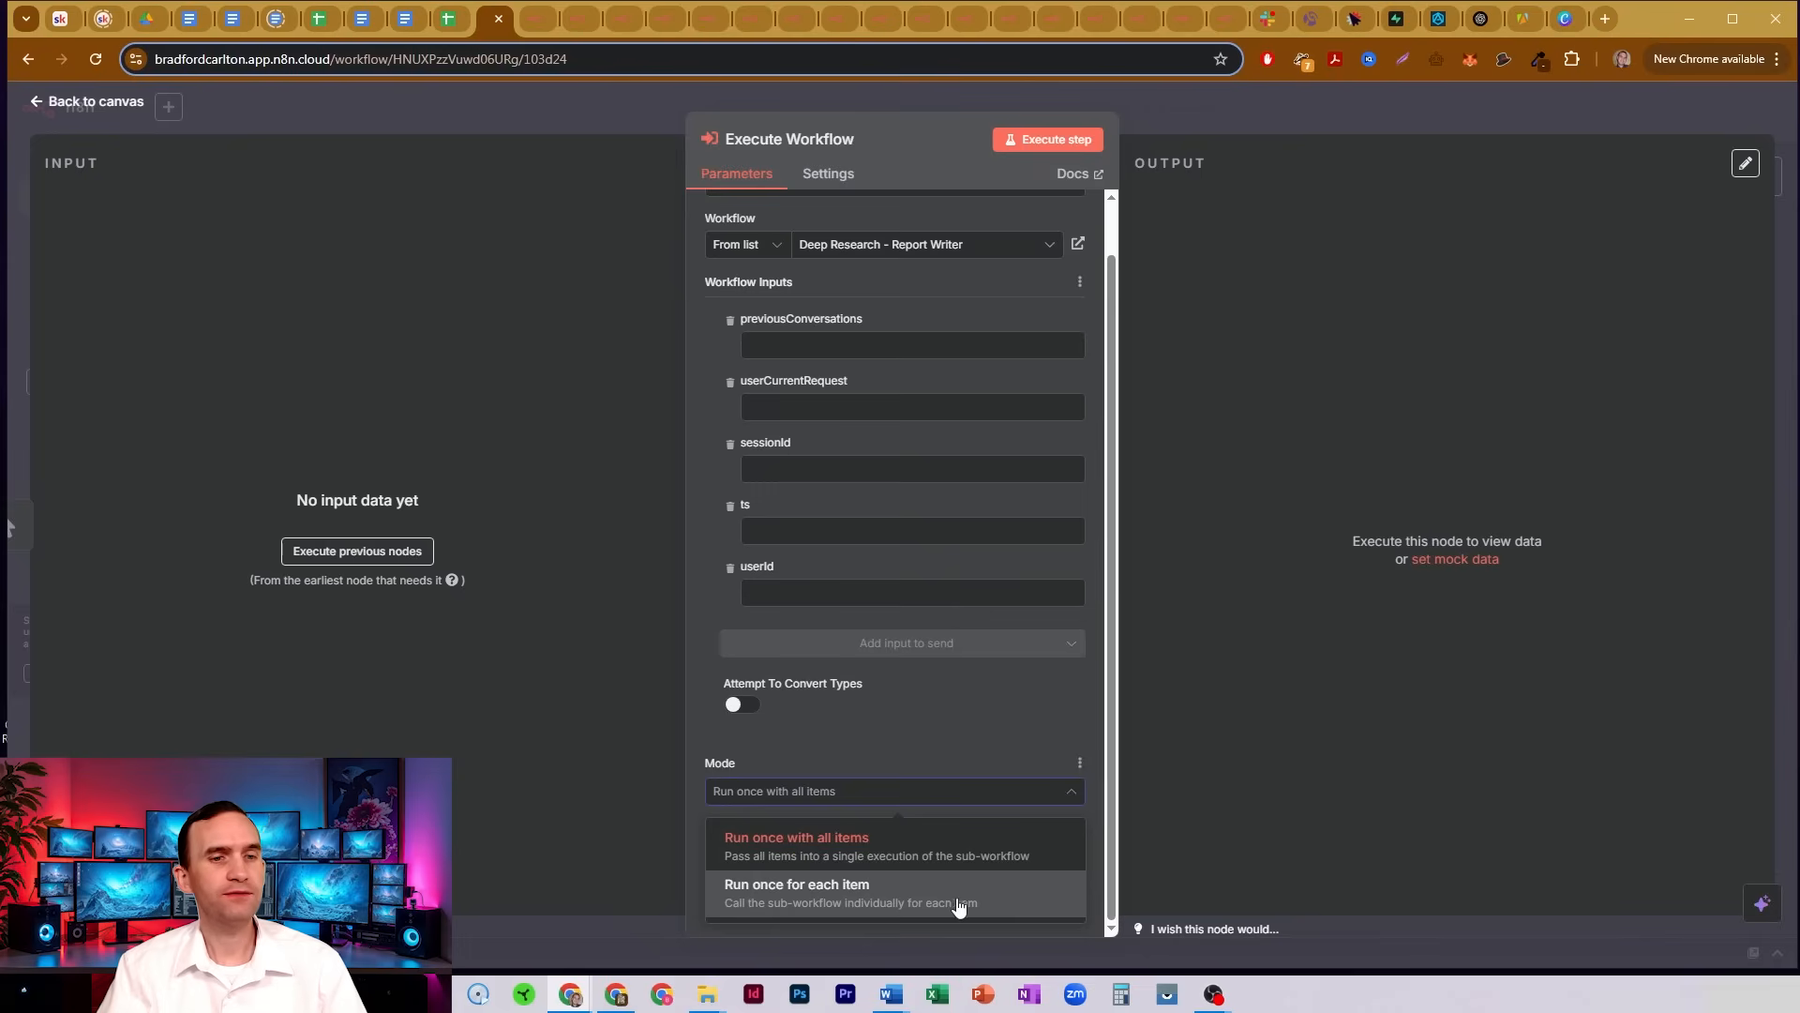
pyautogui.click(796, 836)
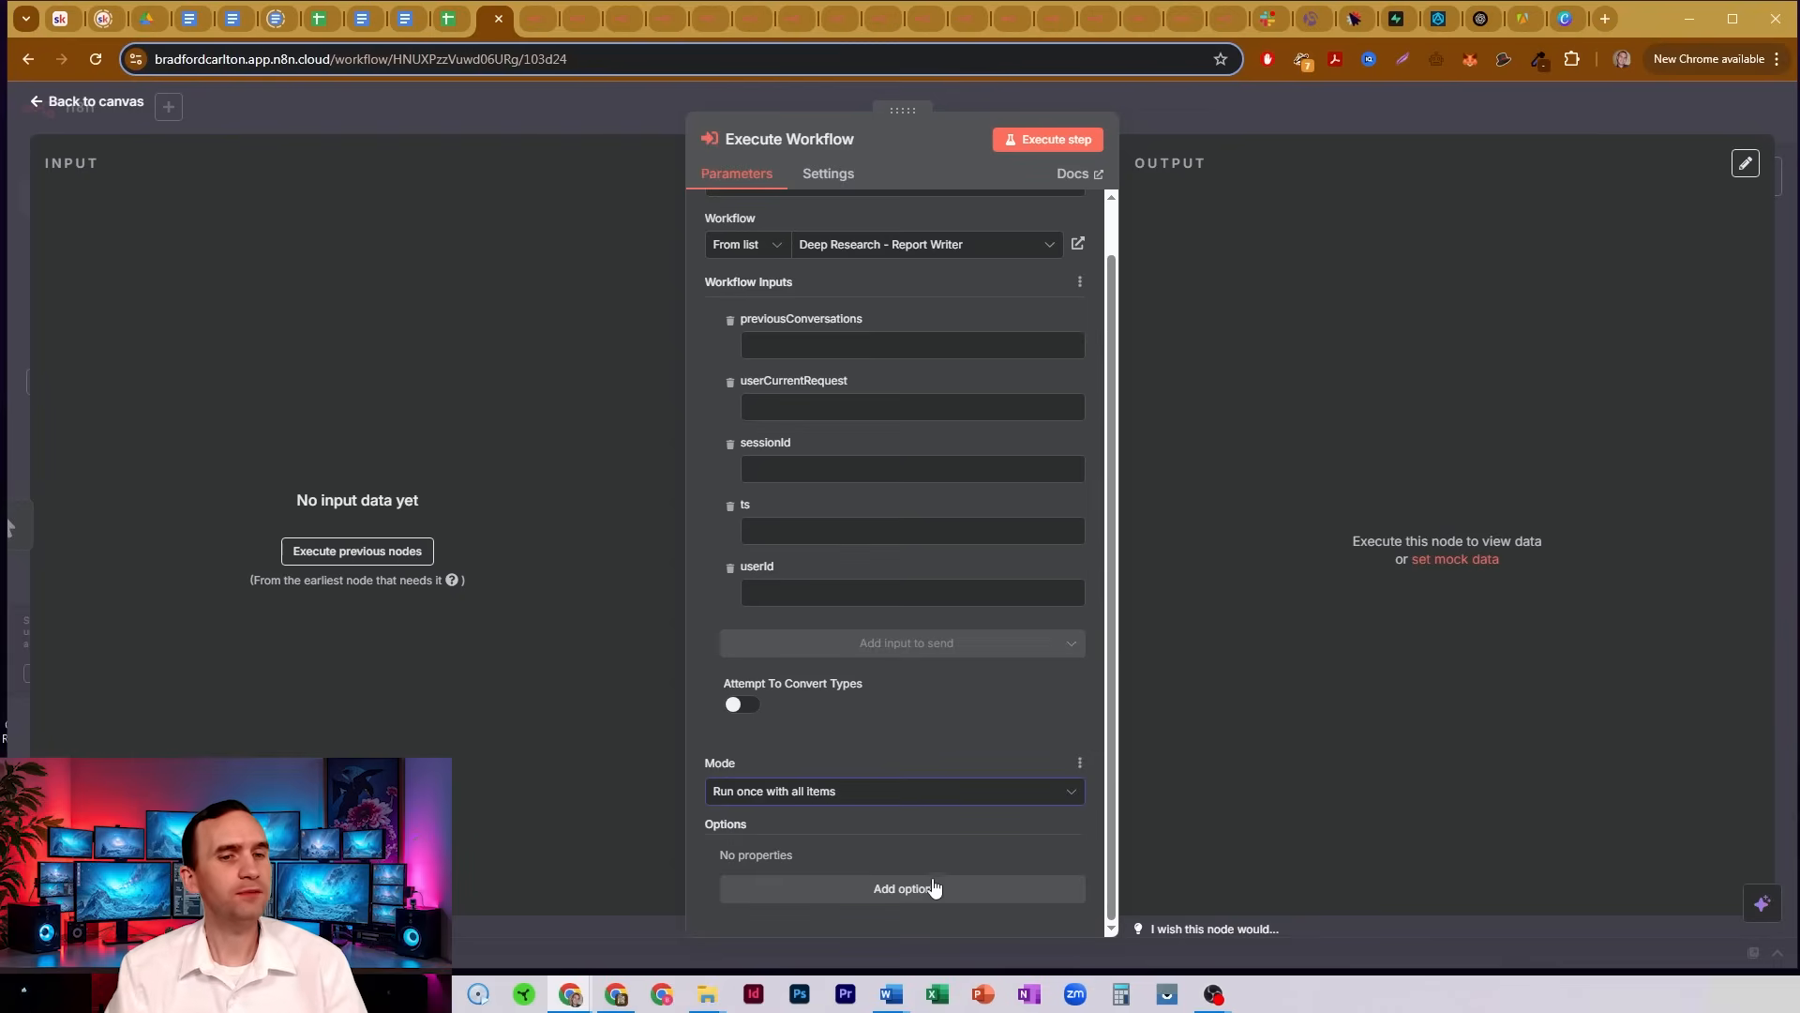
# Add the Wait For Sub-Workflow Completion option and leave it switched on.
pyautogui.click(902, 887)
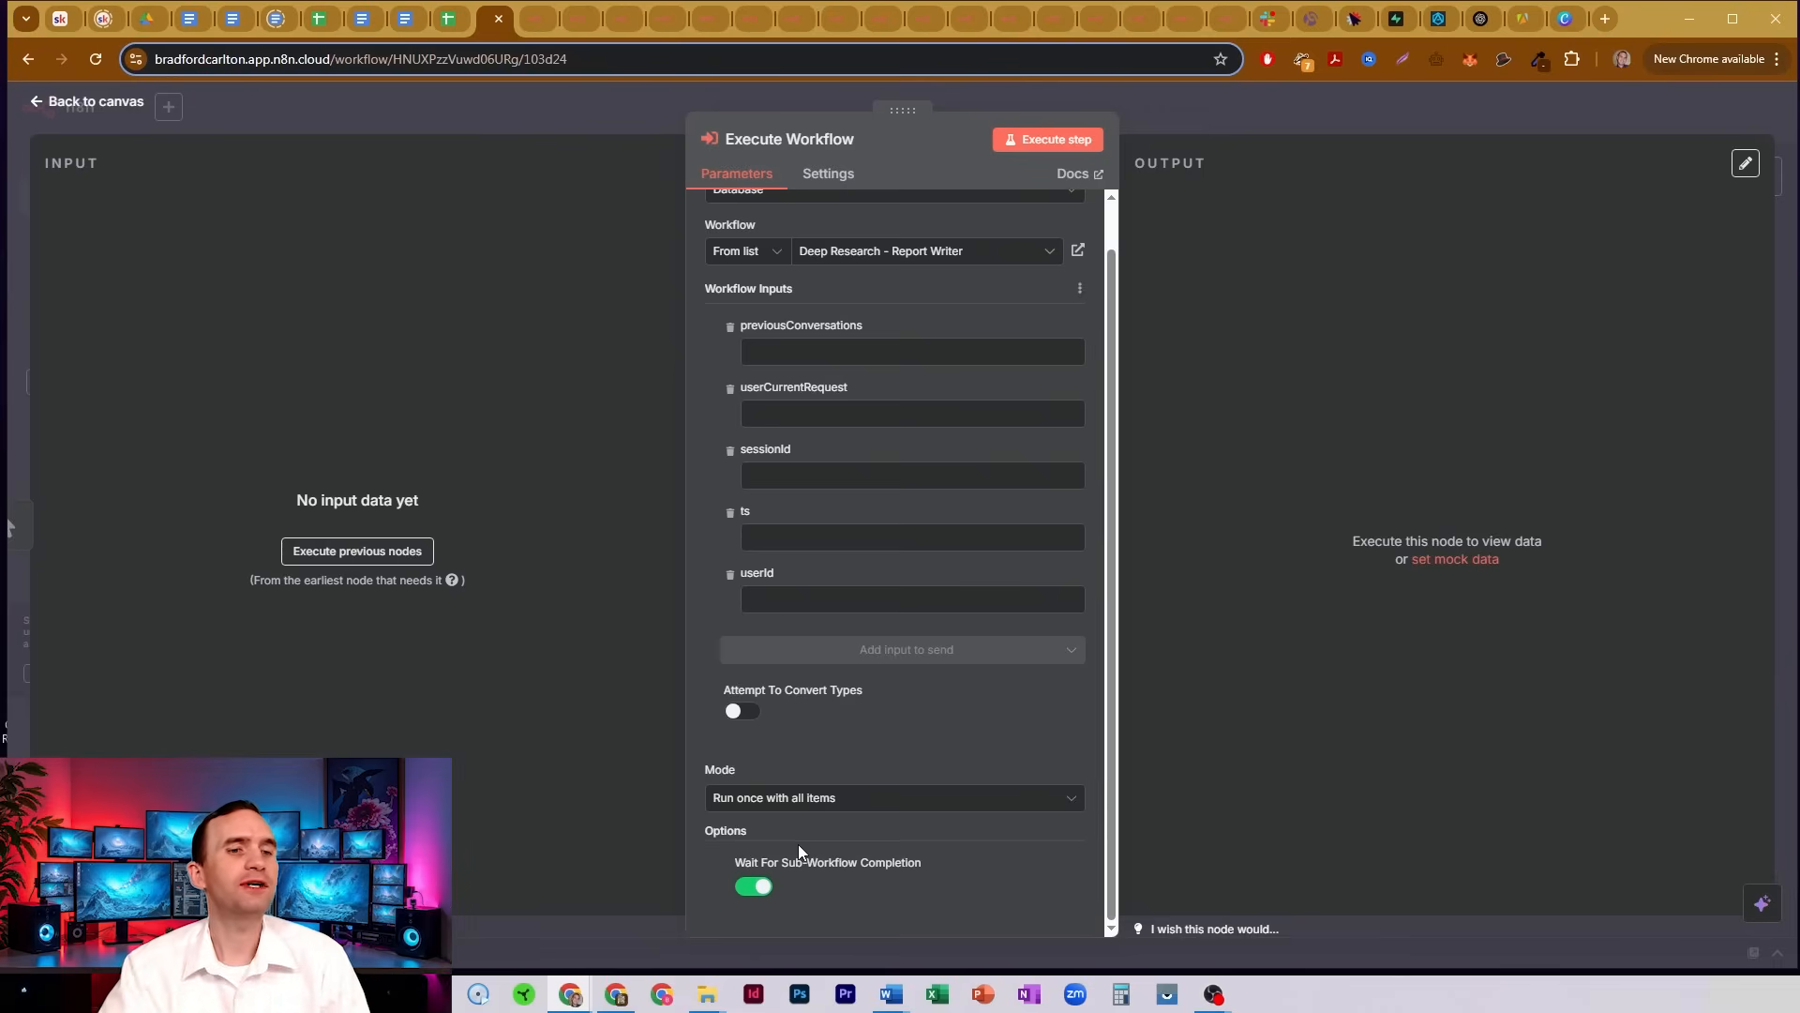
pyautogui.moveTo(873, 739)
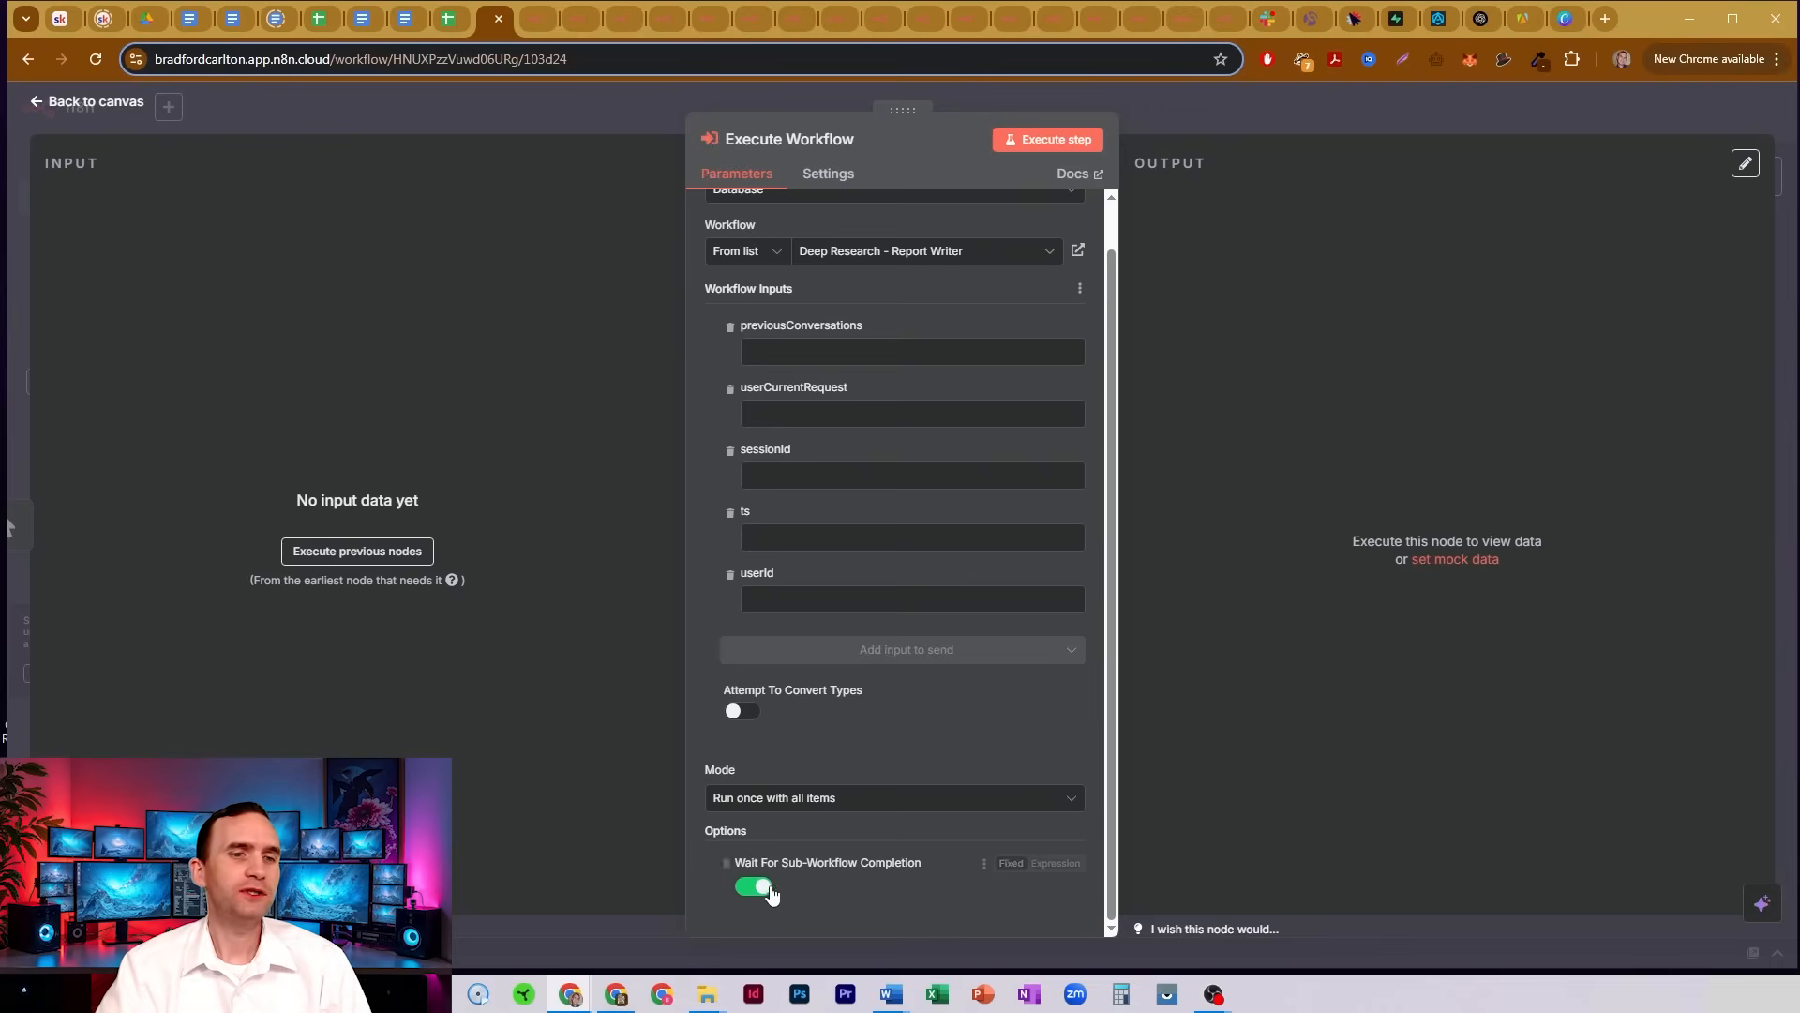
pyautogui.click(750, 885)
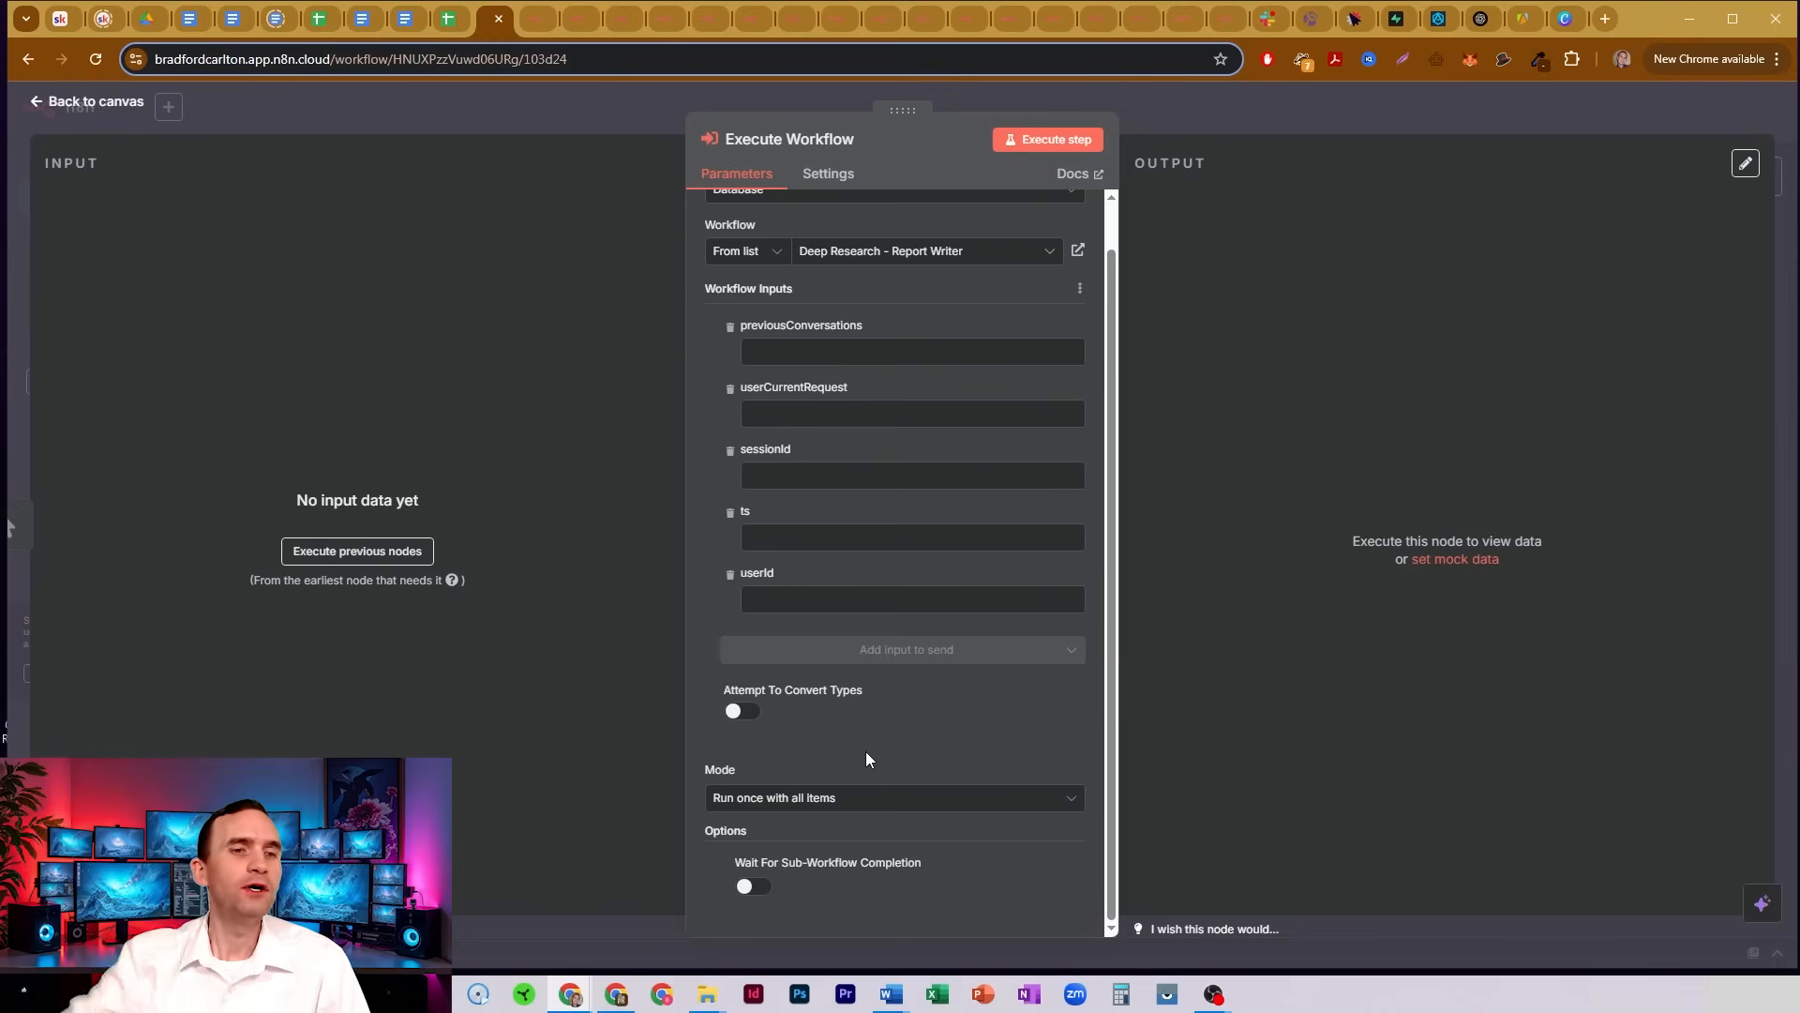
pyautogui.click(752, 886)
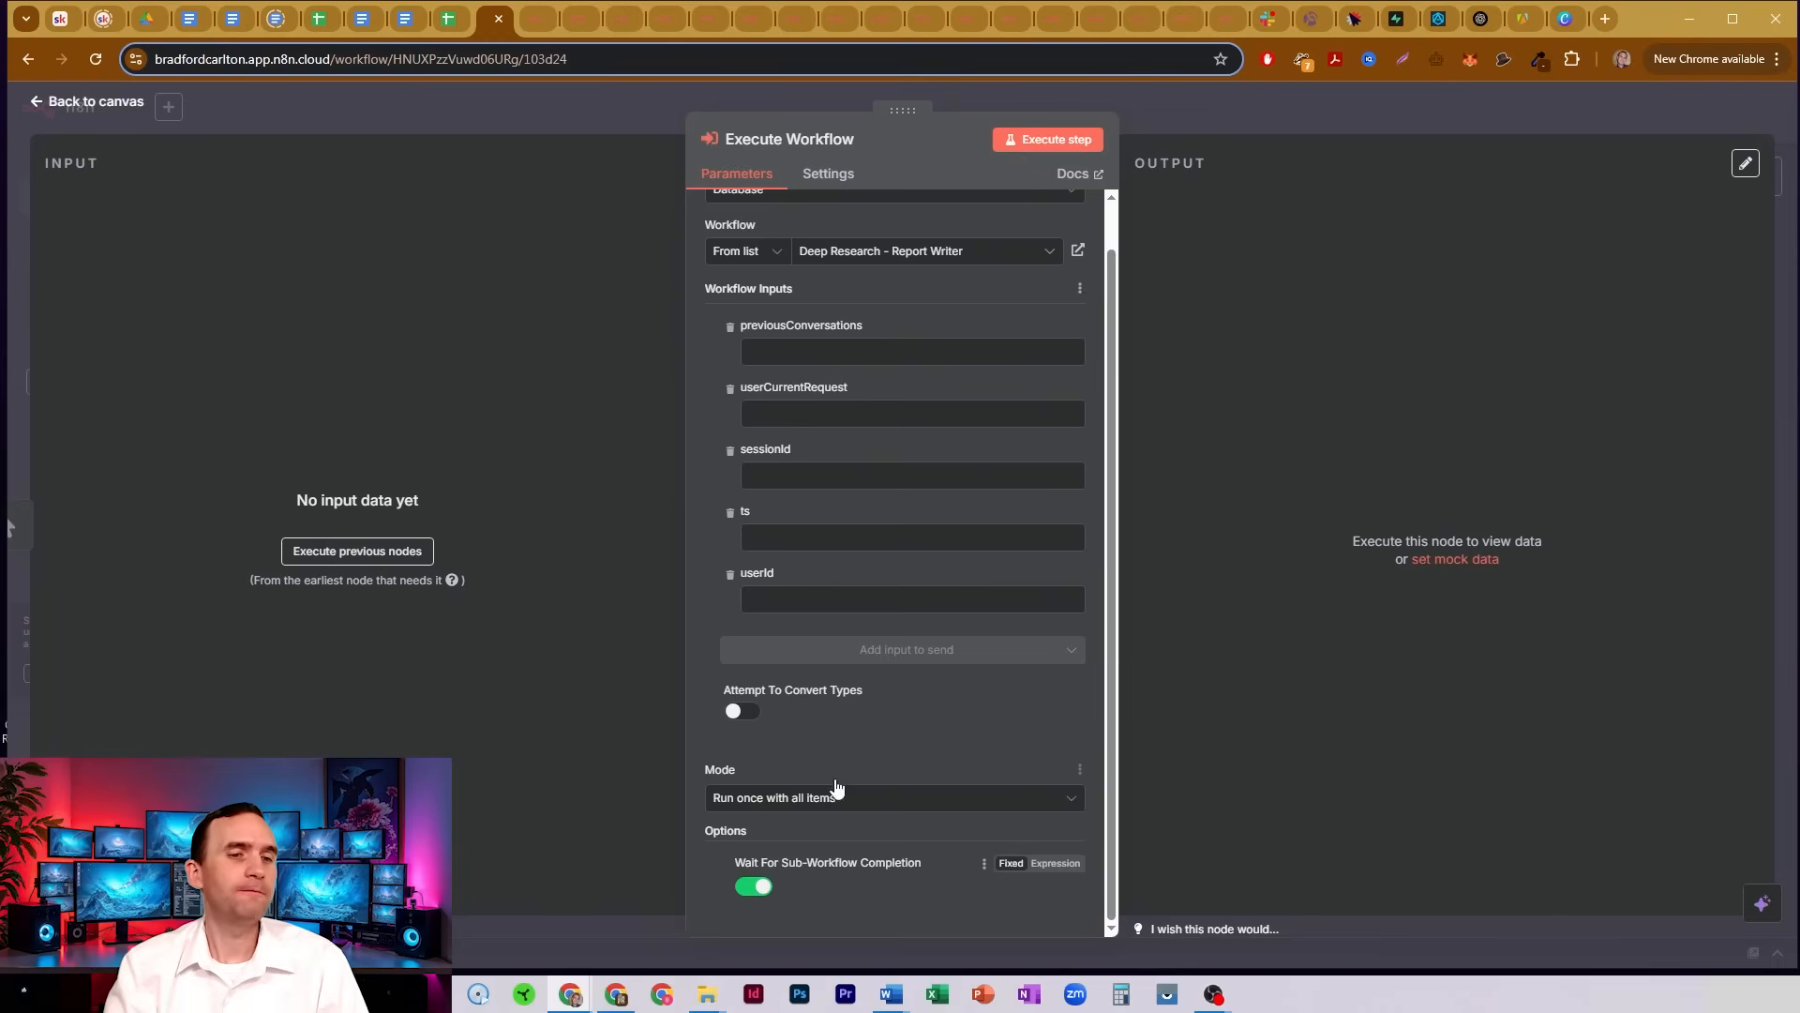
pyautogui.moveTo(855, 766)
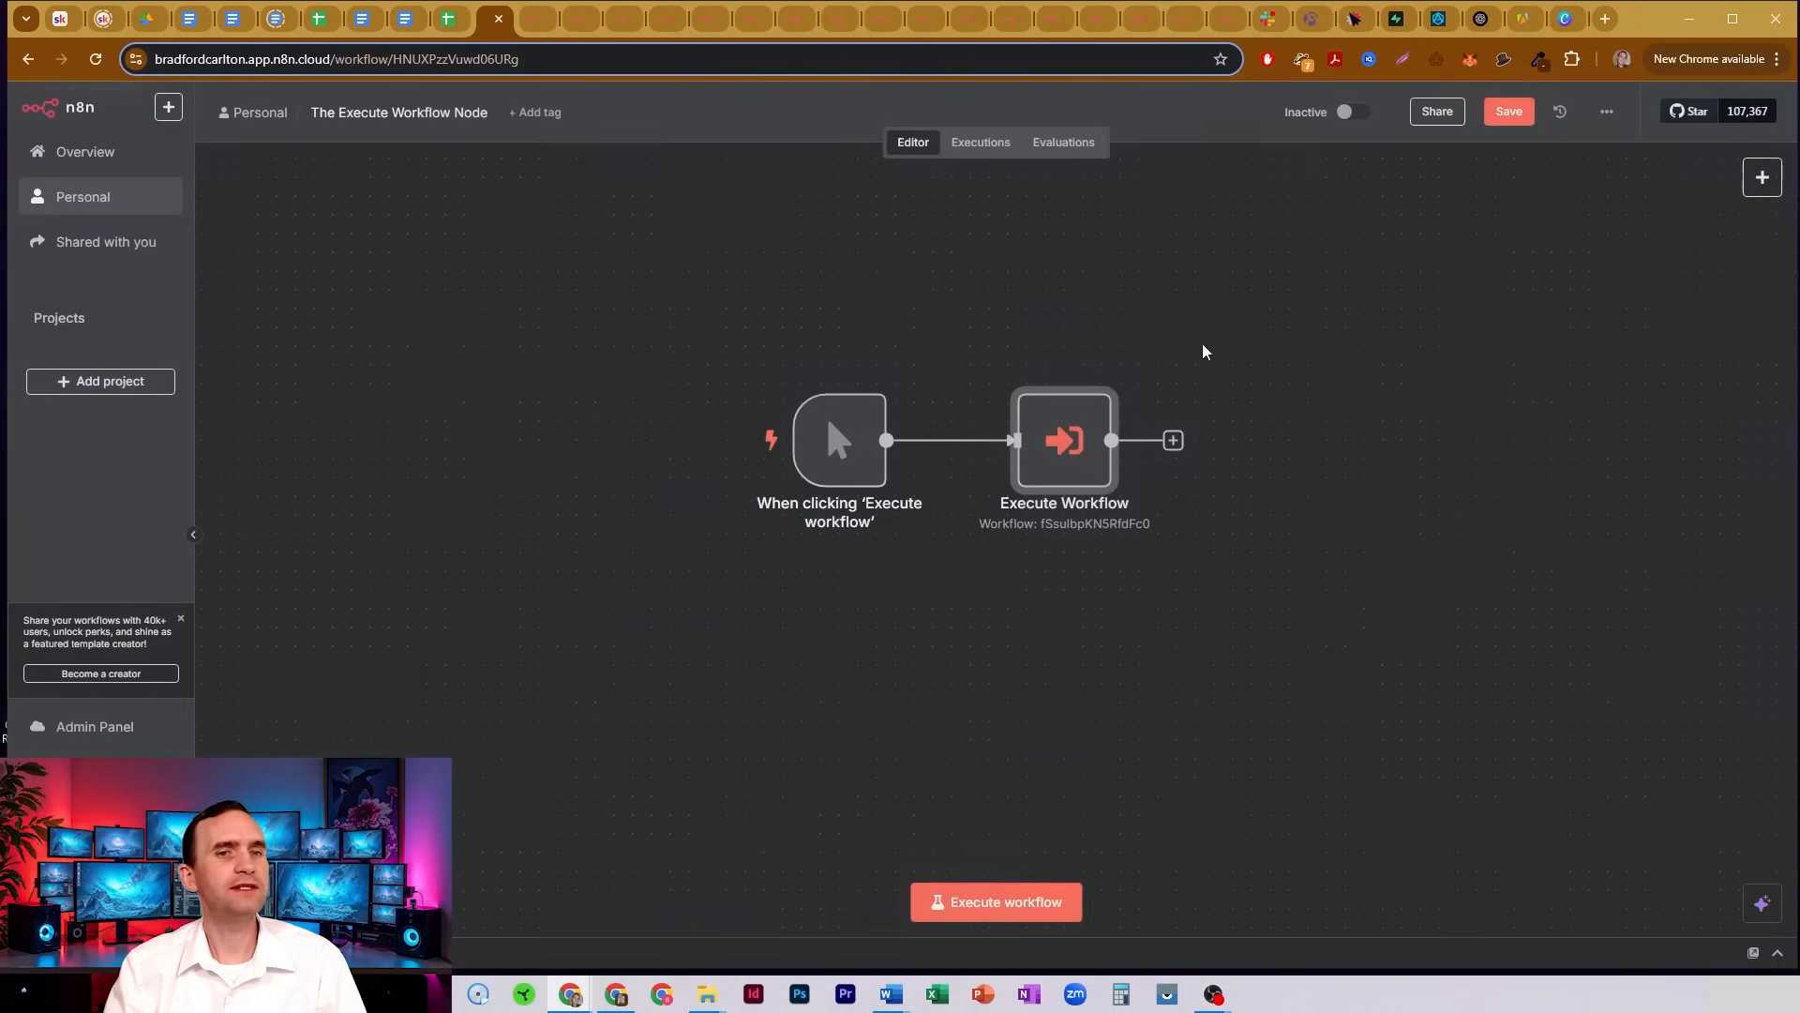
# Add an AI Agent node after the Execute Workflow node and return to the canvas.
pyautogui.click(1174, 439)
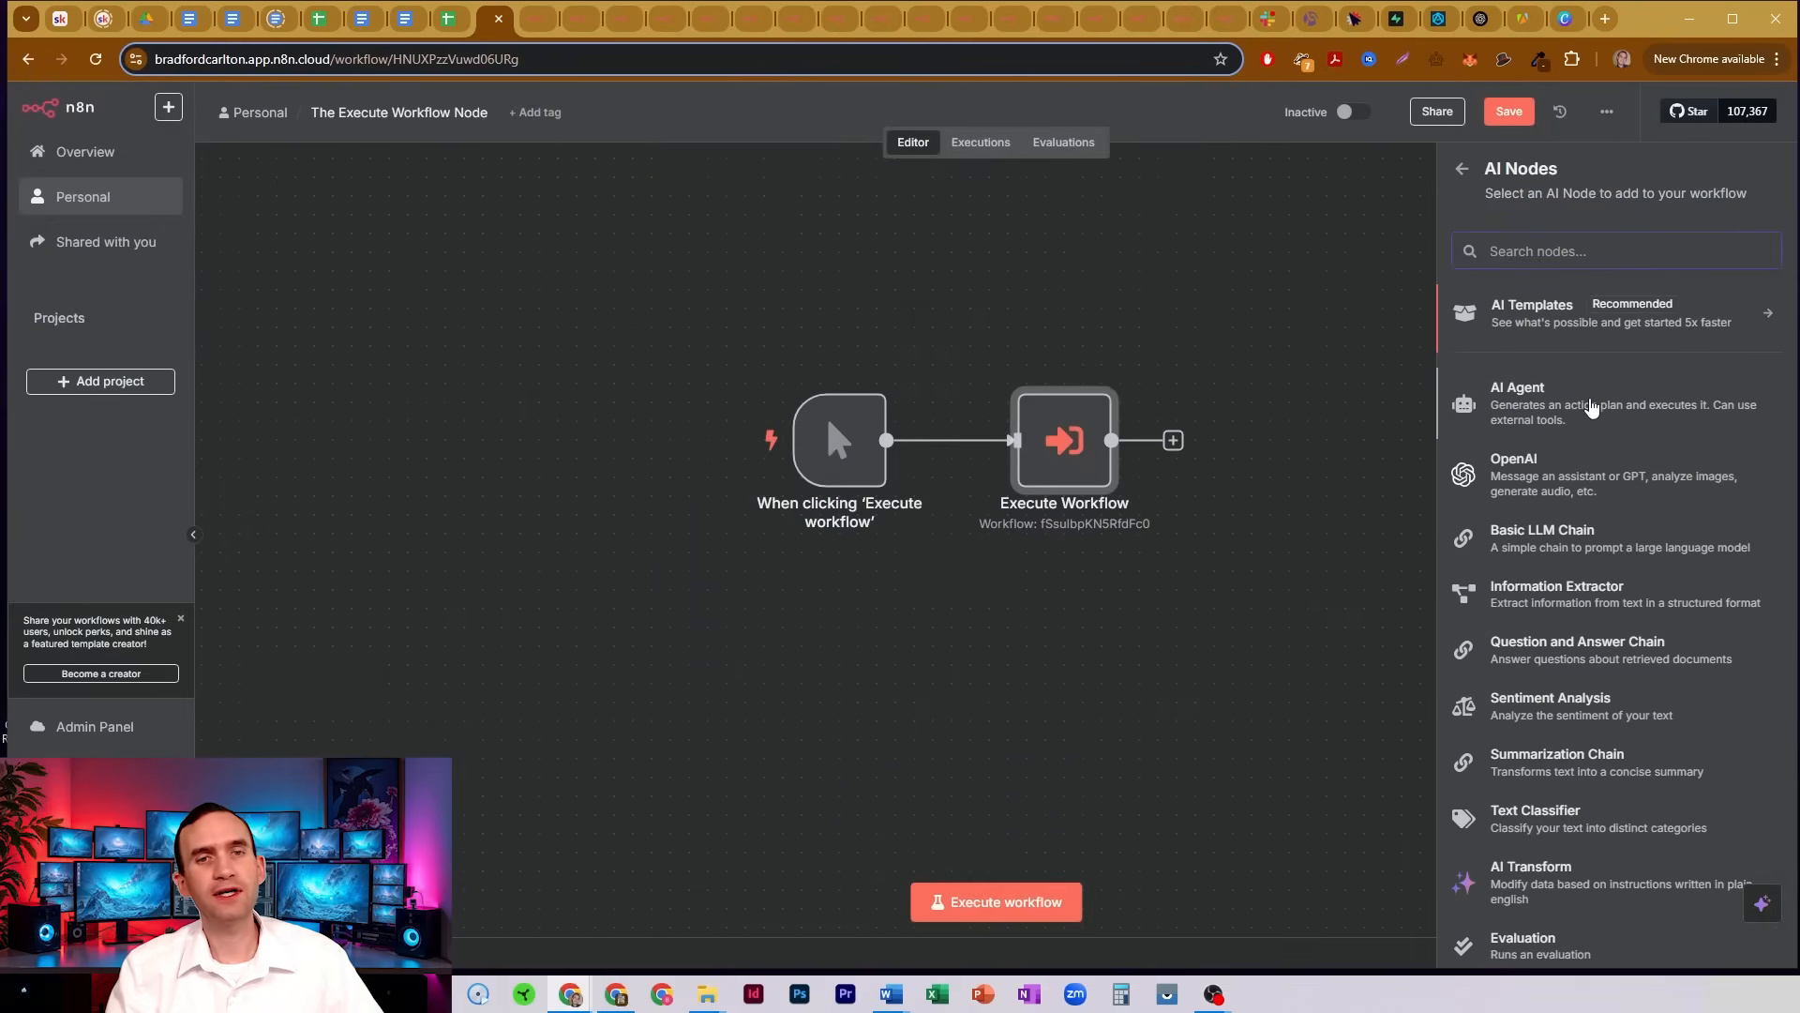
pyautogui.click(1517, 403)
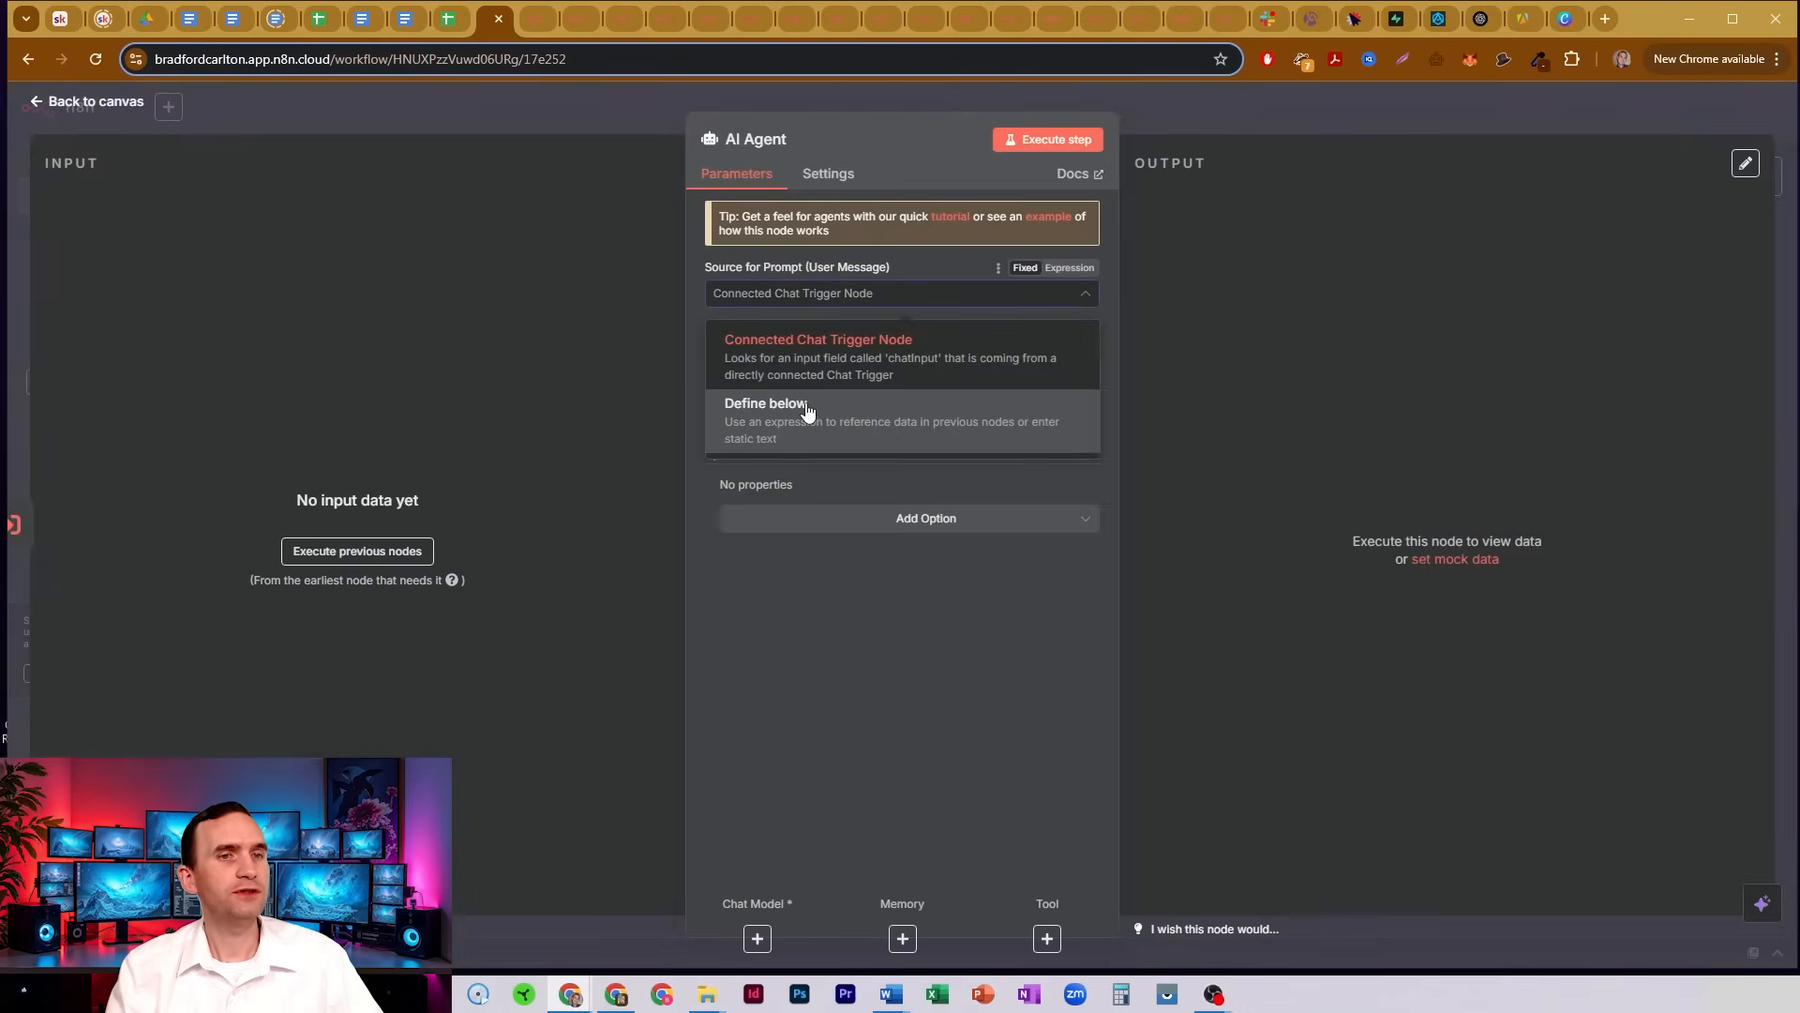
pyautogui.click(85, 101)
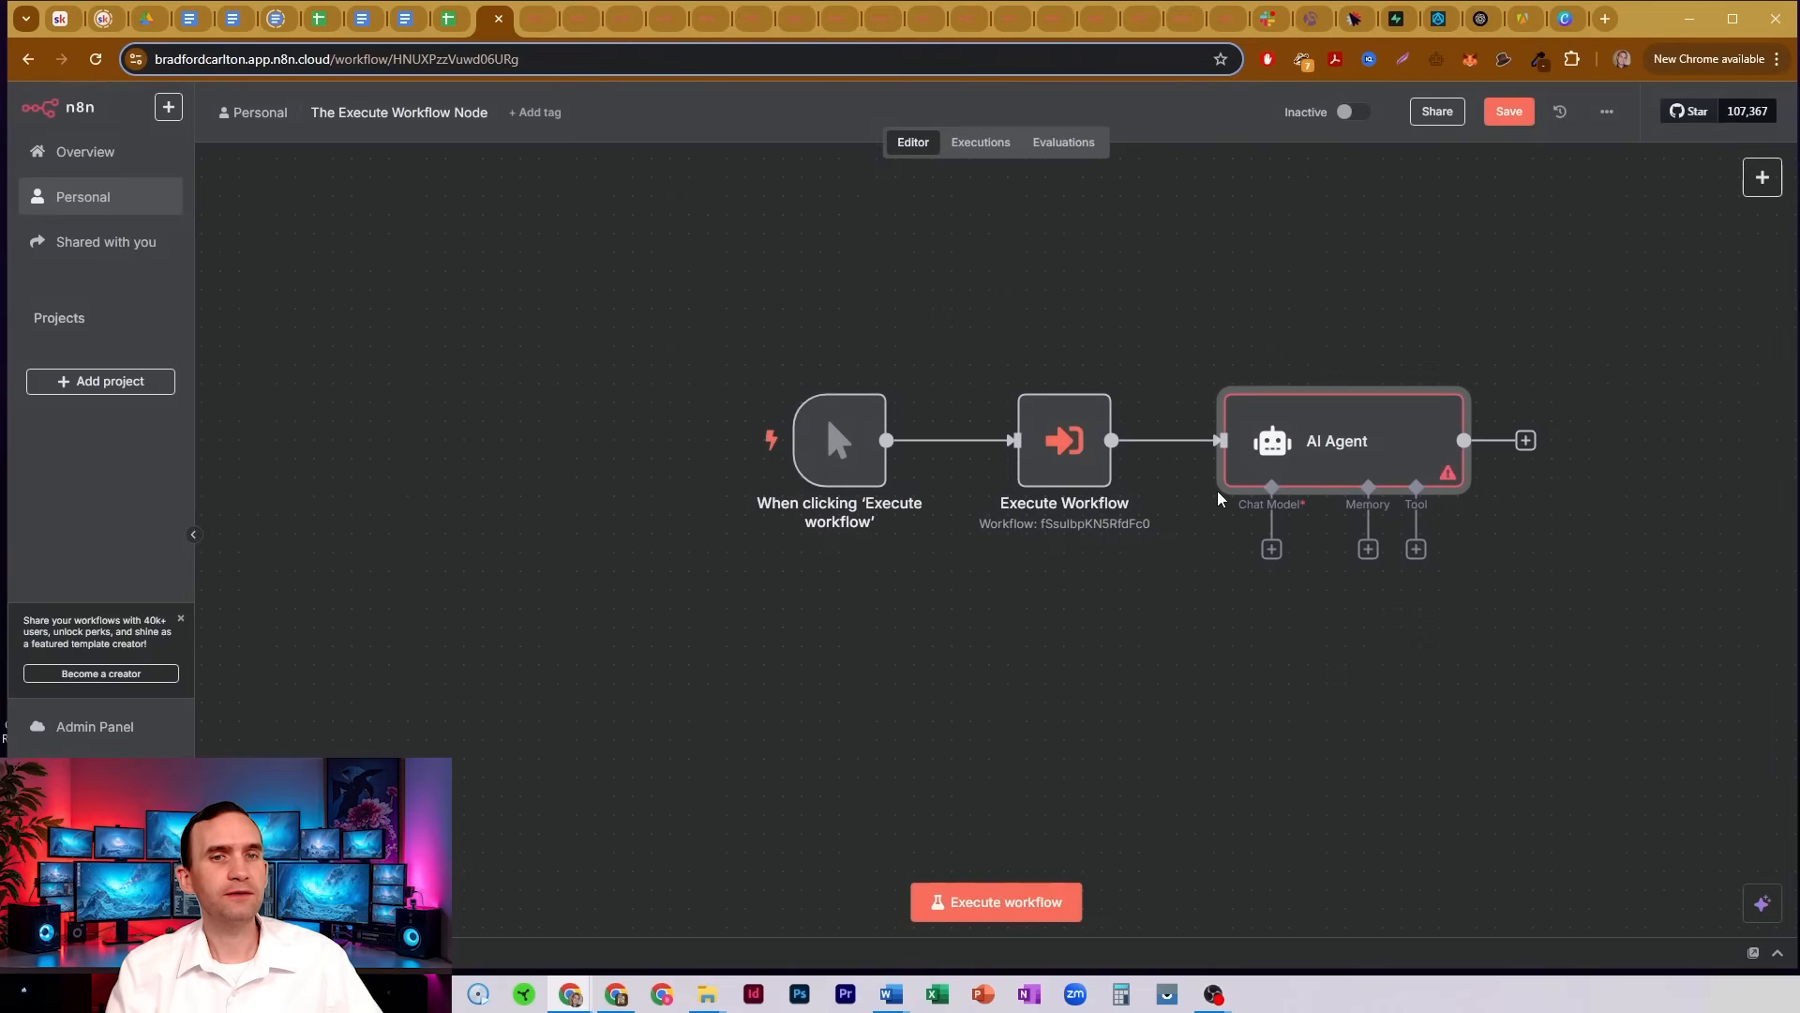
pyautogui.moveTo(1103, 505)
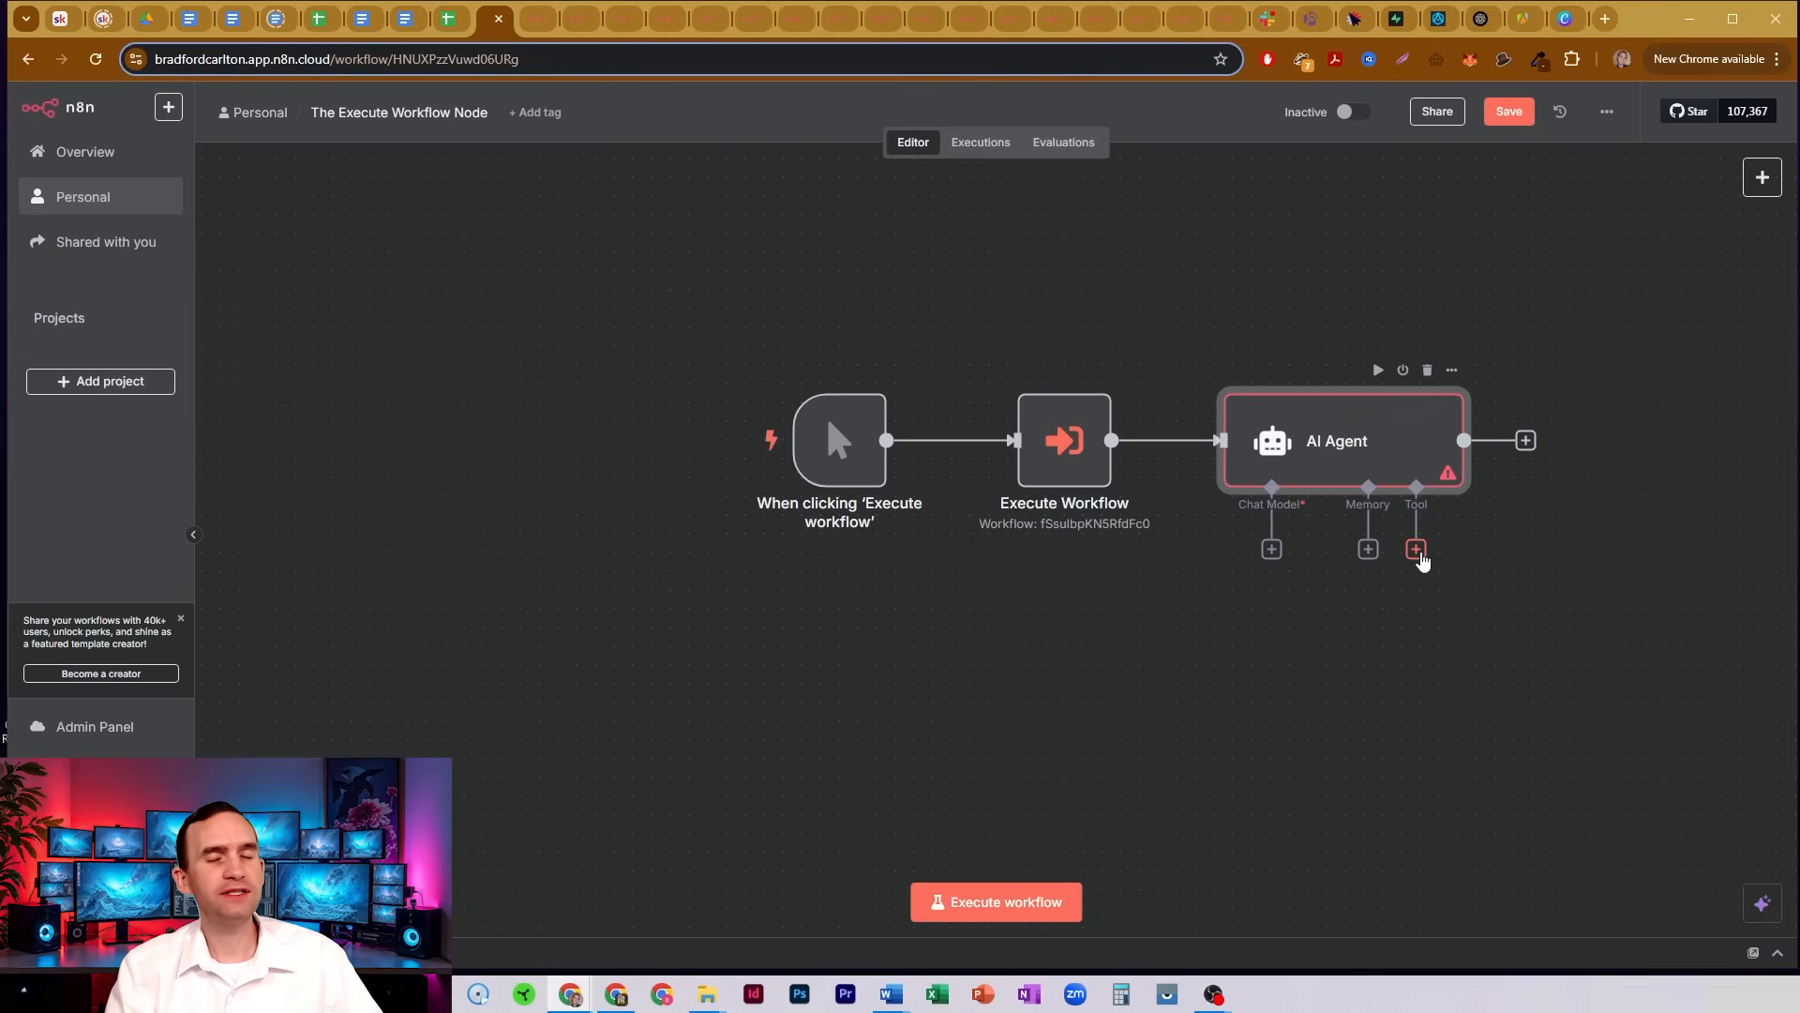
# Attach a Call n8n Workflow Tool to the agent and search its workflow list for 'report'.
pyautogui.click(1414, 548)
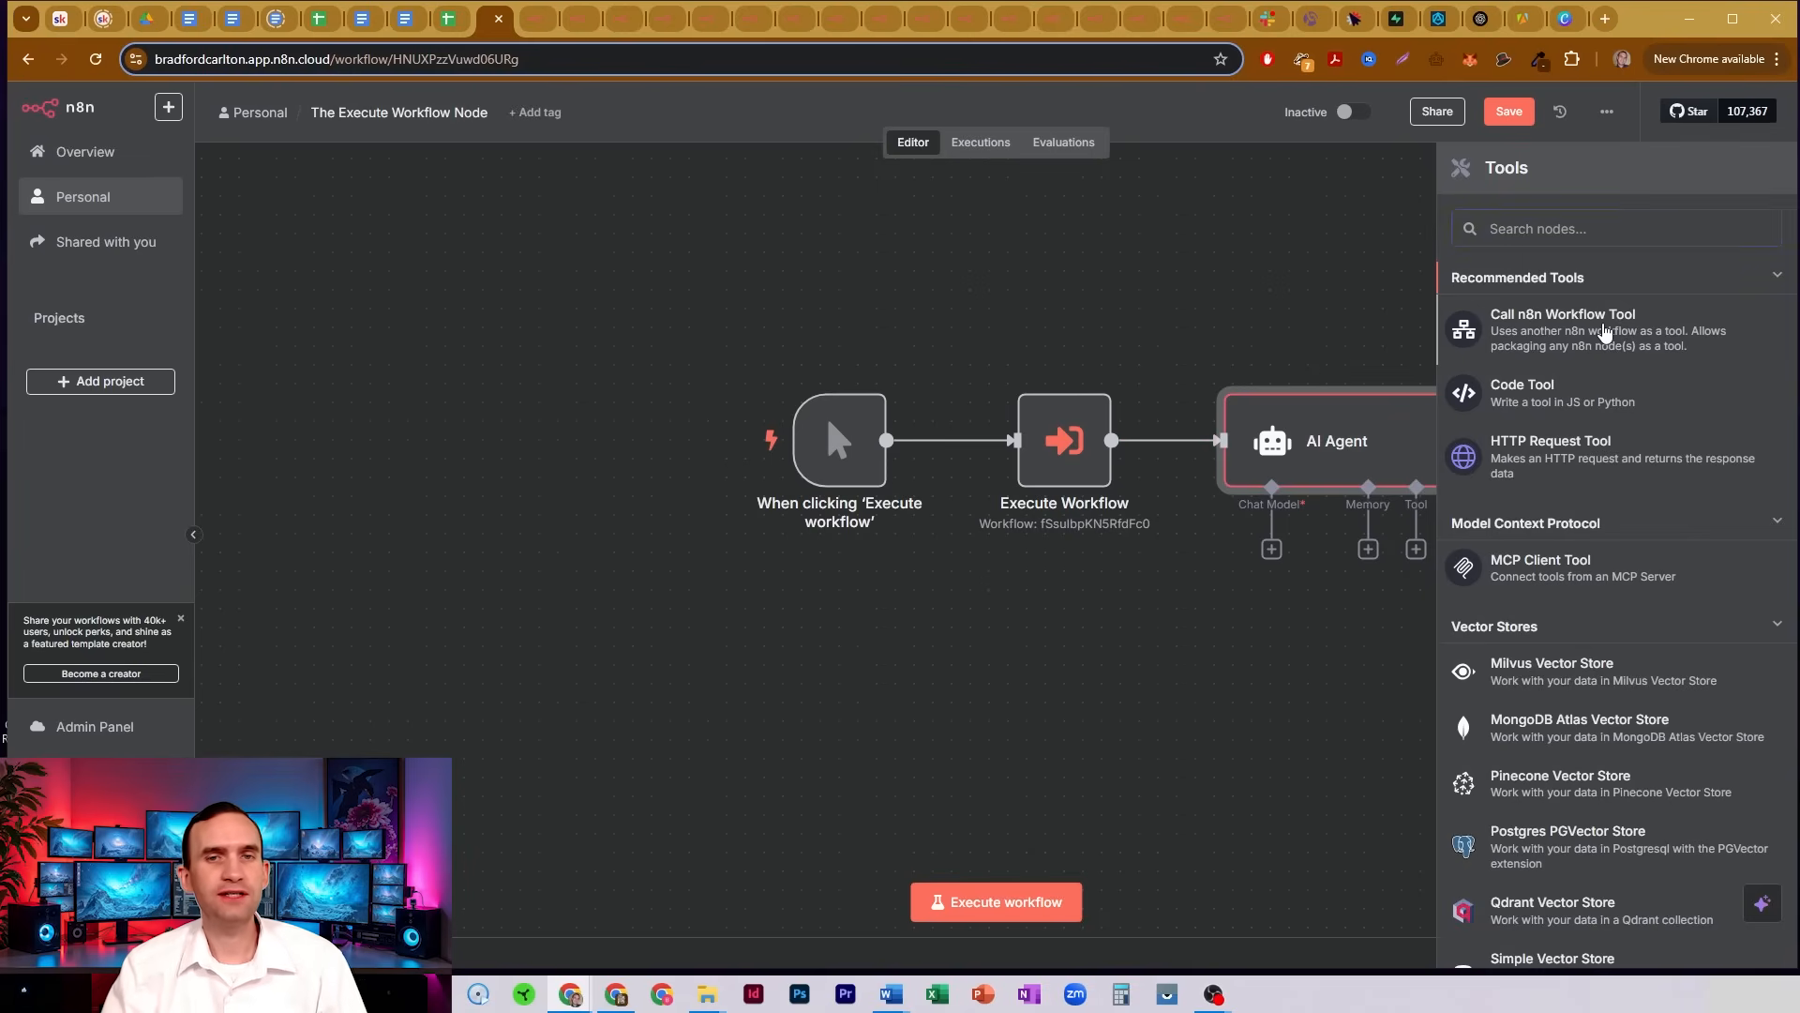
pyautogui.click(1562, 330)
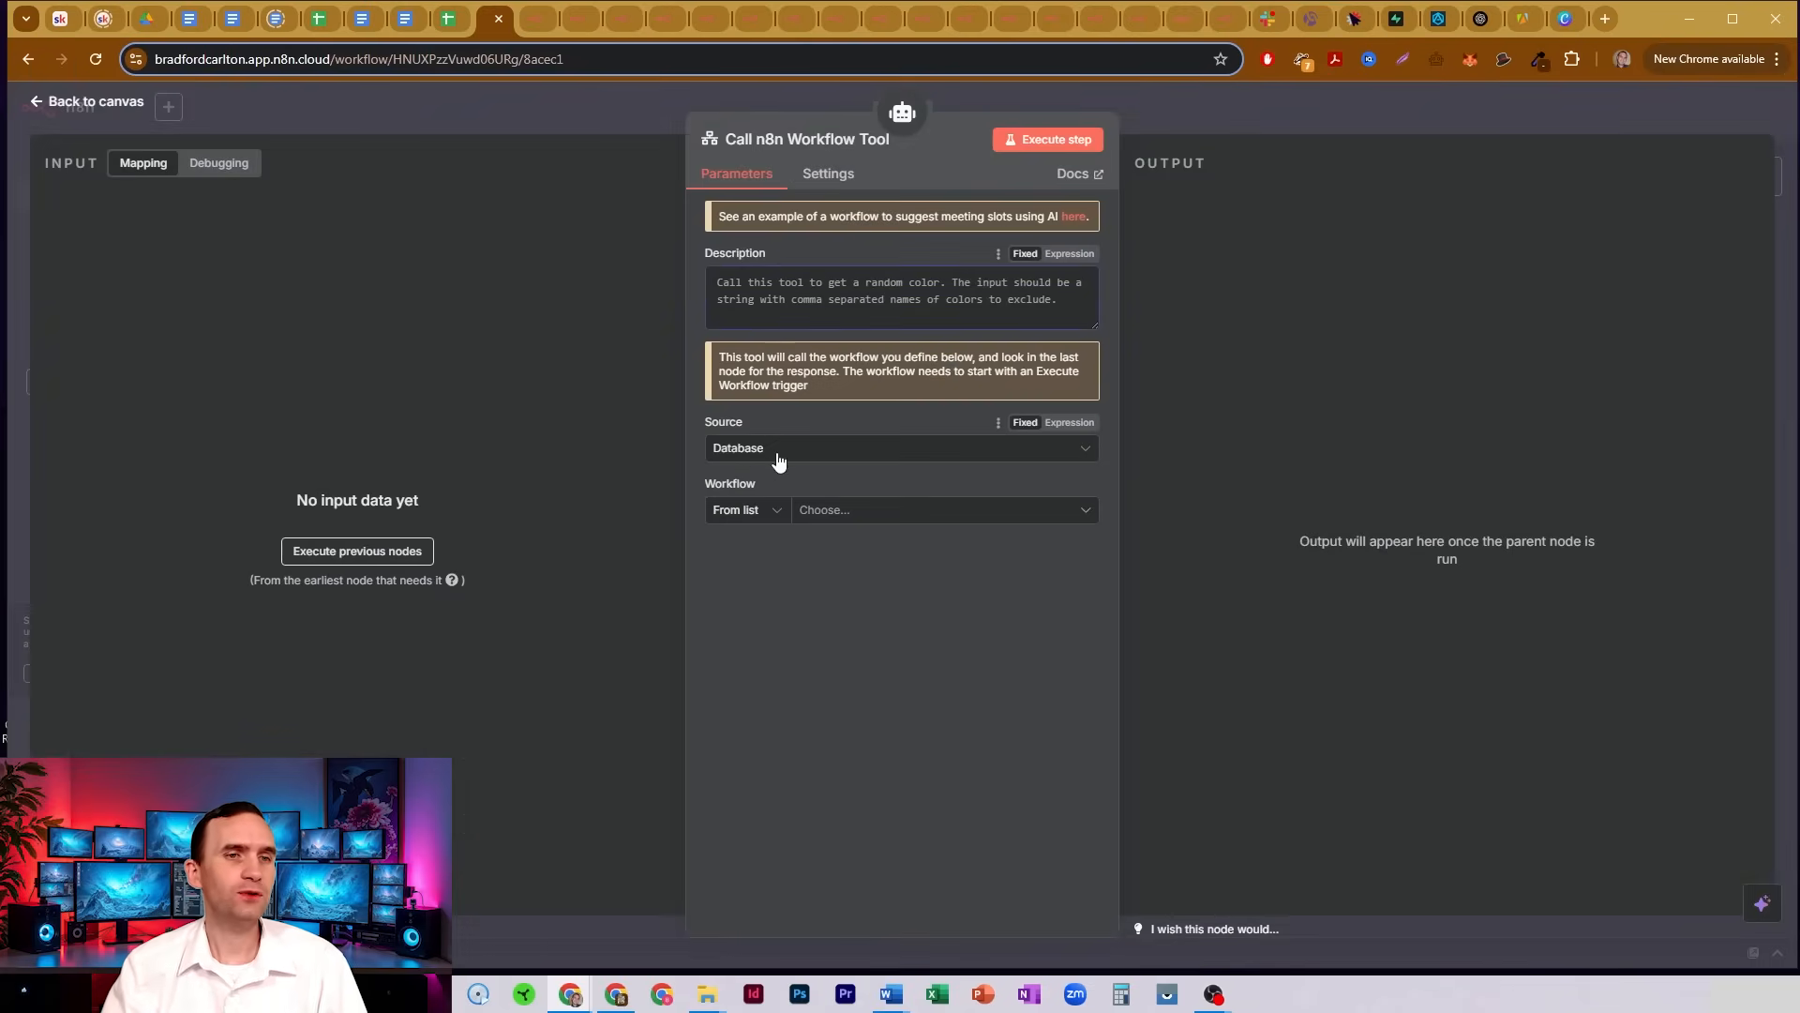
pyautogui.click(899, 448)
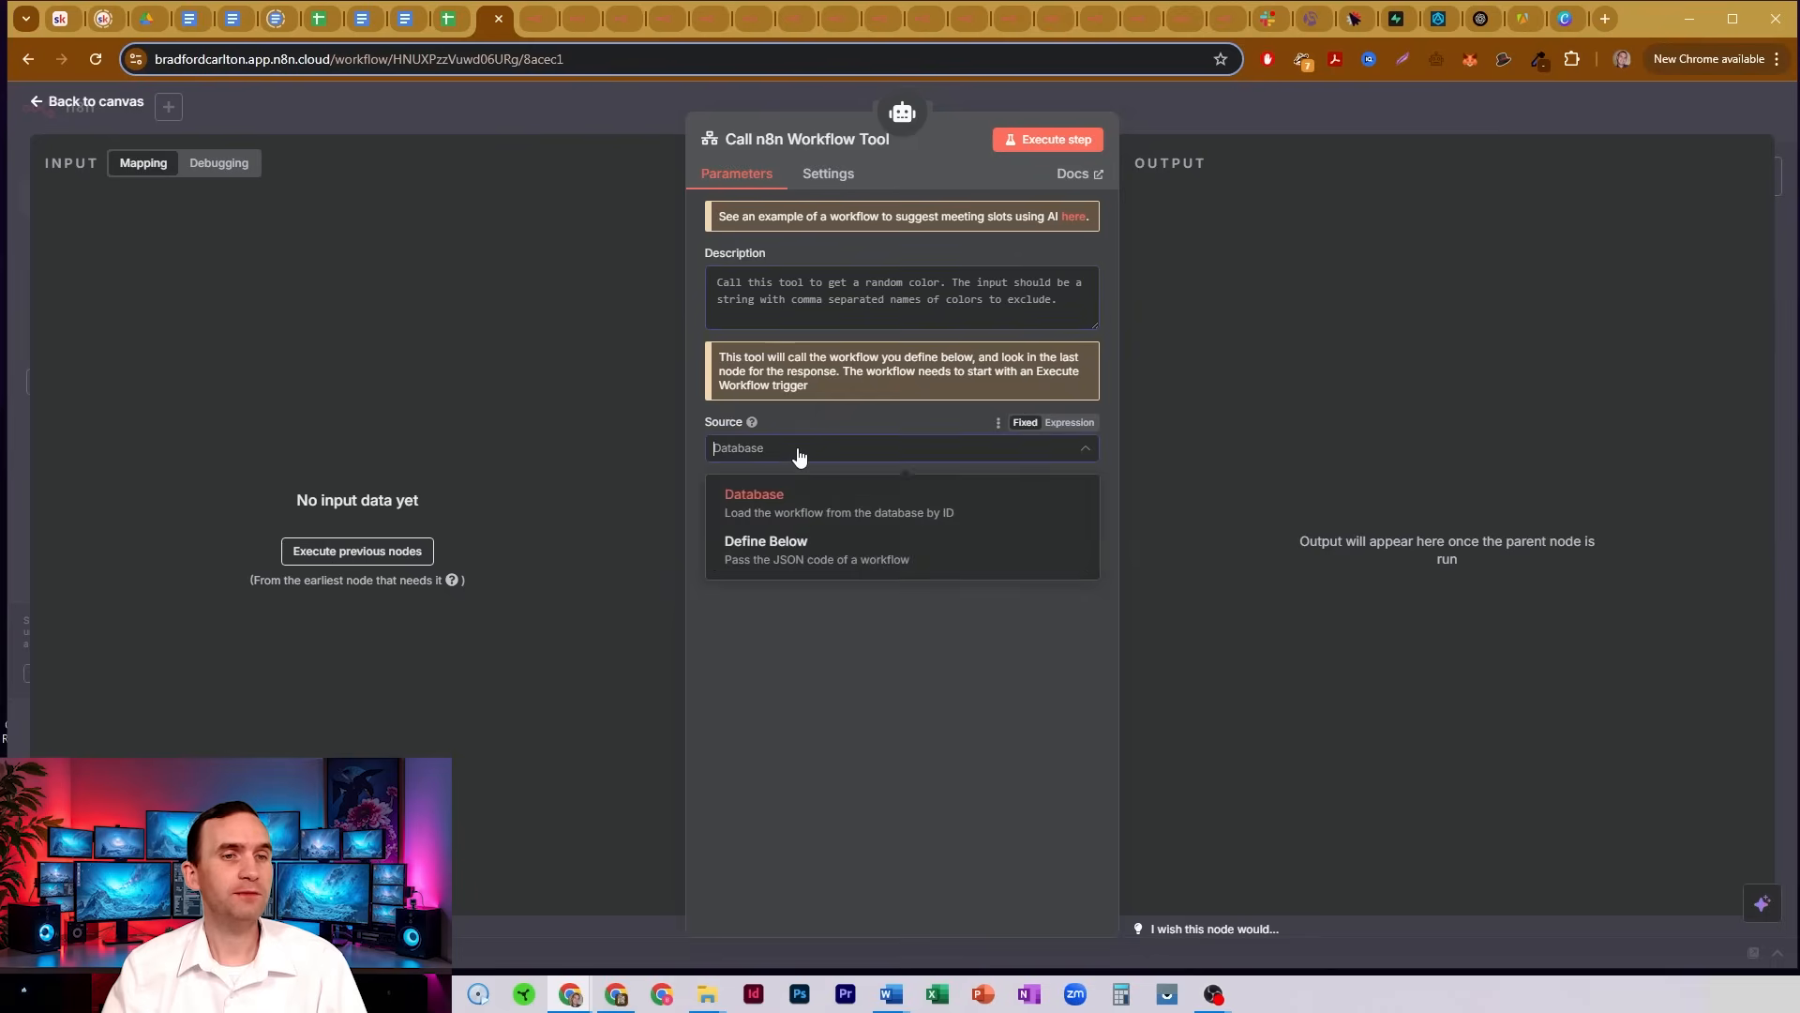
pyautogui.moveTo(884, 552)
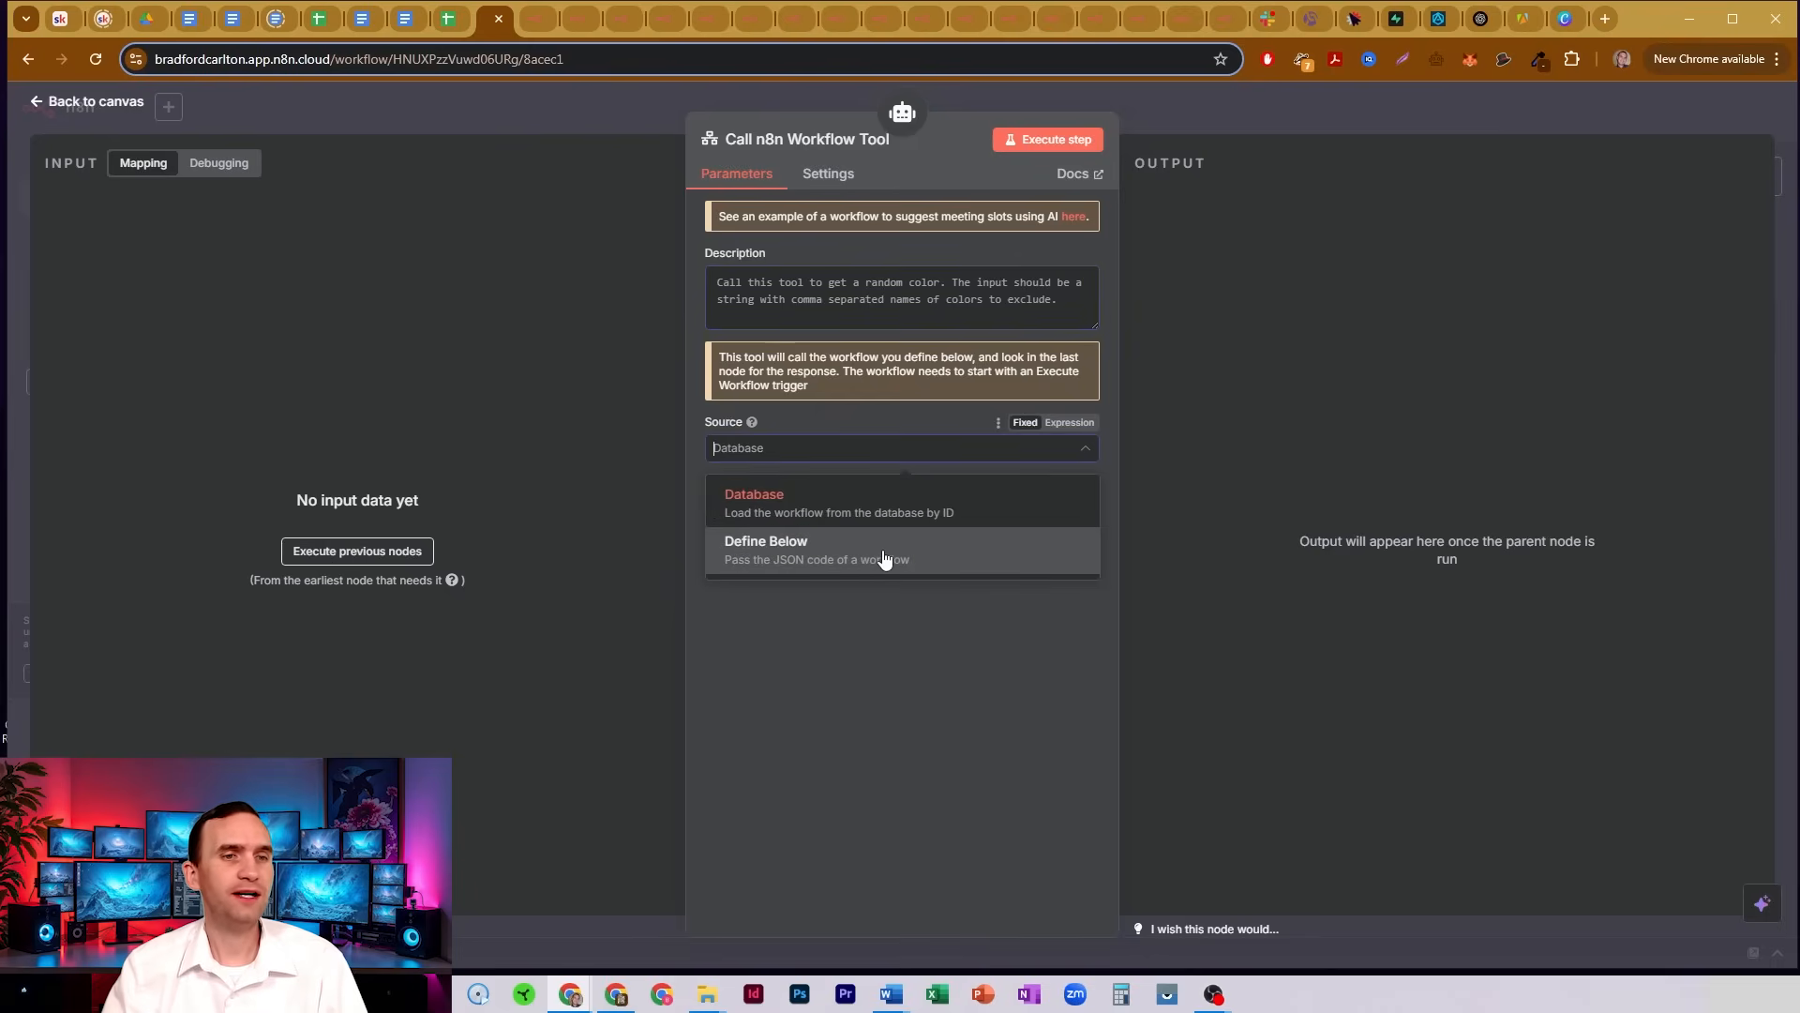
pyautogui.click(754, 499)
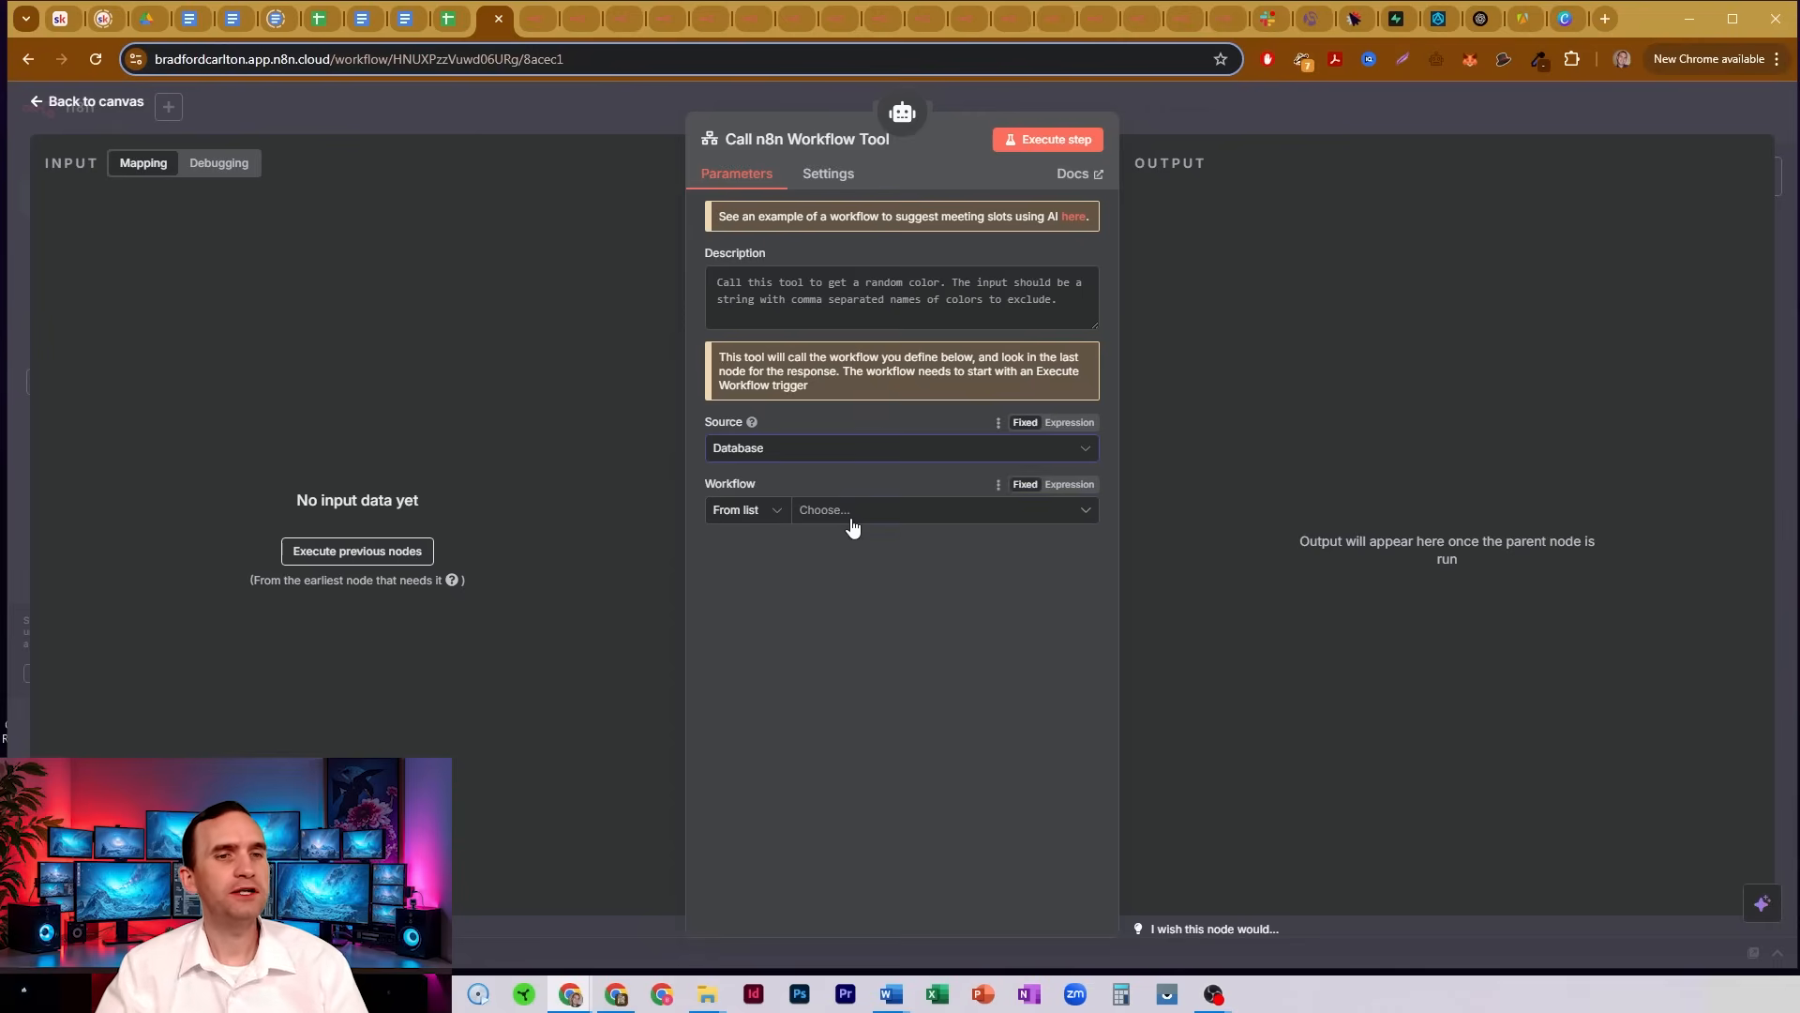
pyautogui.click(930, 510)
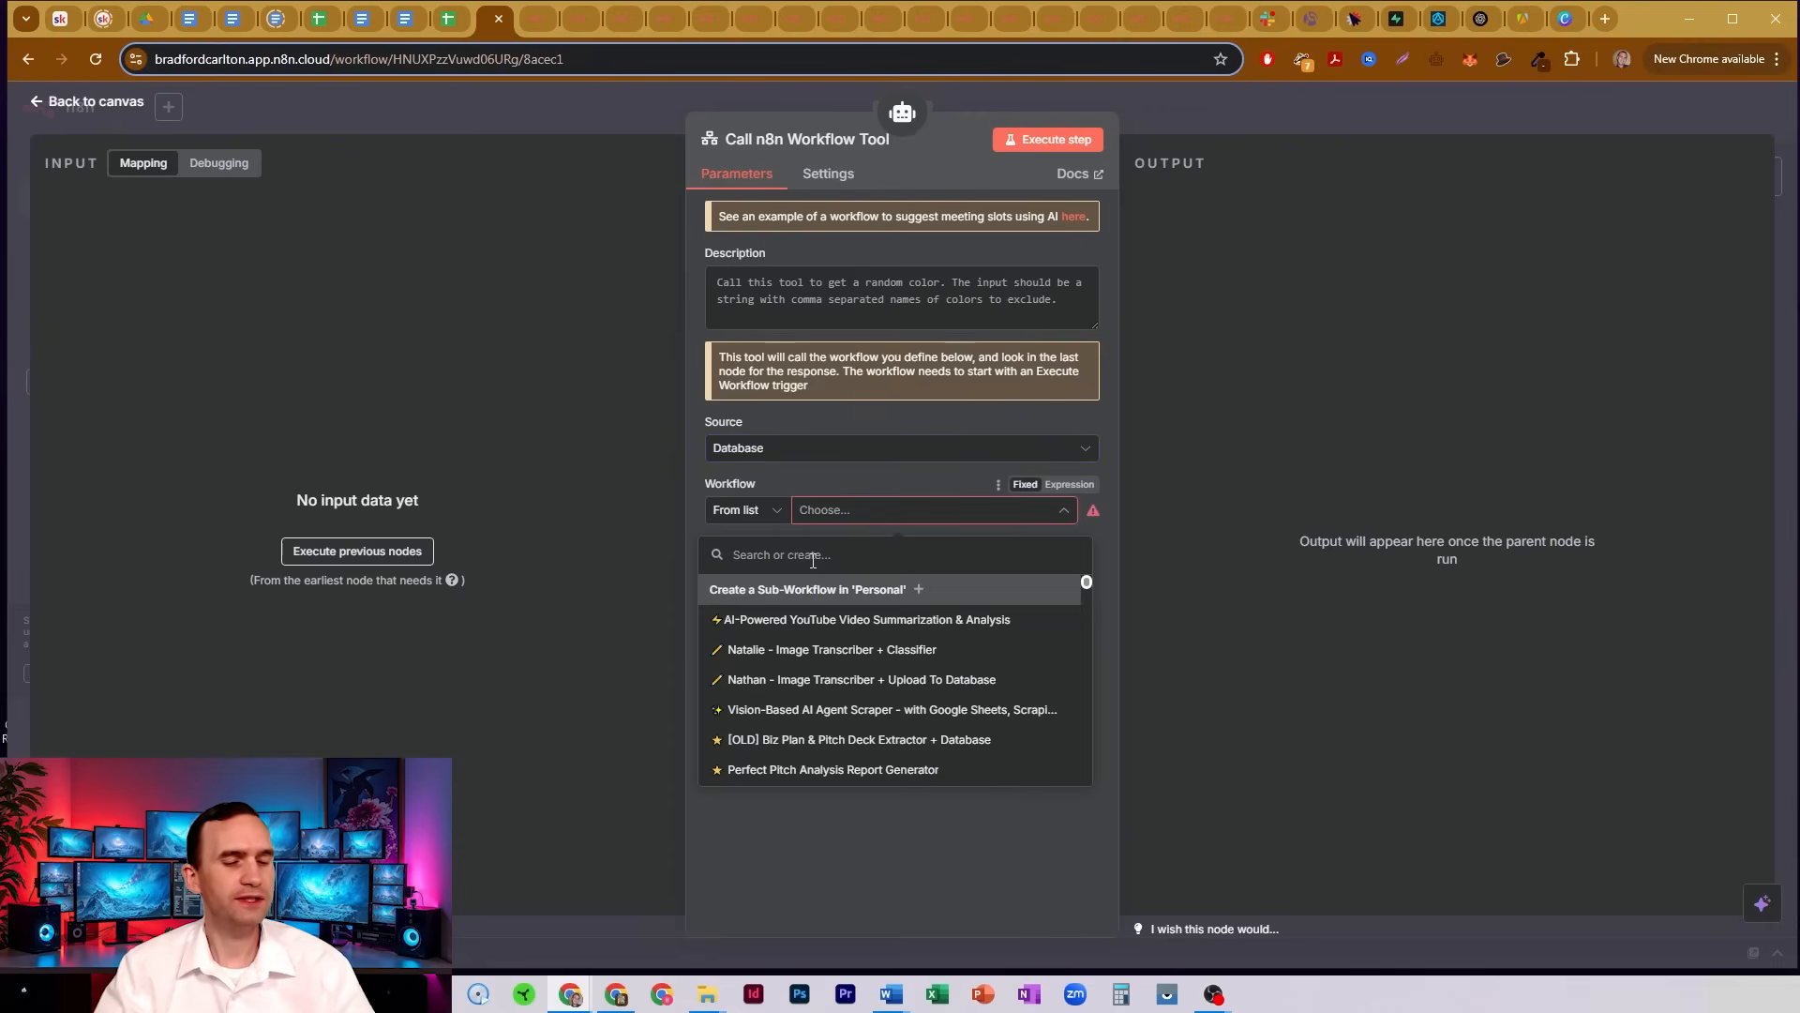
pyautogui.write('report Writer')
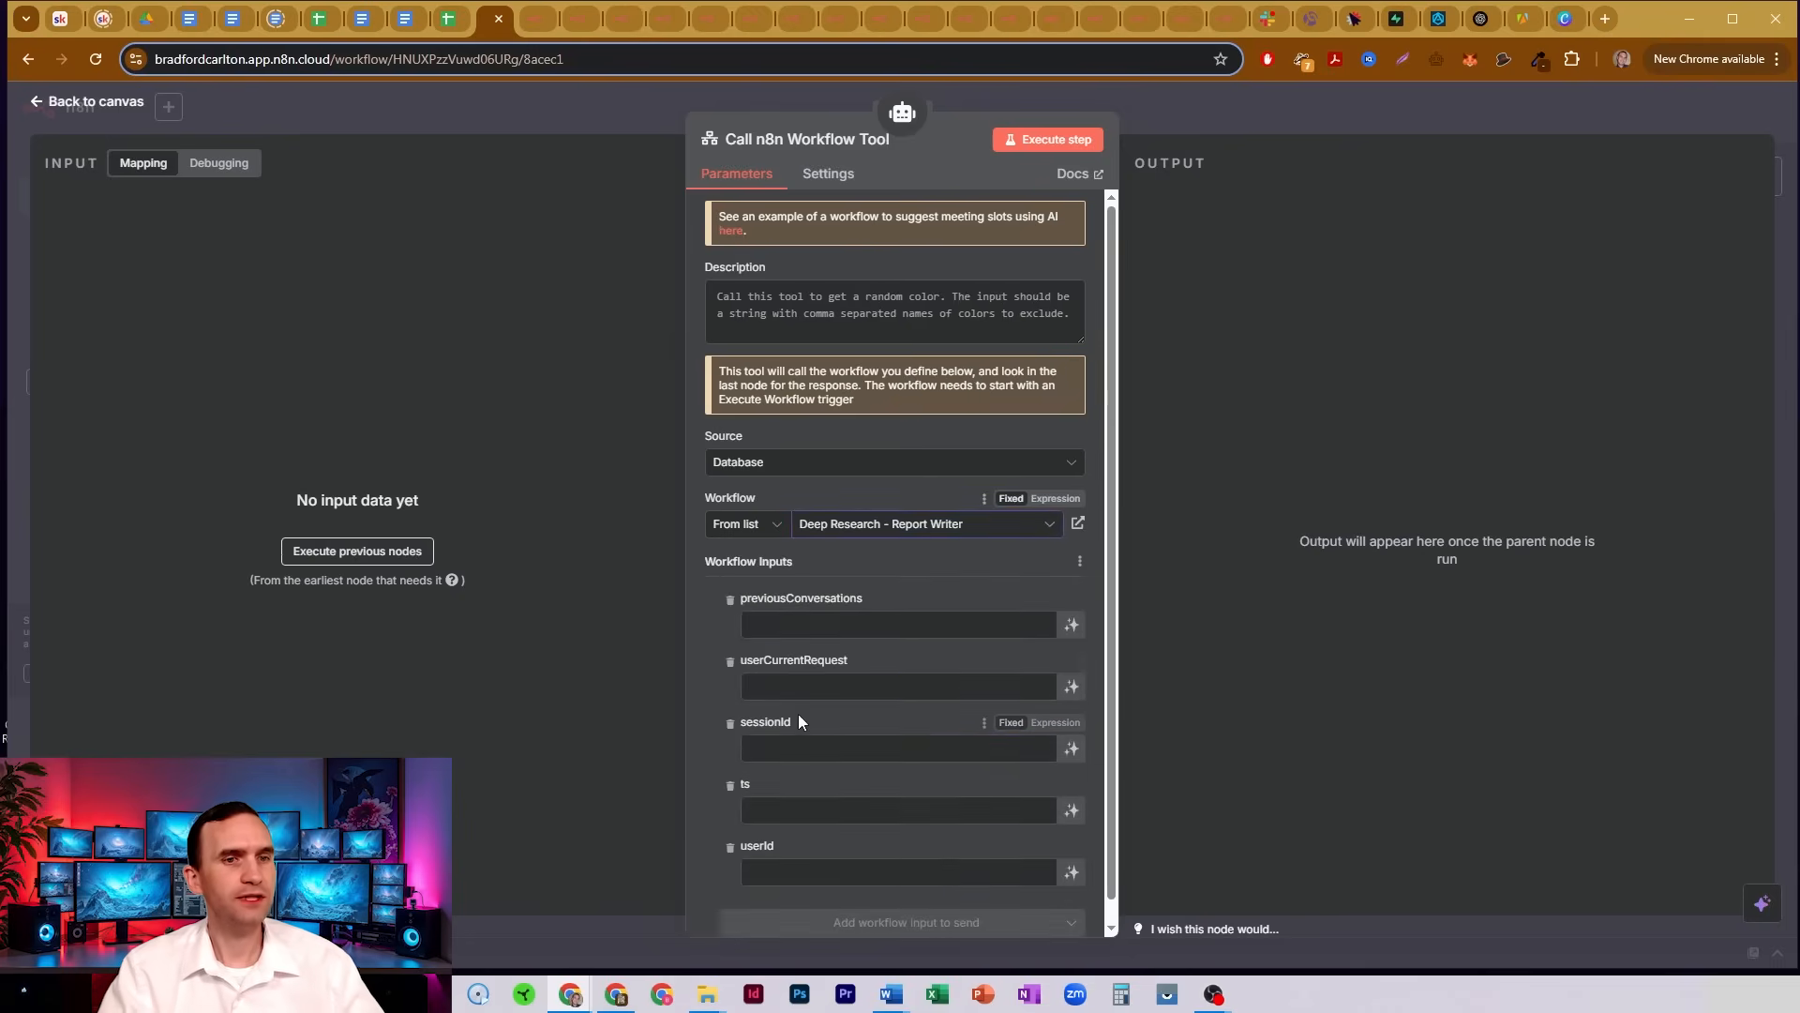
# Let the model define the tool's inputs and describe it as 'to write reports'.
pyautogui.scroll(-3)
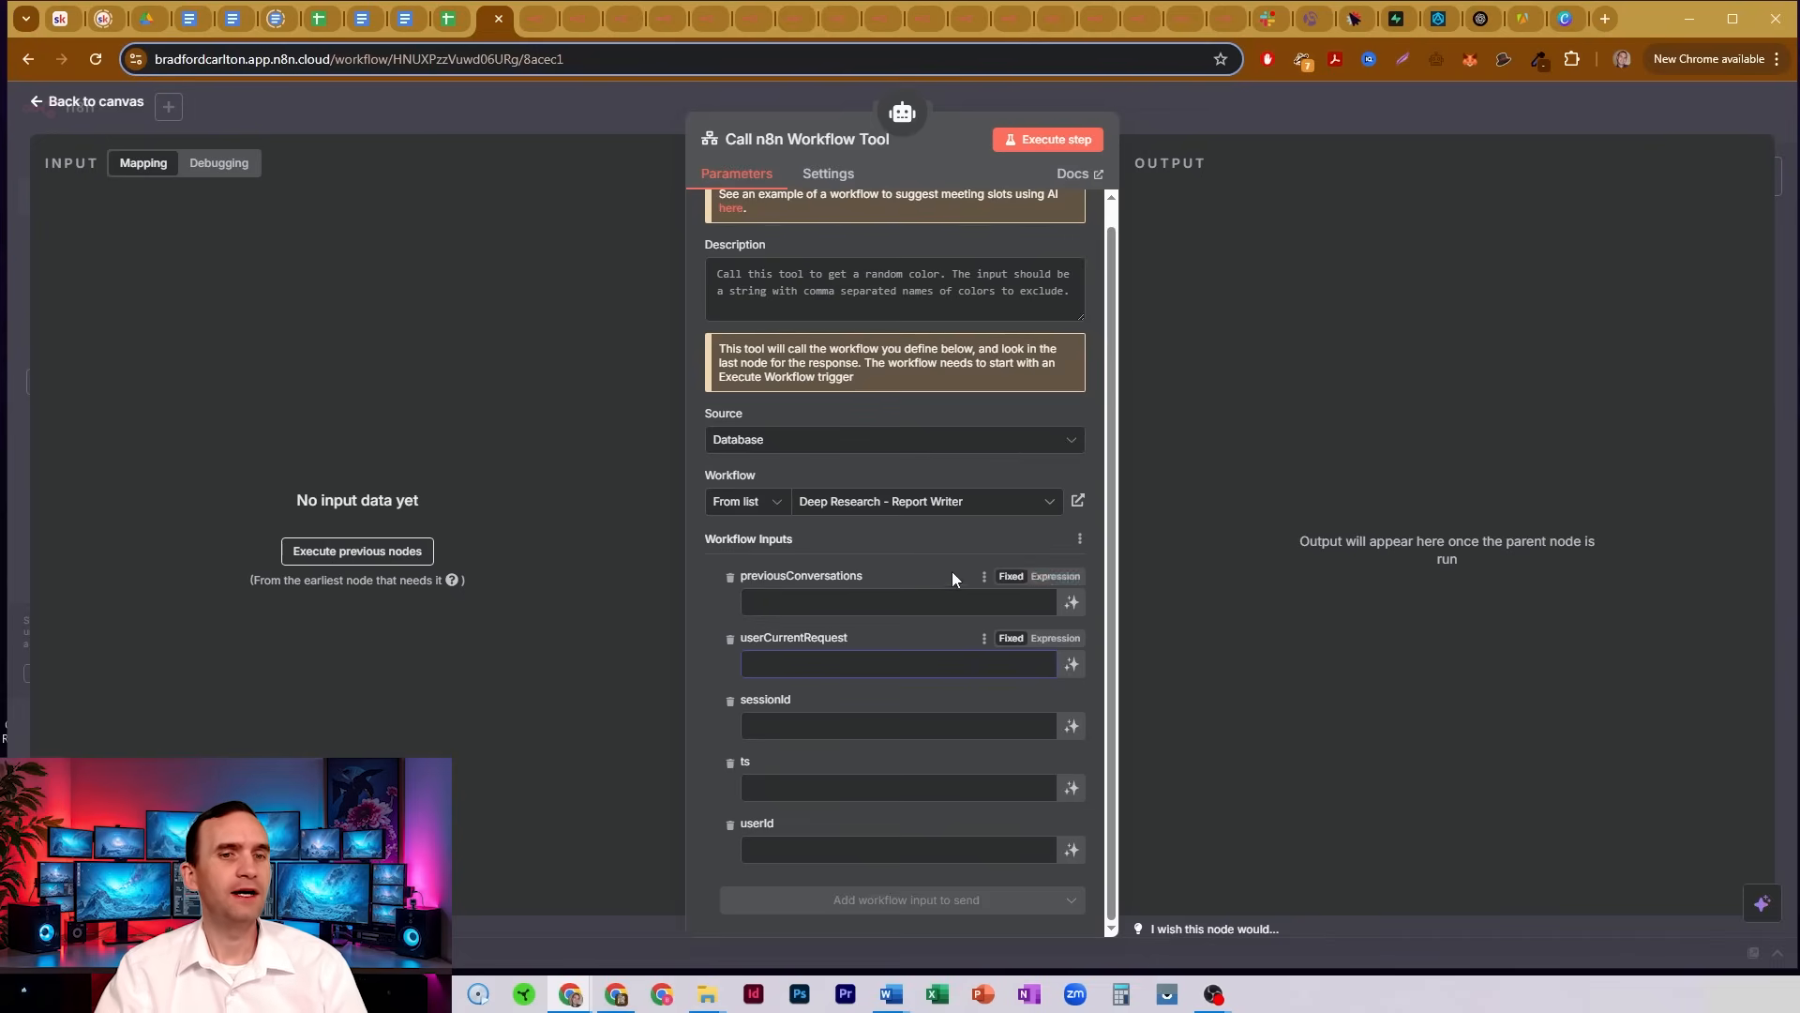
pyautogui.click(1071, 601)
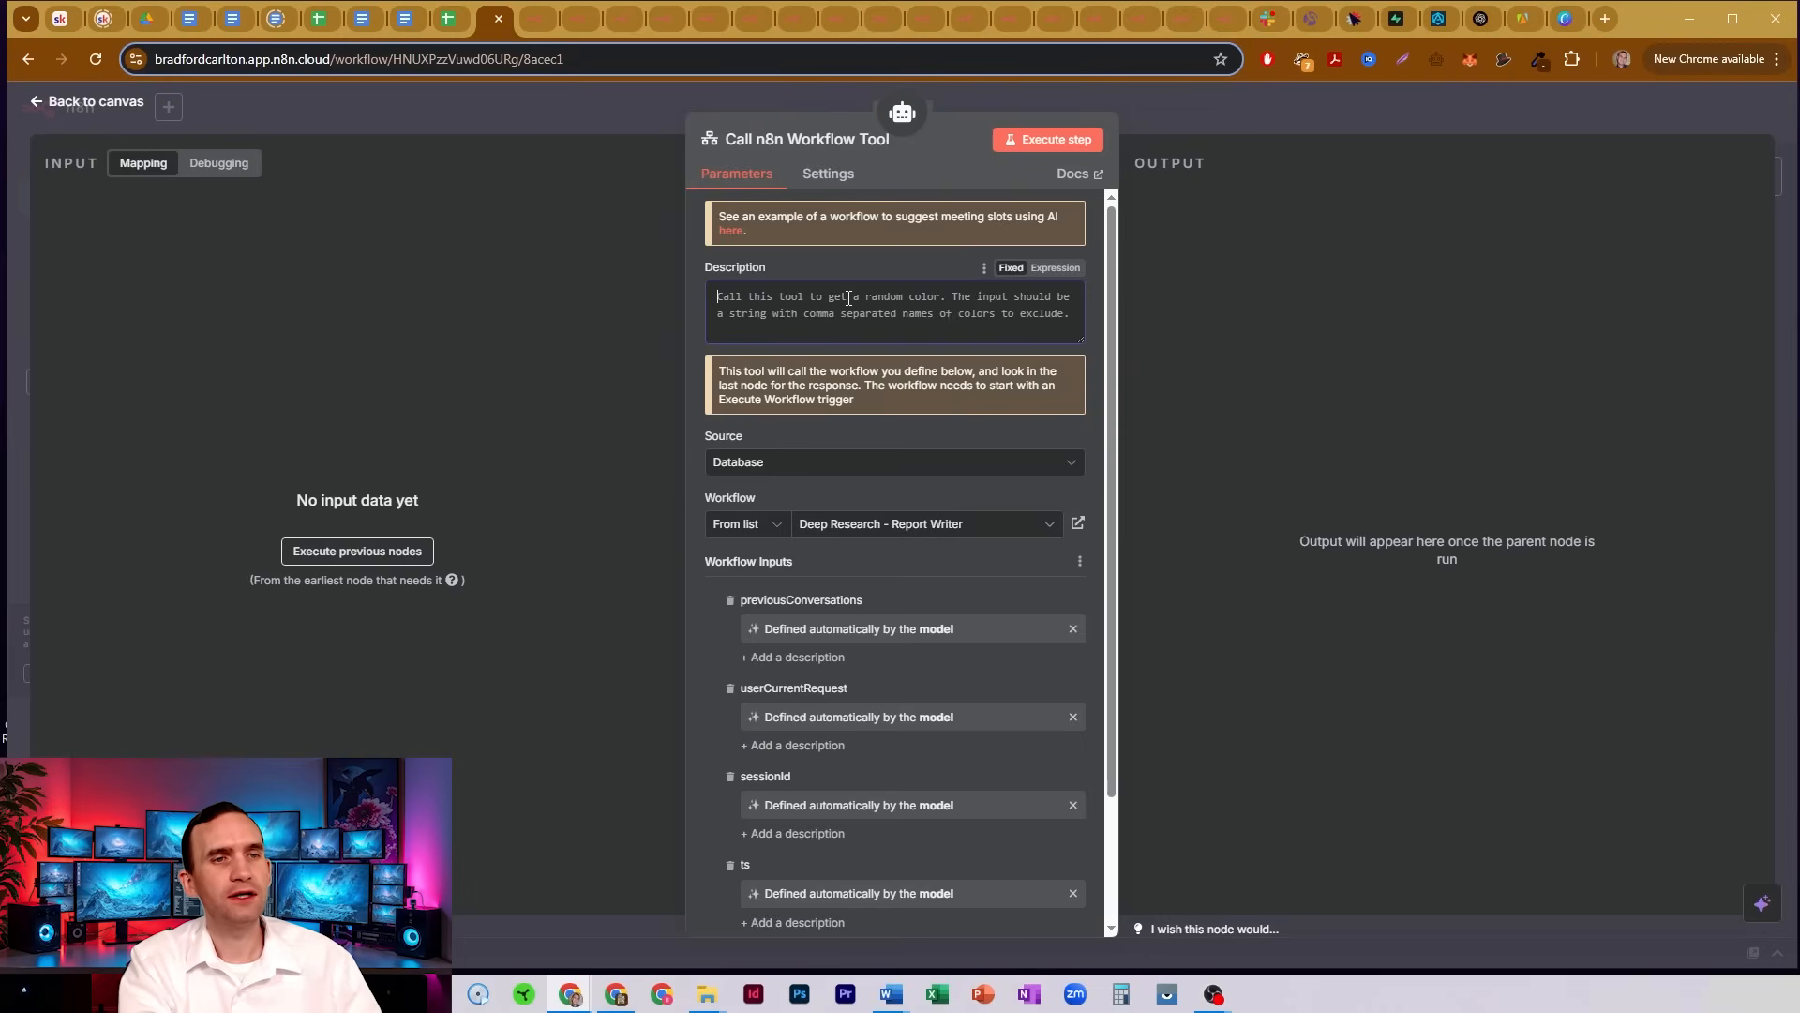
pyautogui.click(895, 313)
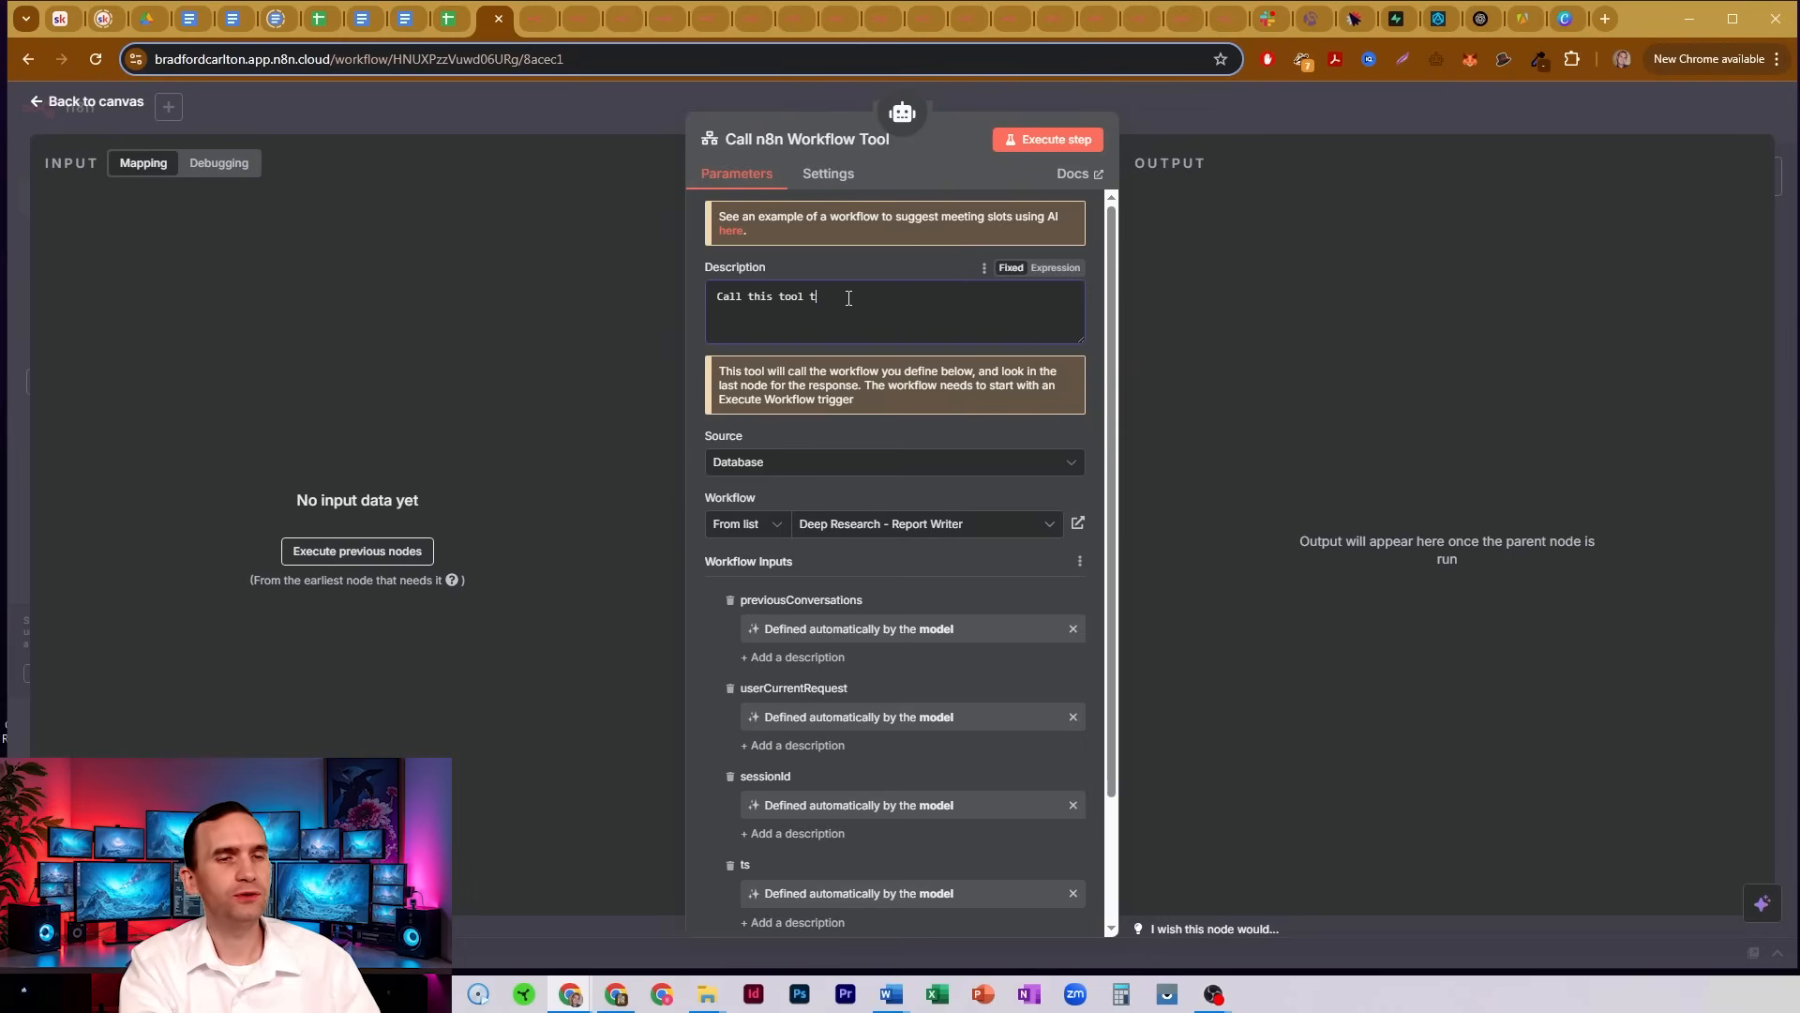
pyautogui.write('o write reports')
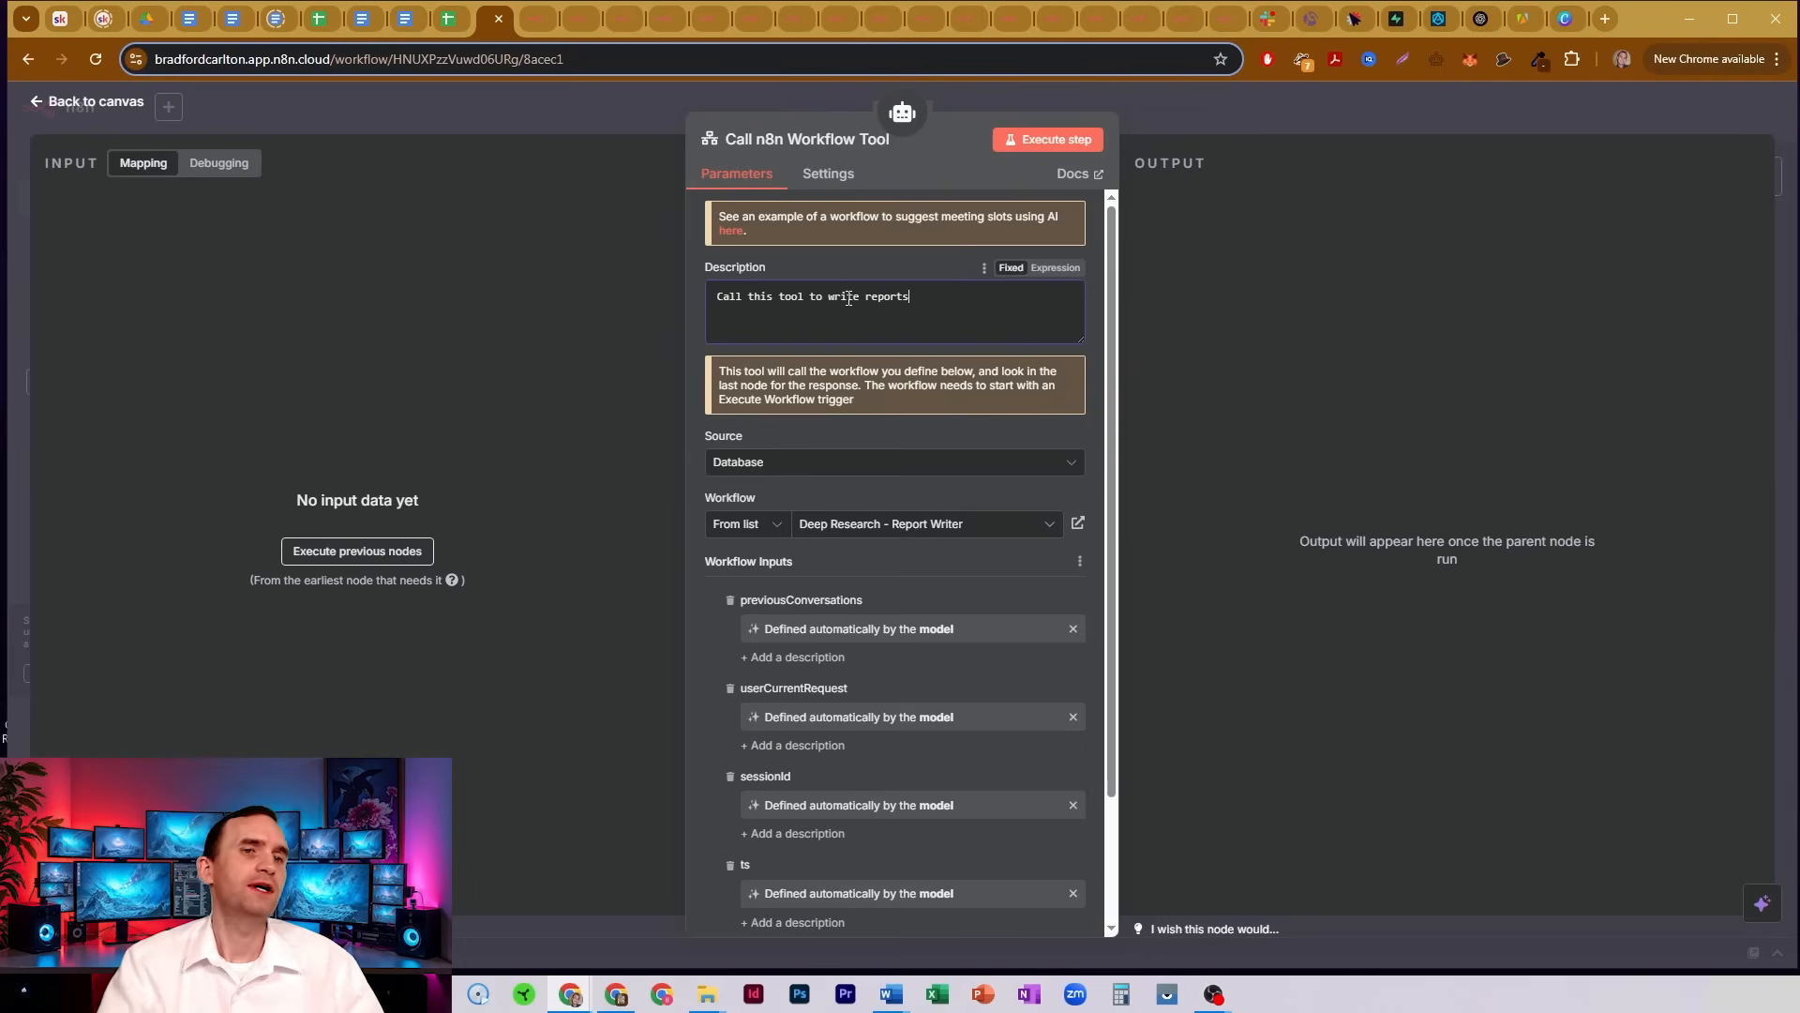
pyautogui.click(86, 101)
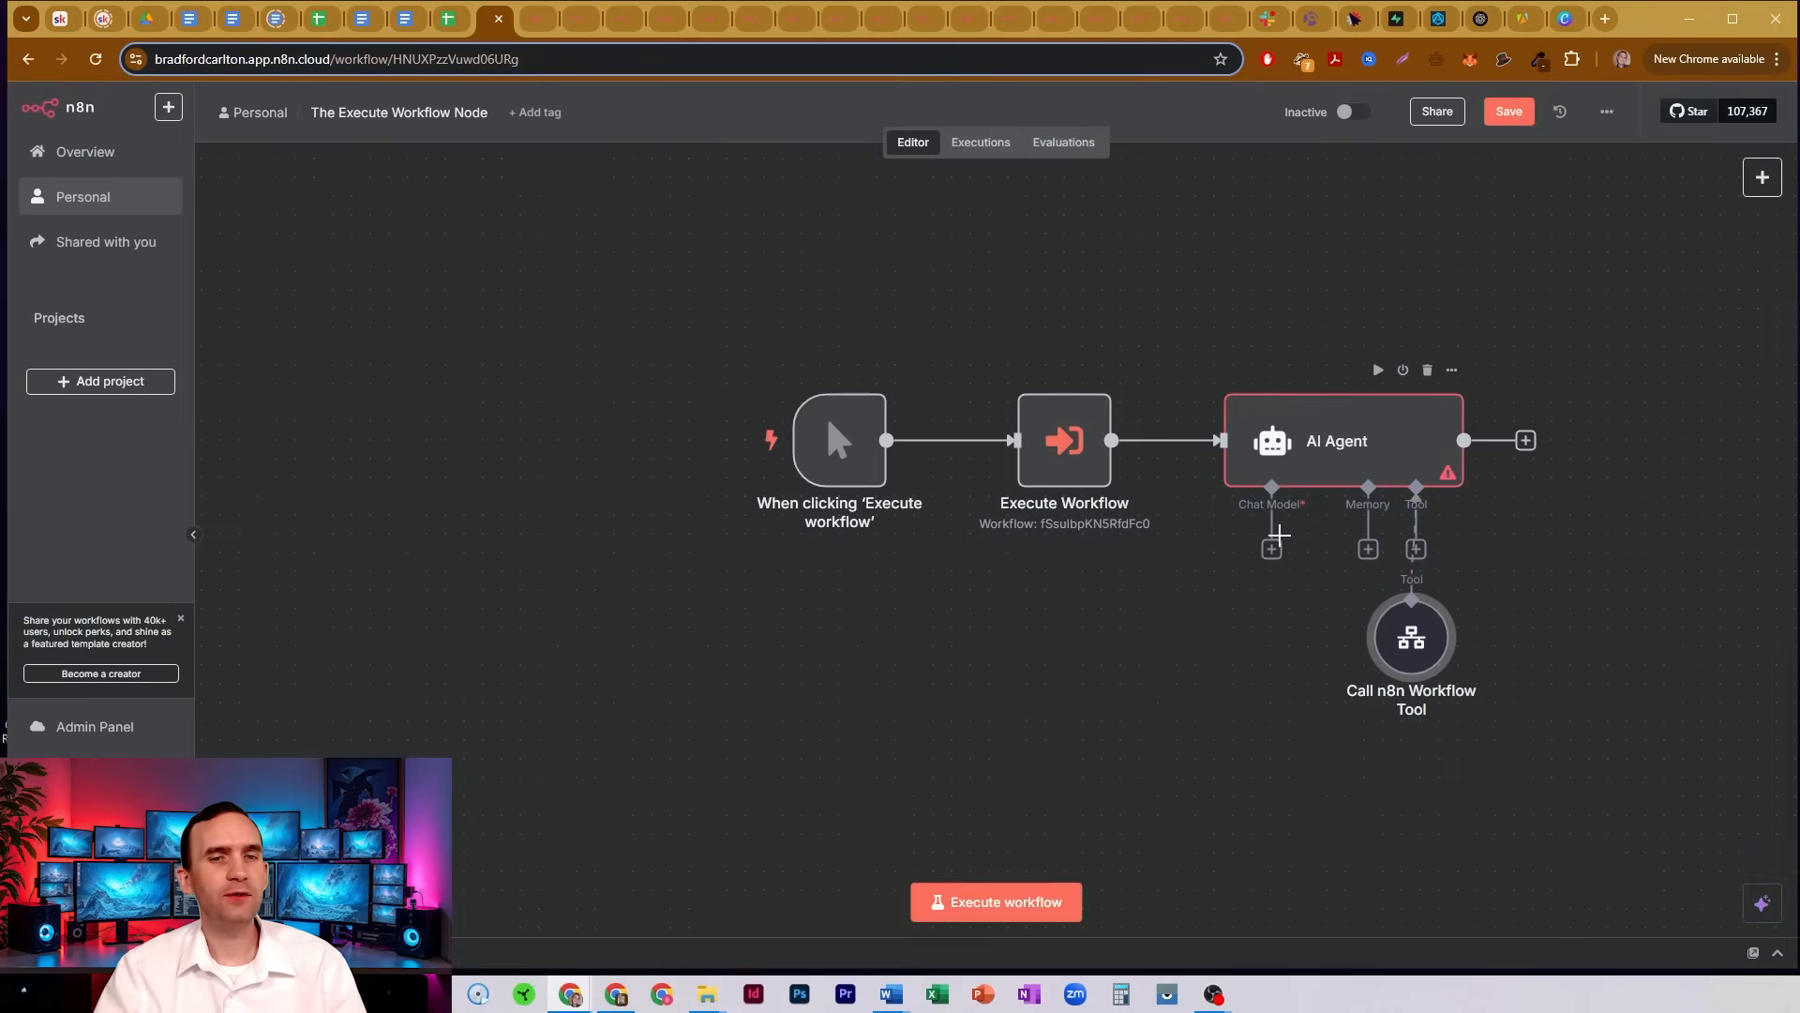
# Add two more Call n8n Workflow Tool nodes under the AI Agent's Tool connector.
pyautogui.doubleClick(1335, 441)
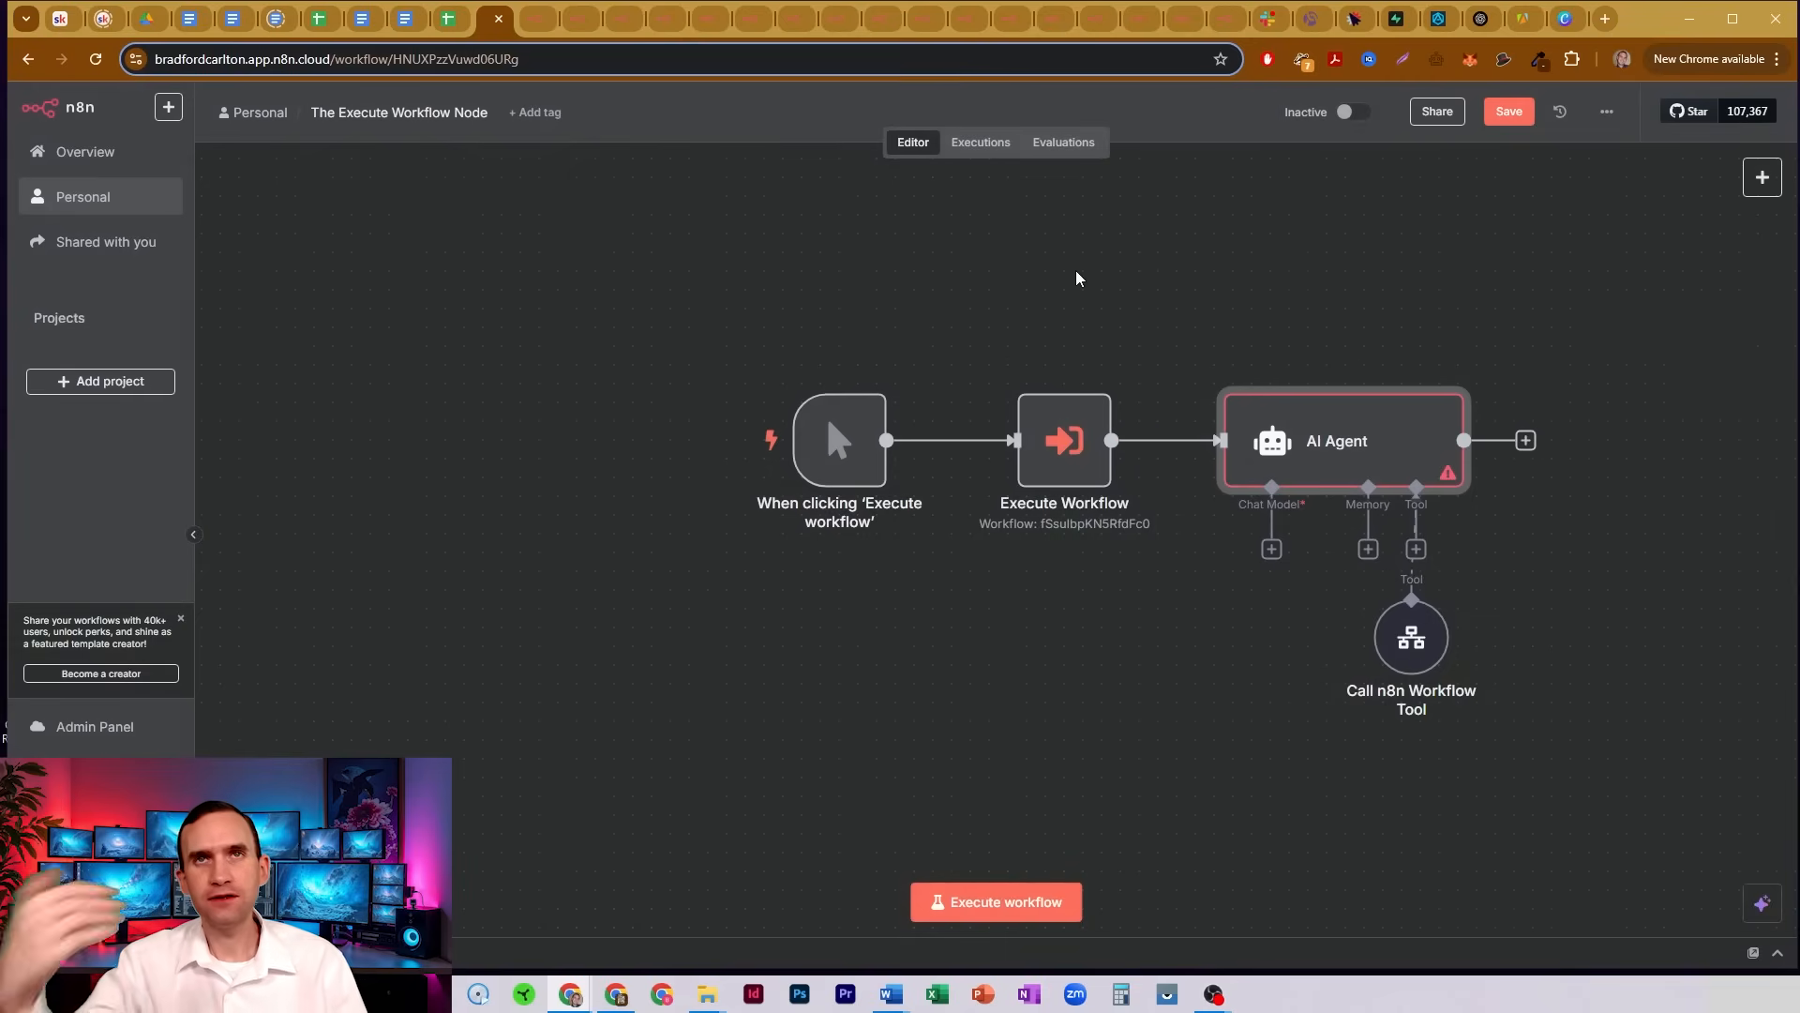
pyautogui.moveTo(1183, 287)
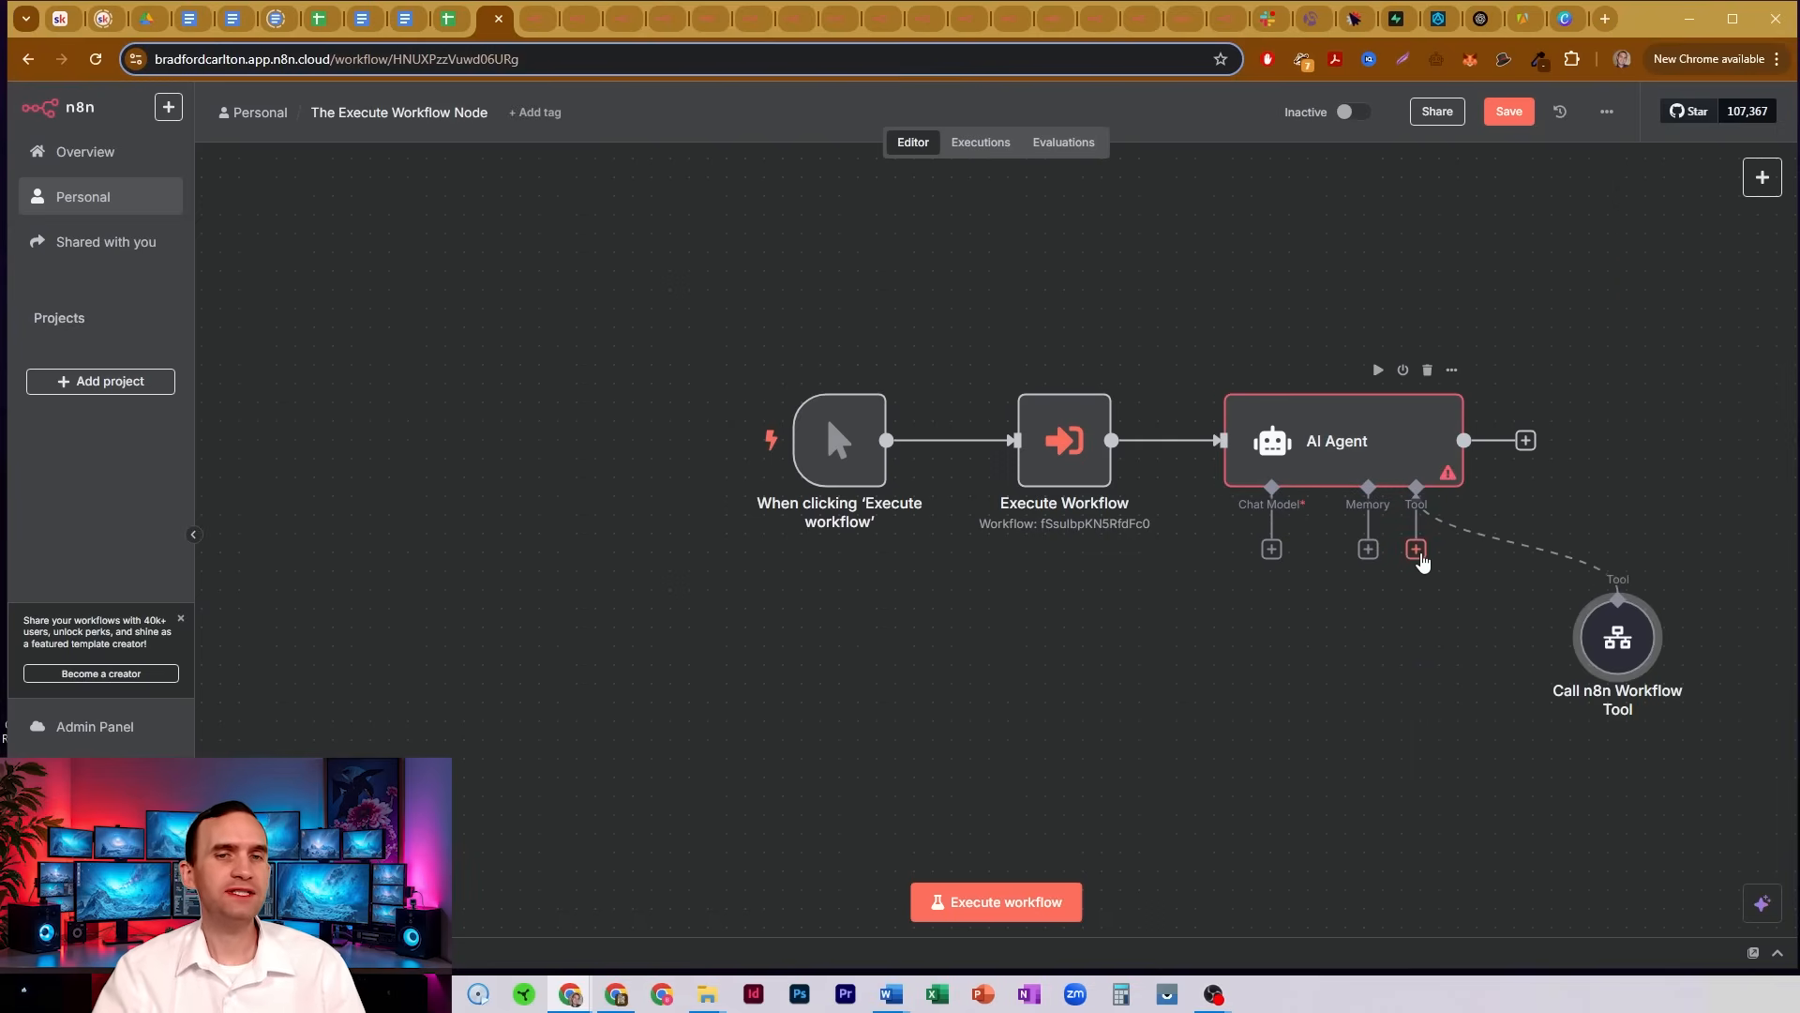
pyautogui.doubleClick(1616, 638)
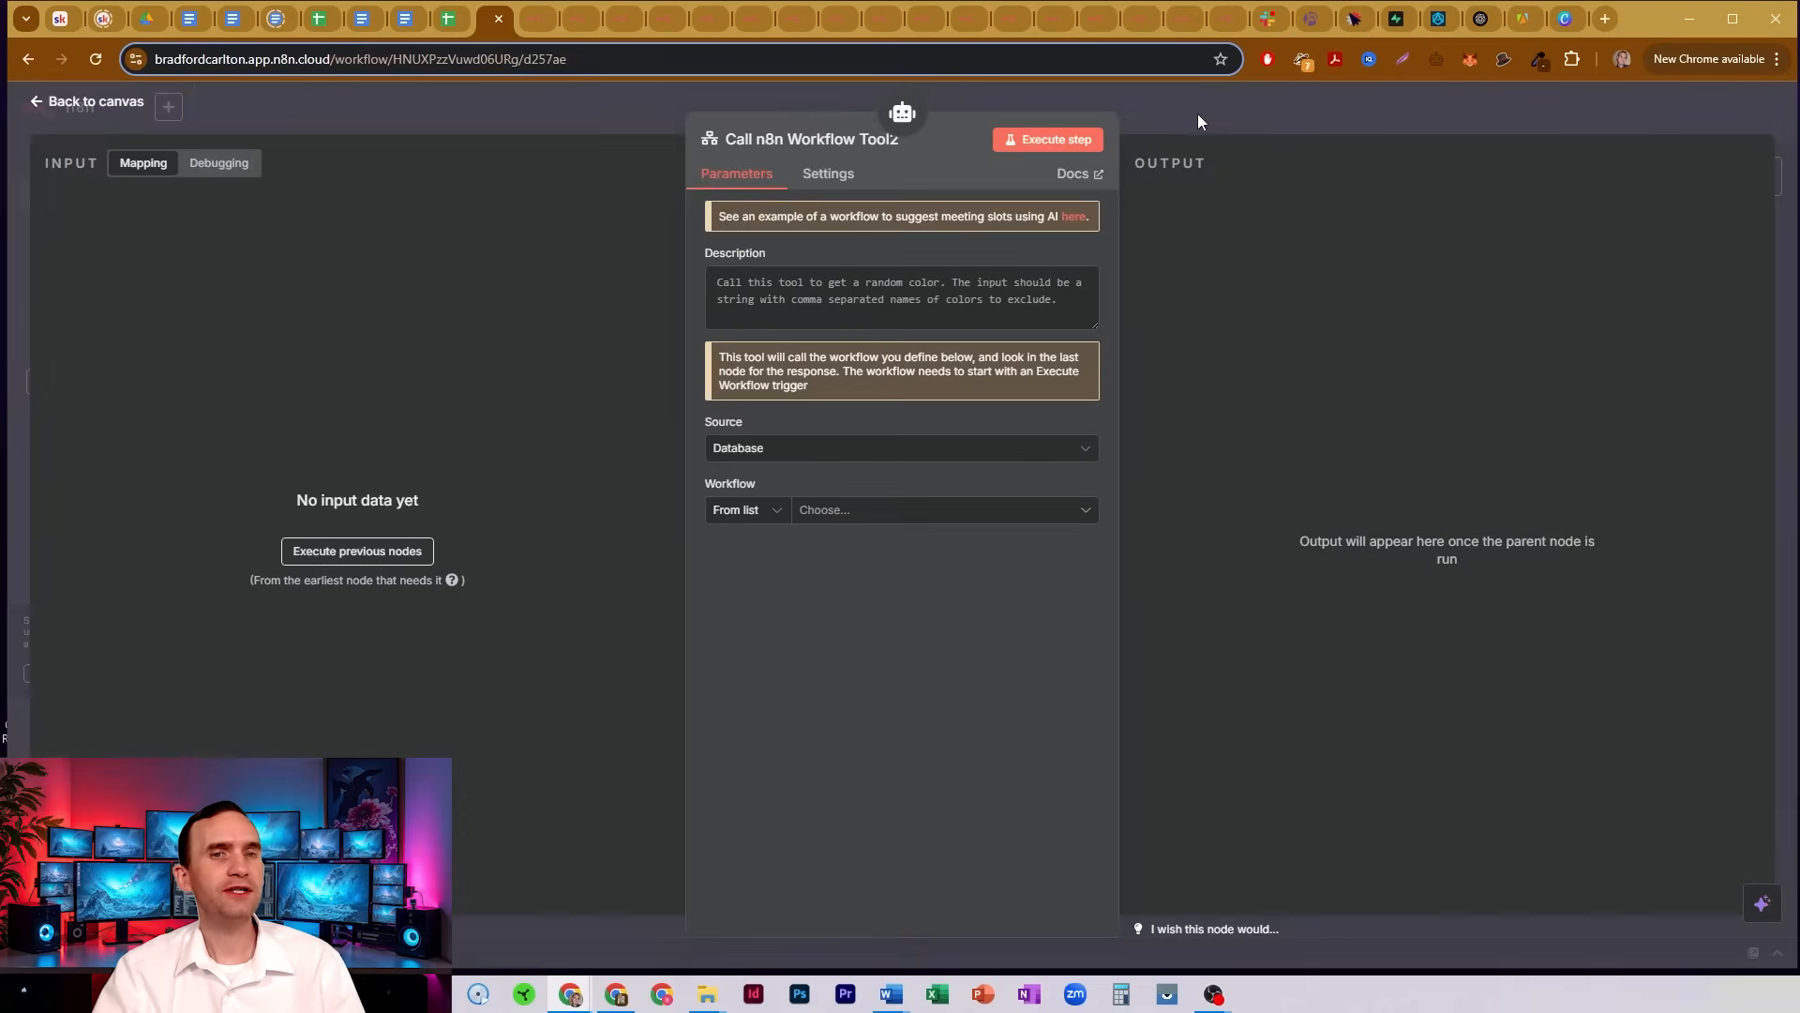
pyautogui.click(86, 101)
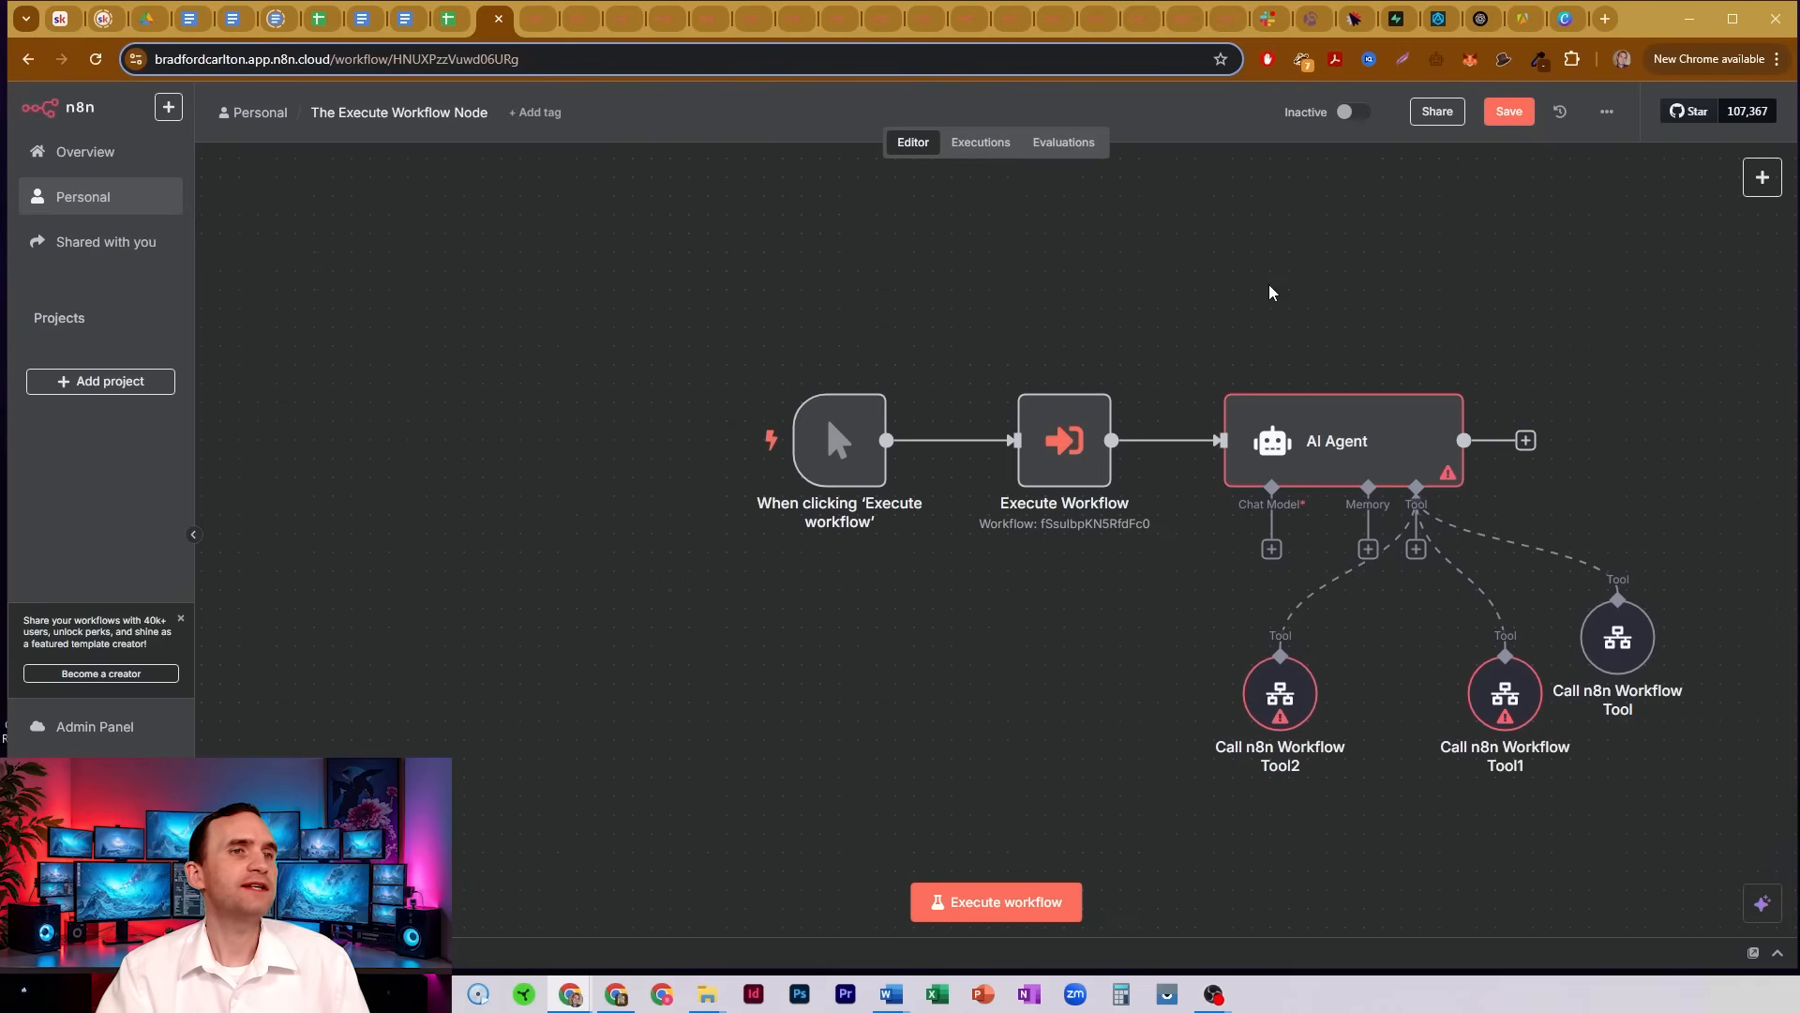
pyautogui.moveTo(651, 253)
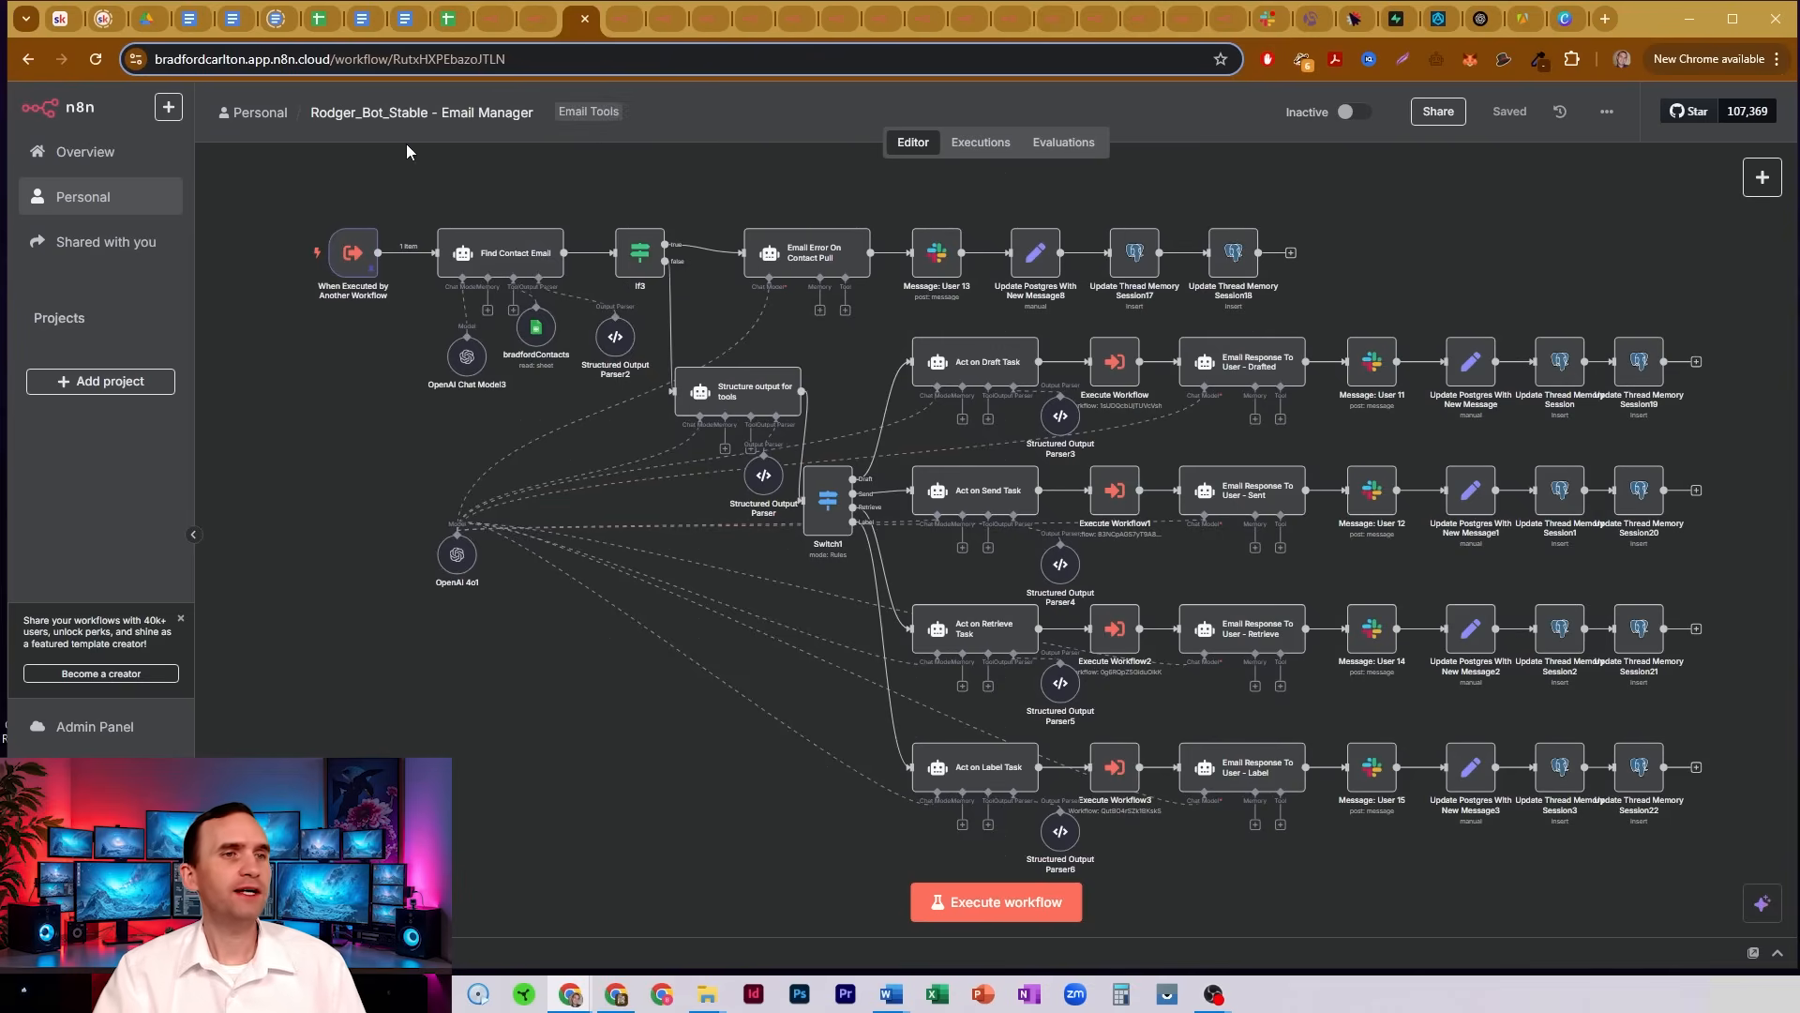
pyautogui.moveTo(484, 163)
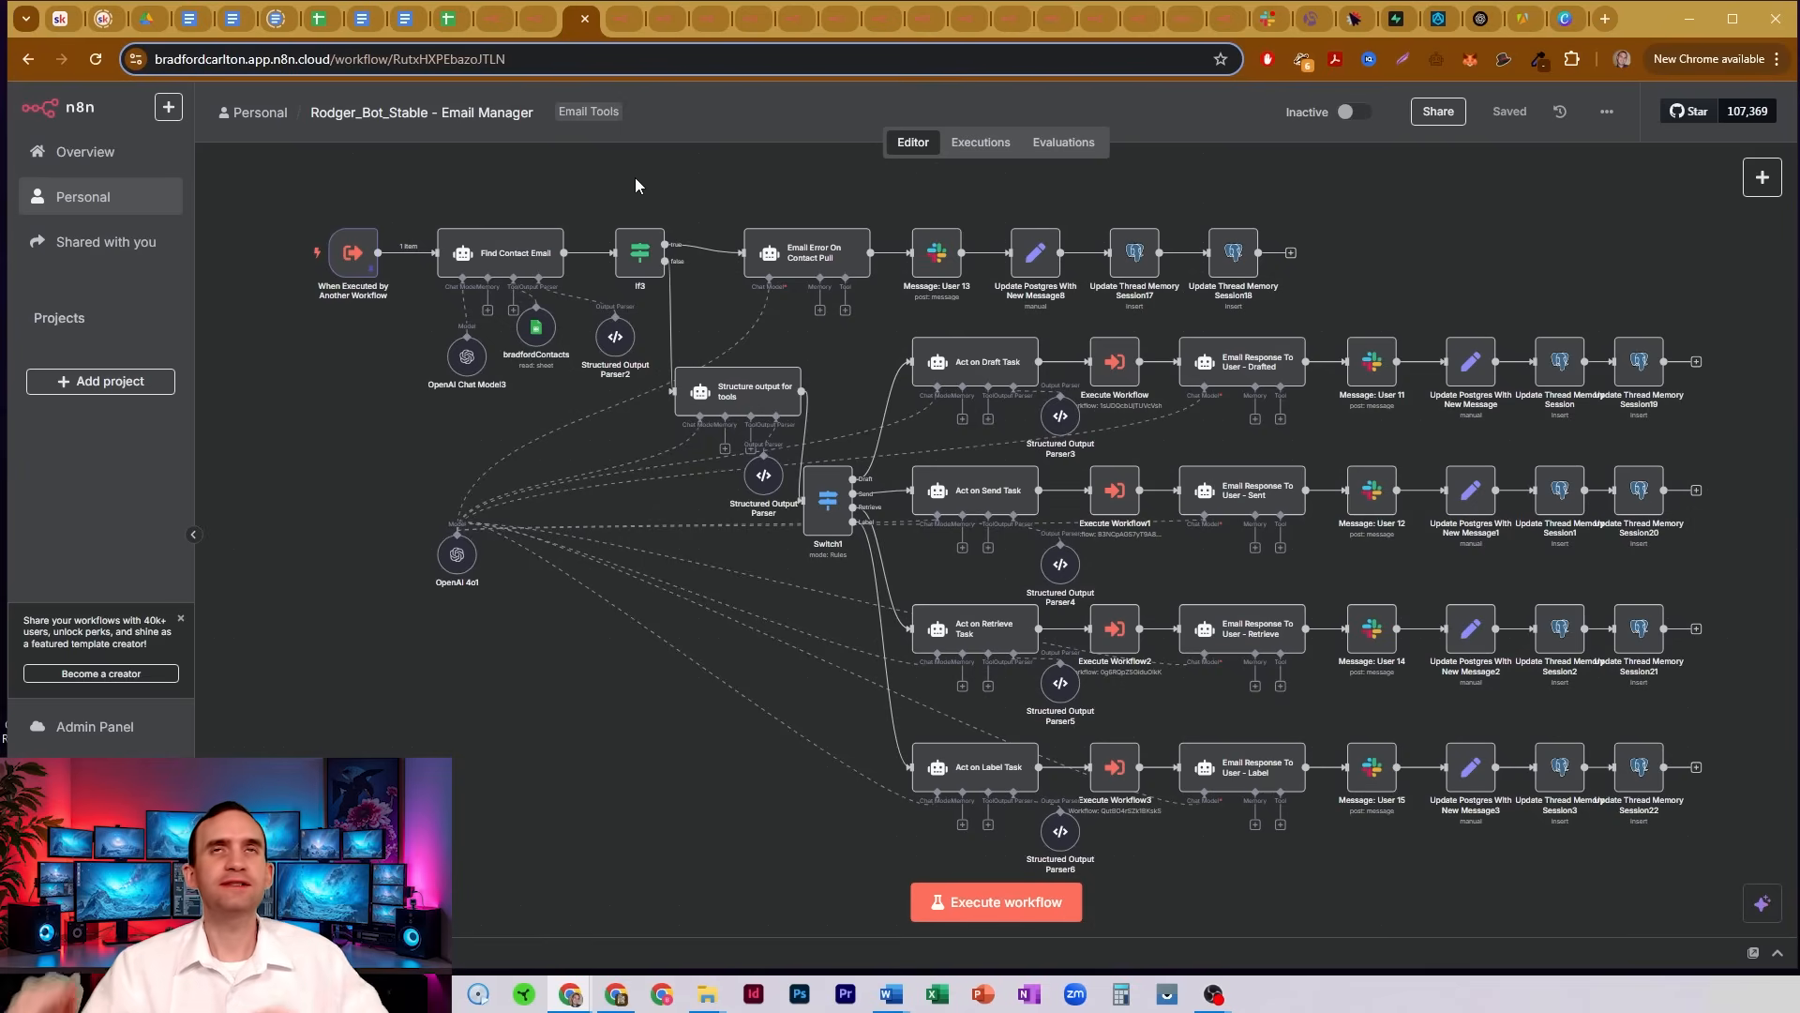
pyautogui.moveTo(276, 296)
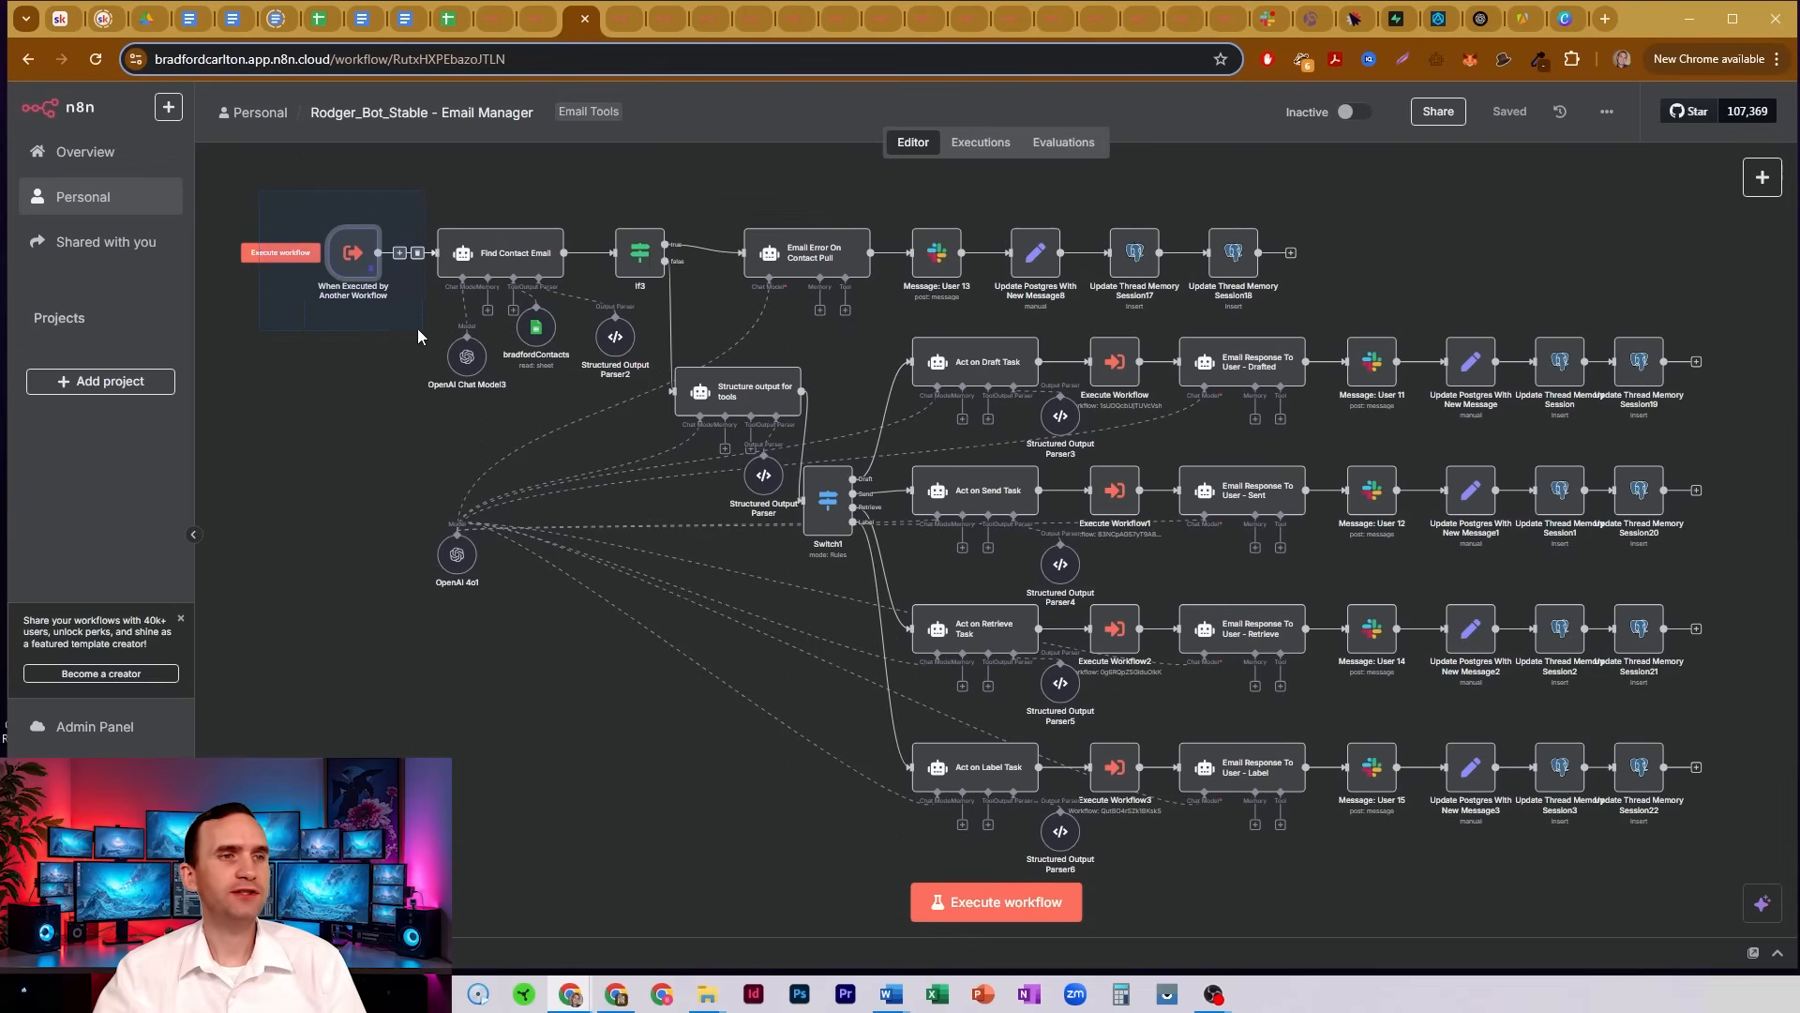
pyautogui.moveTo(353, 251)
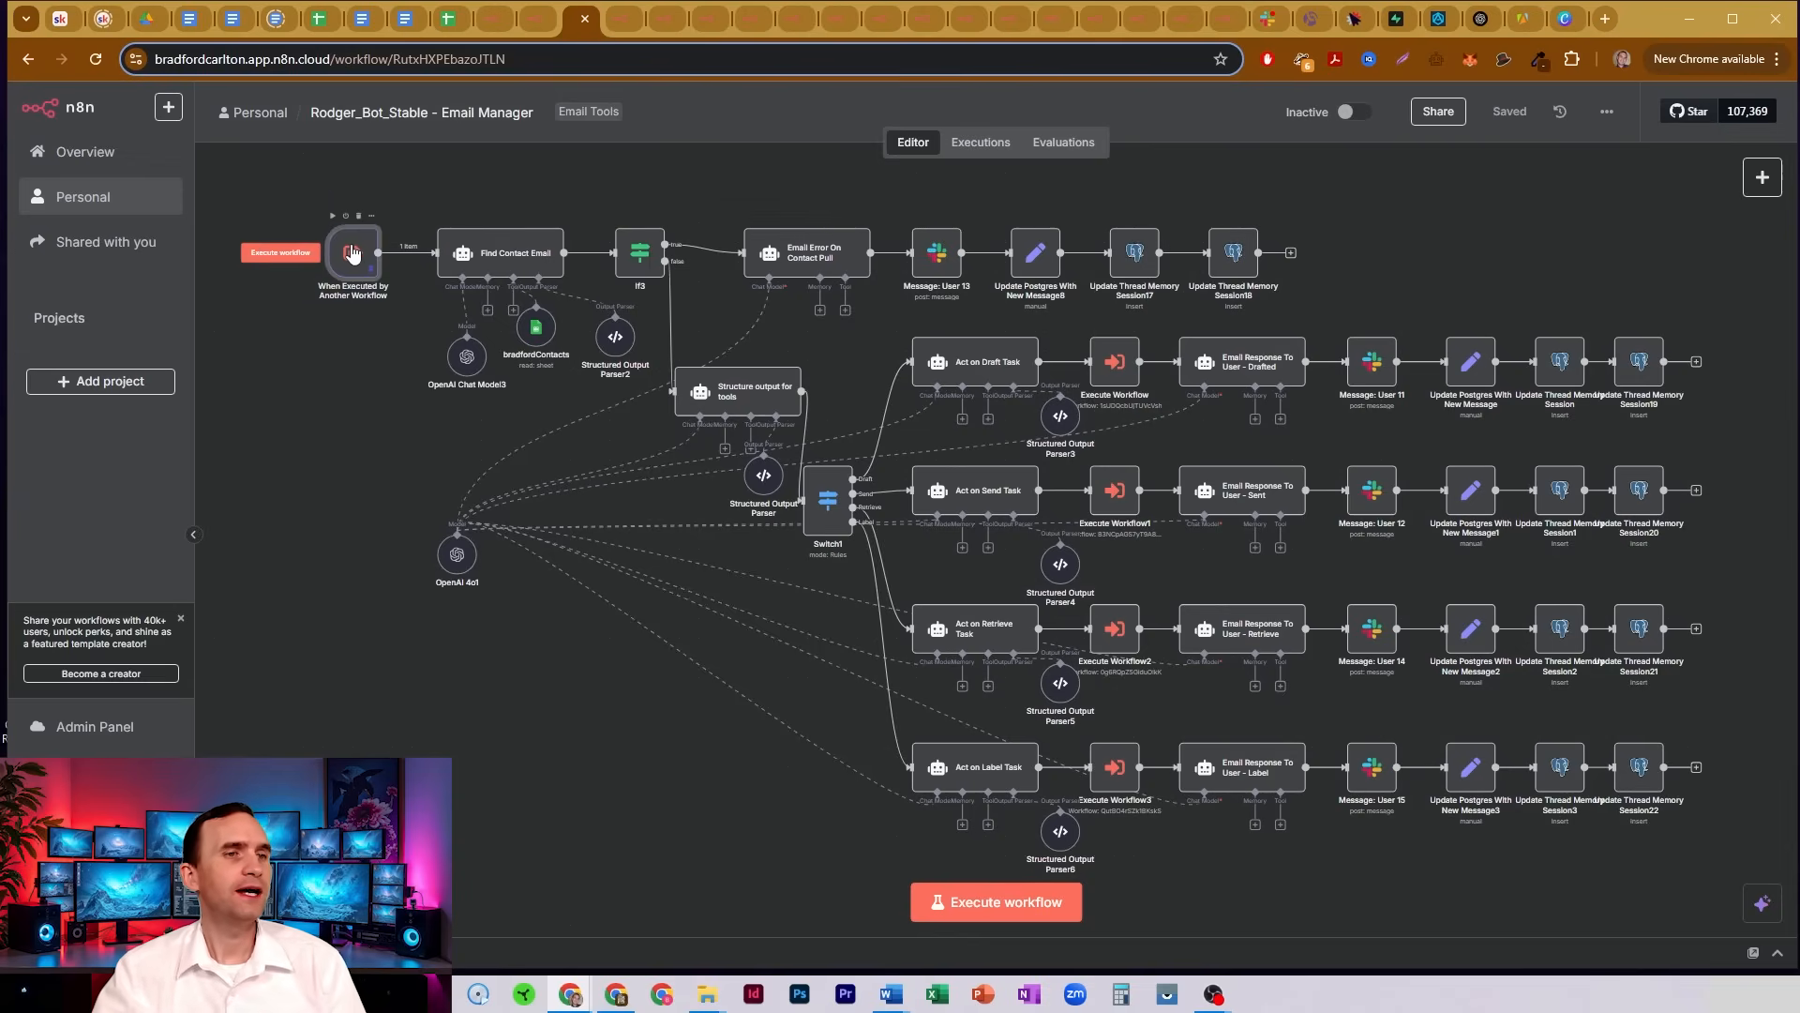
# View the Email Manager trigger's pinned example data and return to the canvas.
pyautogui.doubleClick(352, 253)
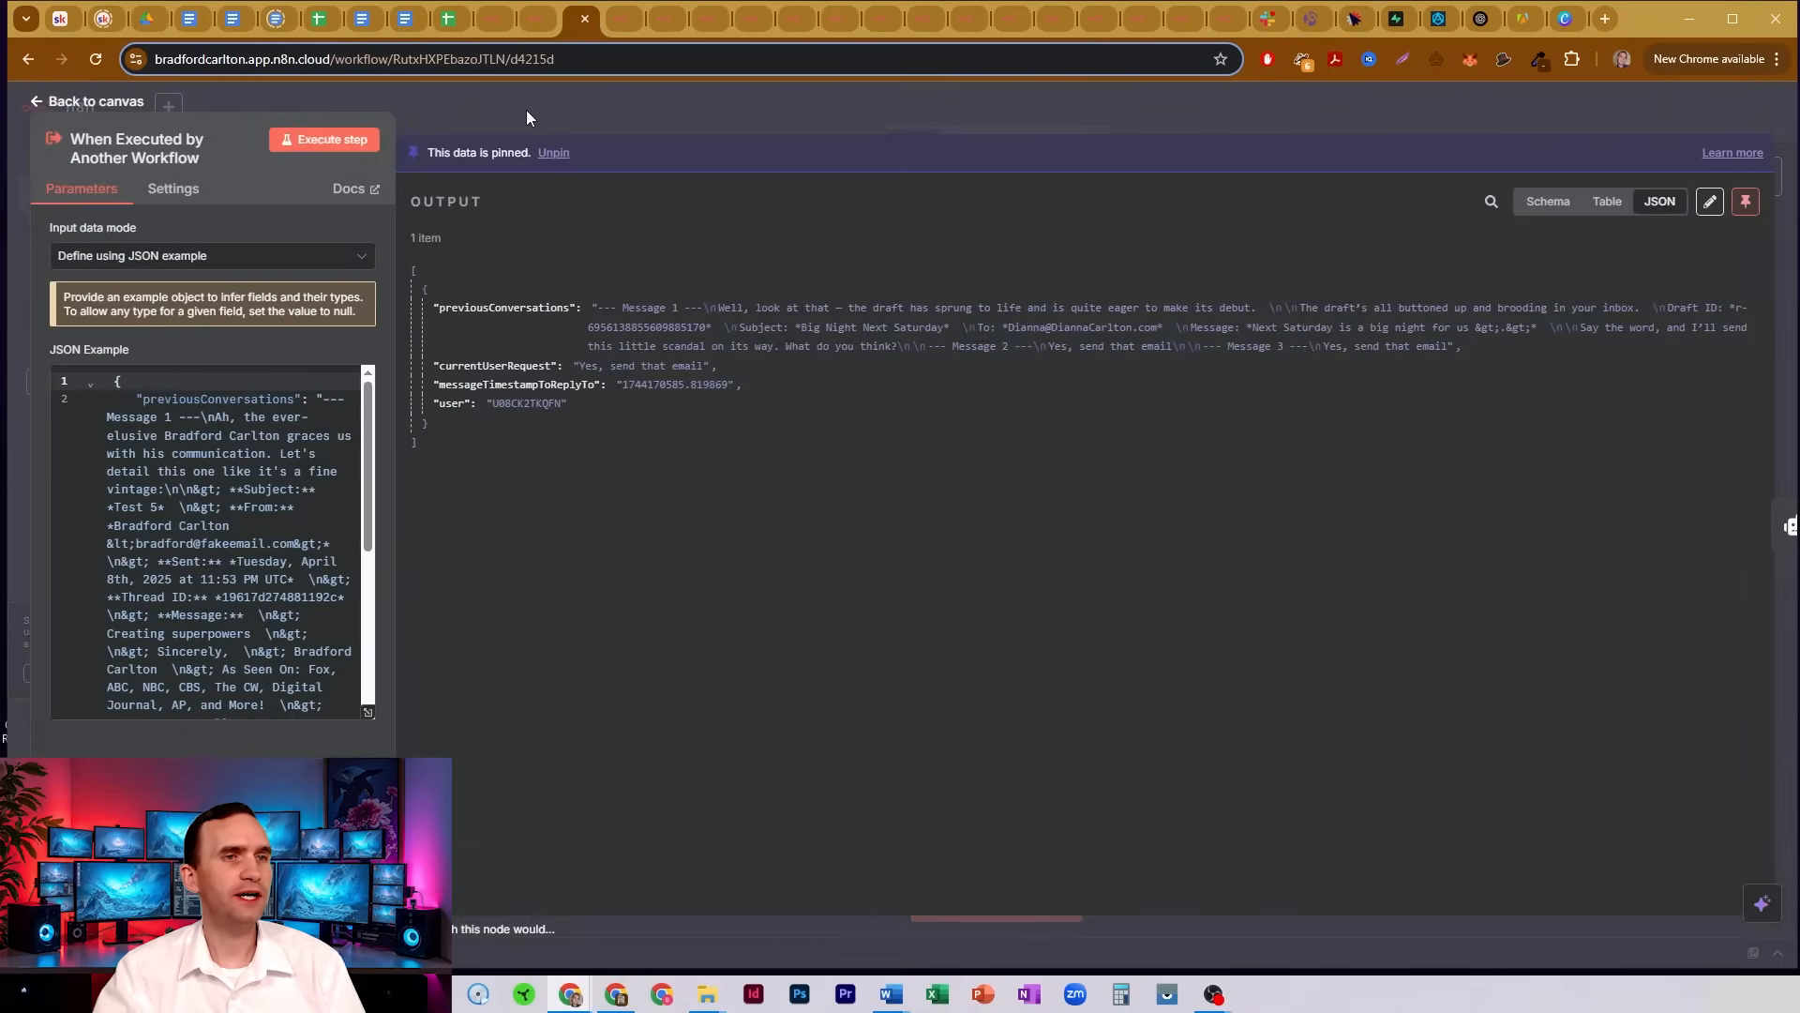
pyautogui.click(87, 101)
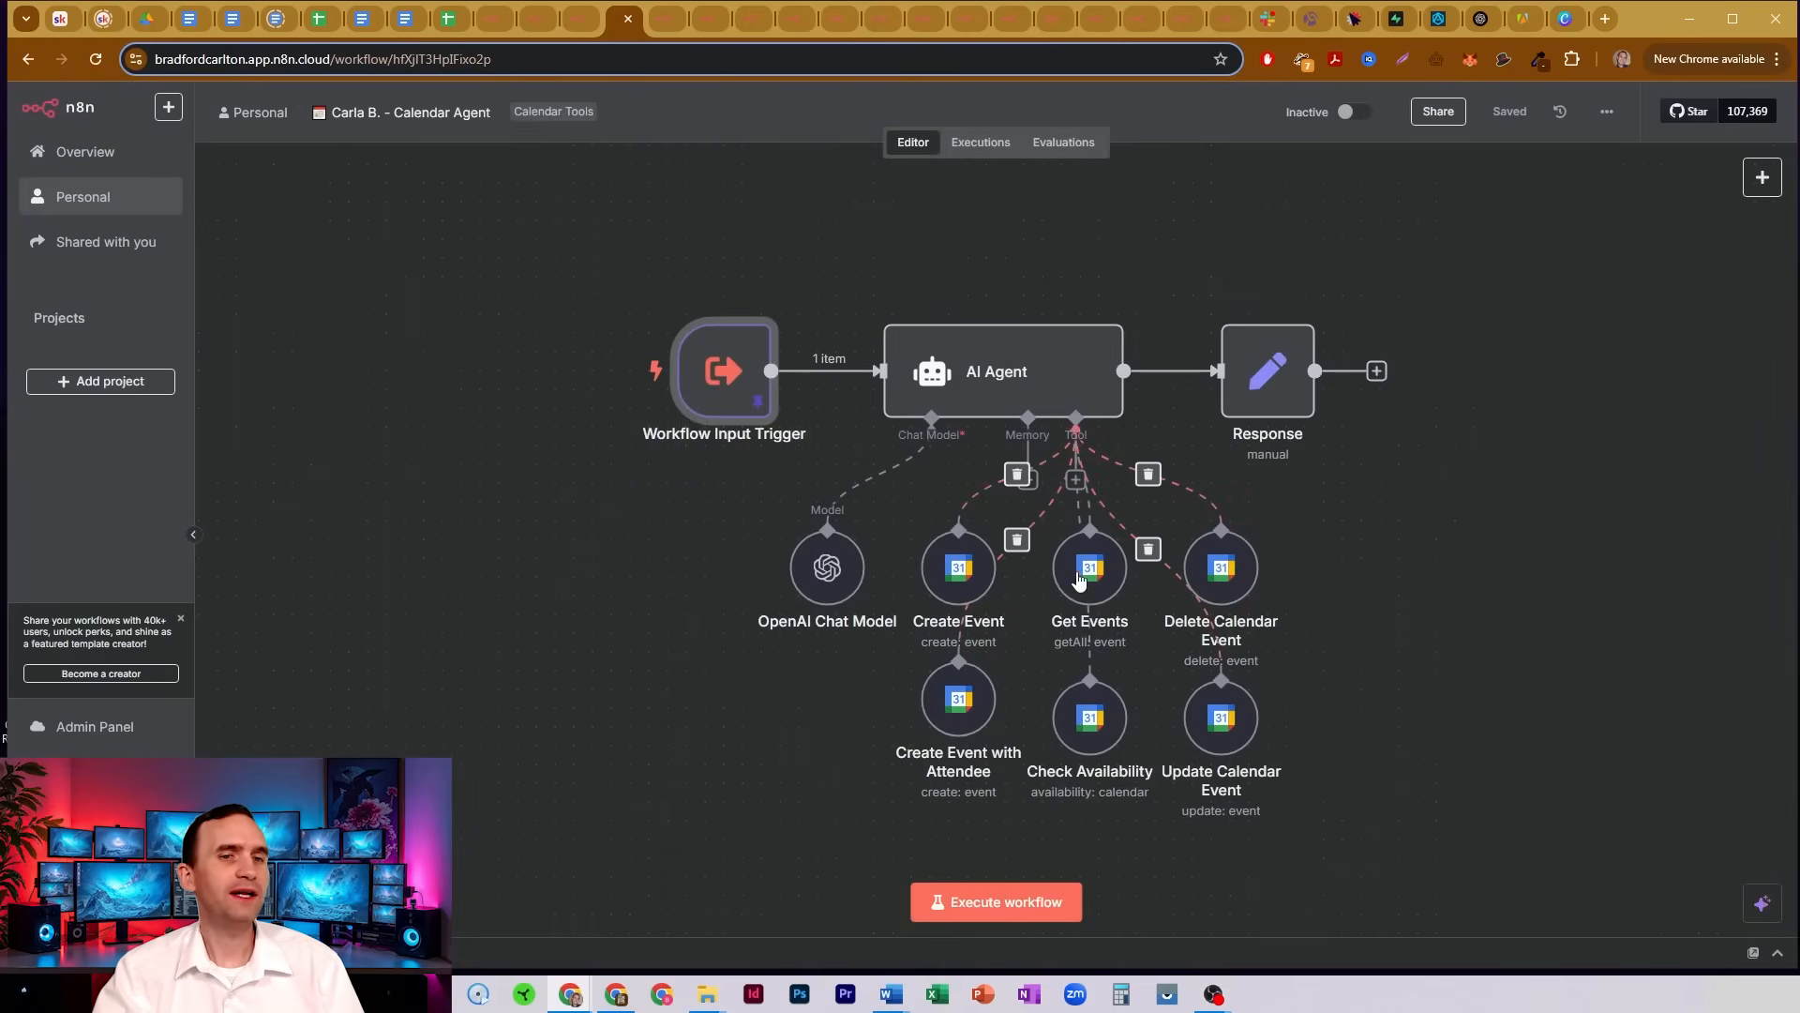
pyautogui.moveTo(752, 374)
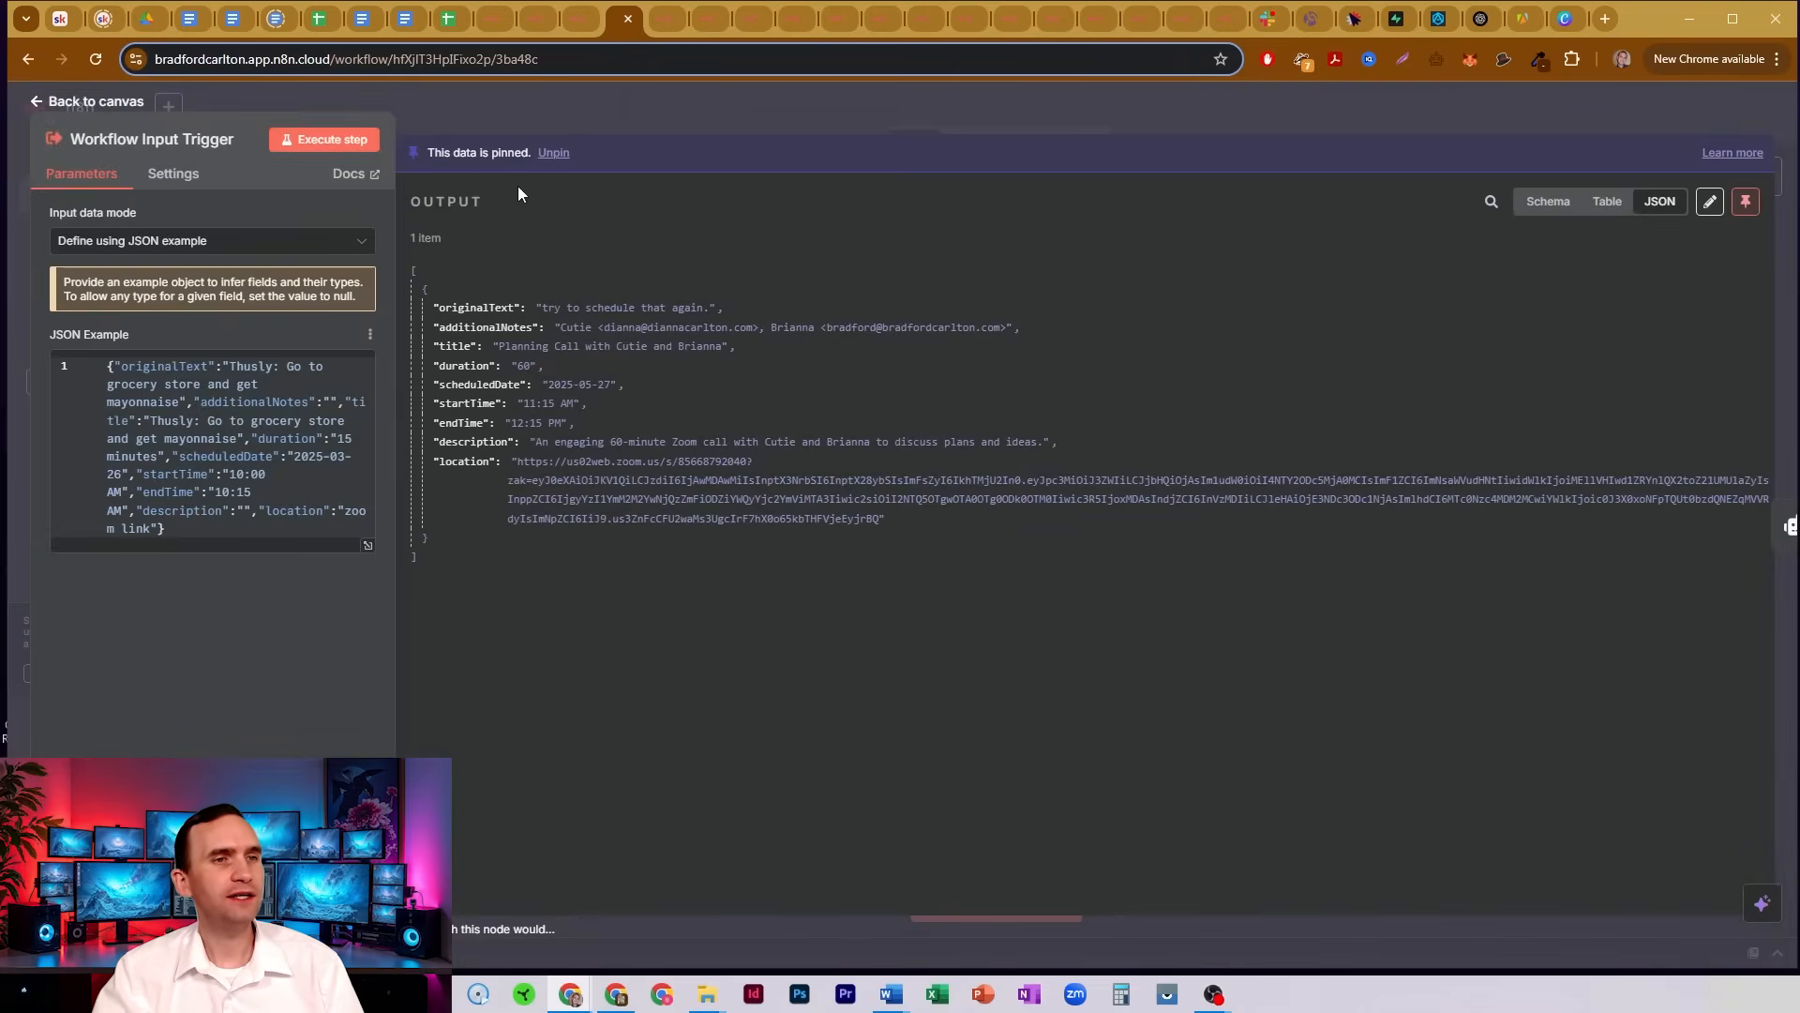
# Leave the Calendar Agent trigger's pinned data and return to the Email Manager workflow.
pyautogui.click(86, 101)
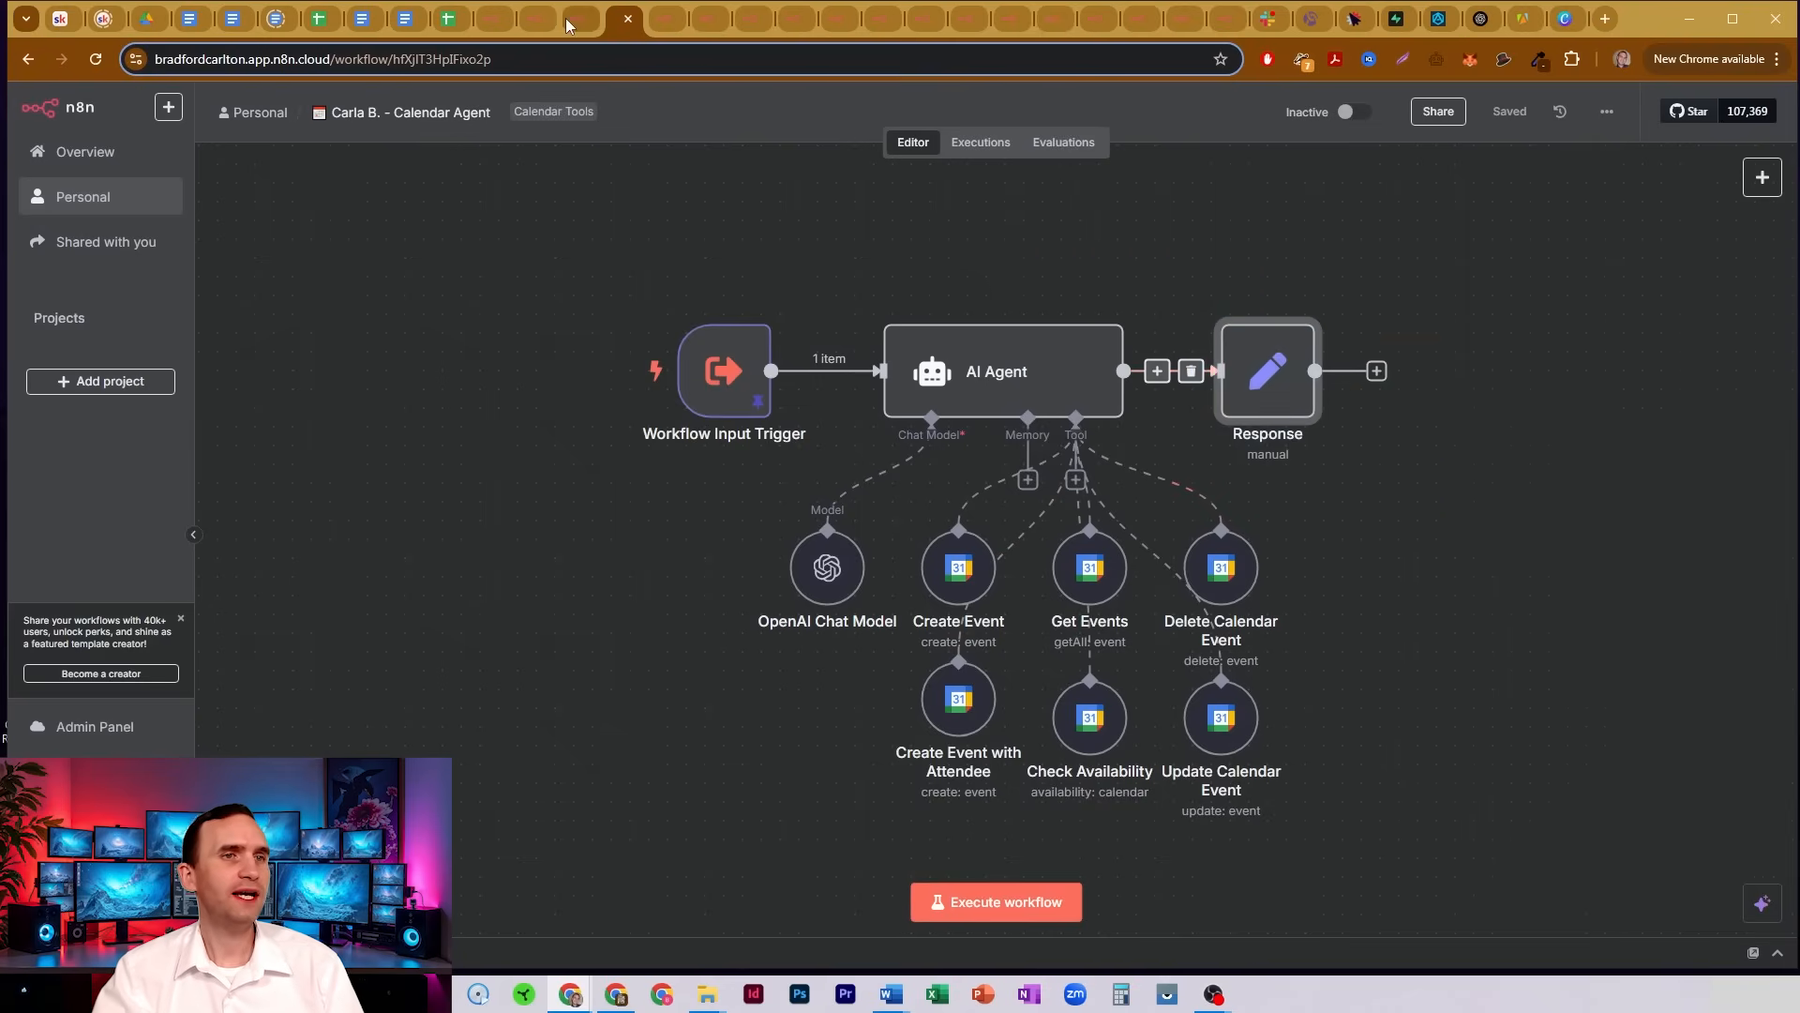
pyautogui.click(560, 18)
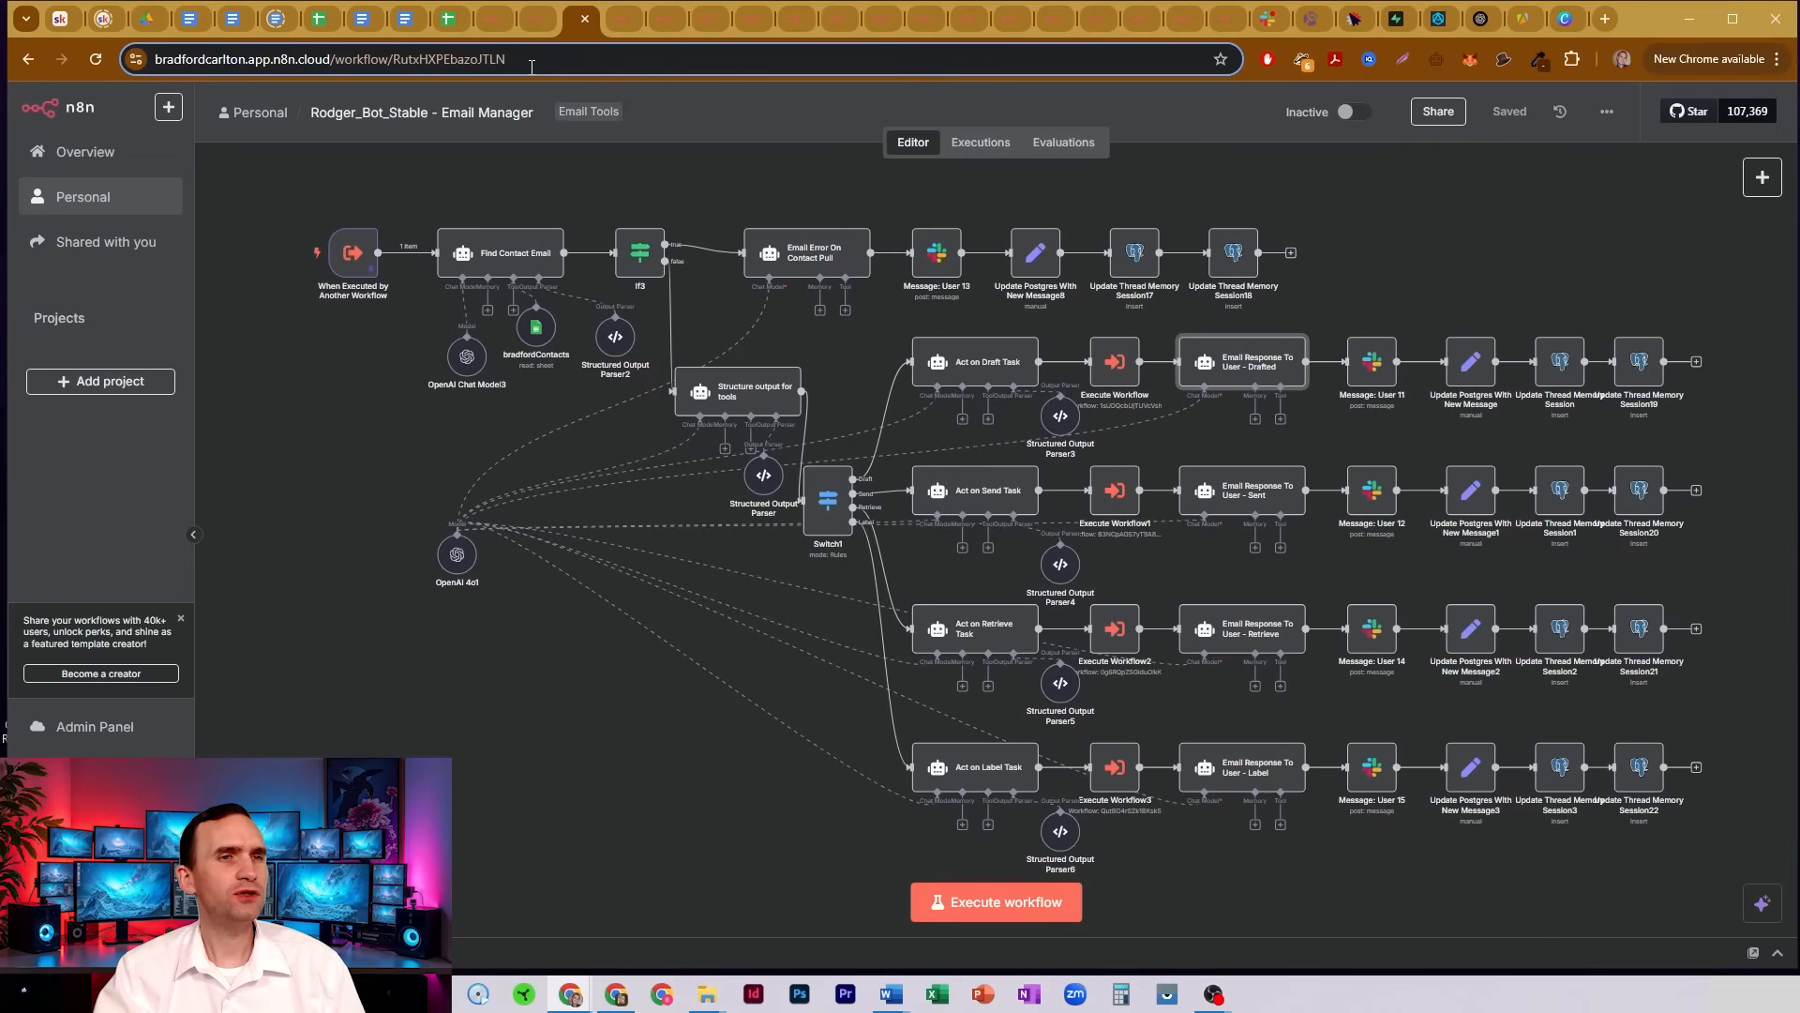
pyautogui.moveTo(531, 19)
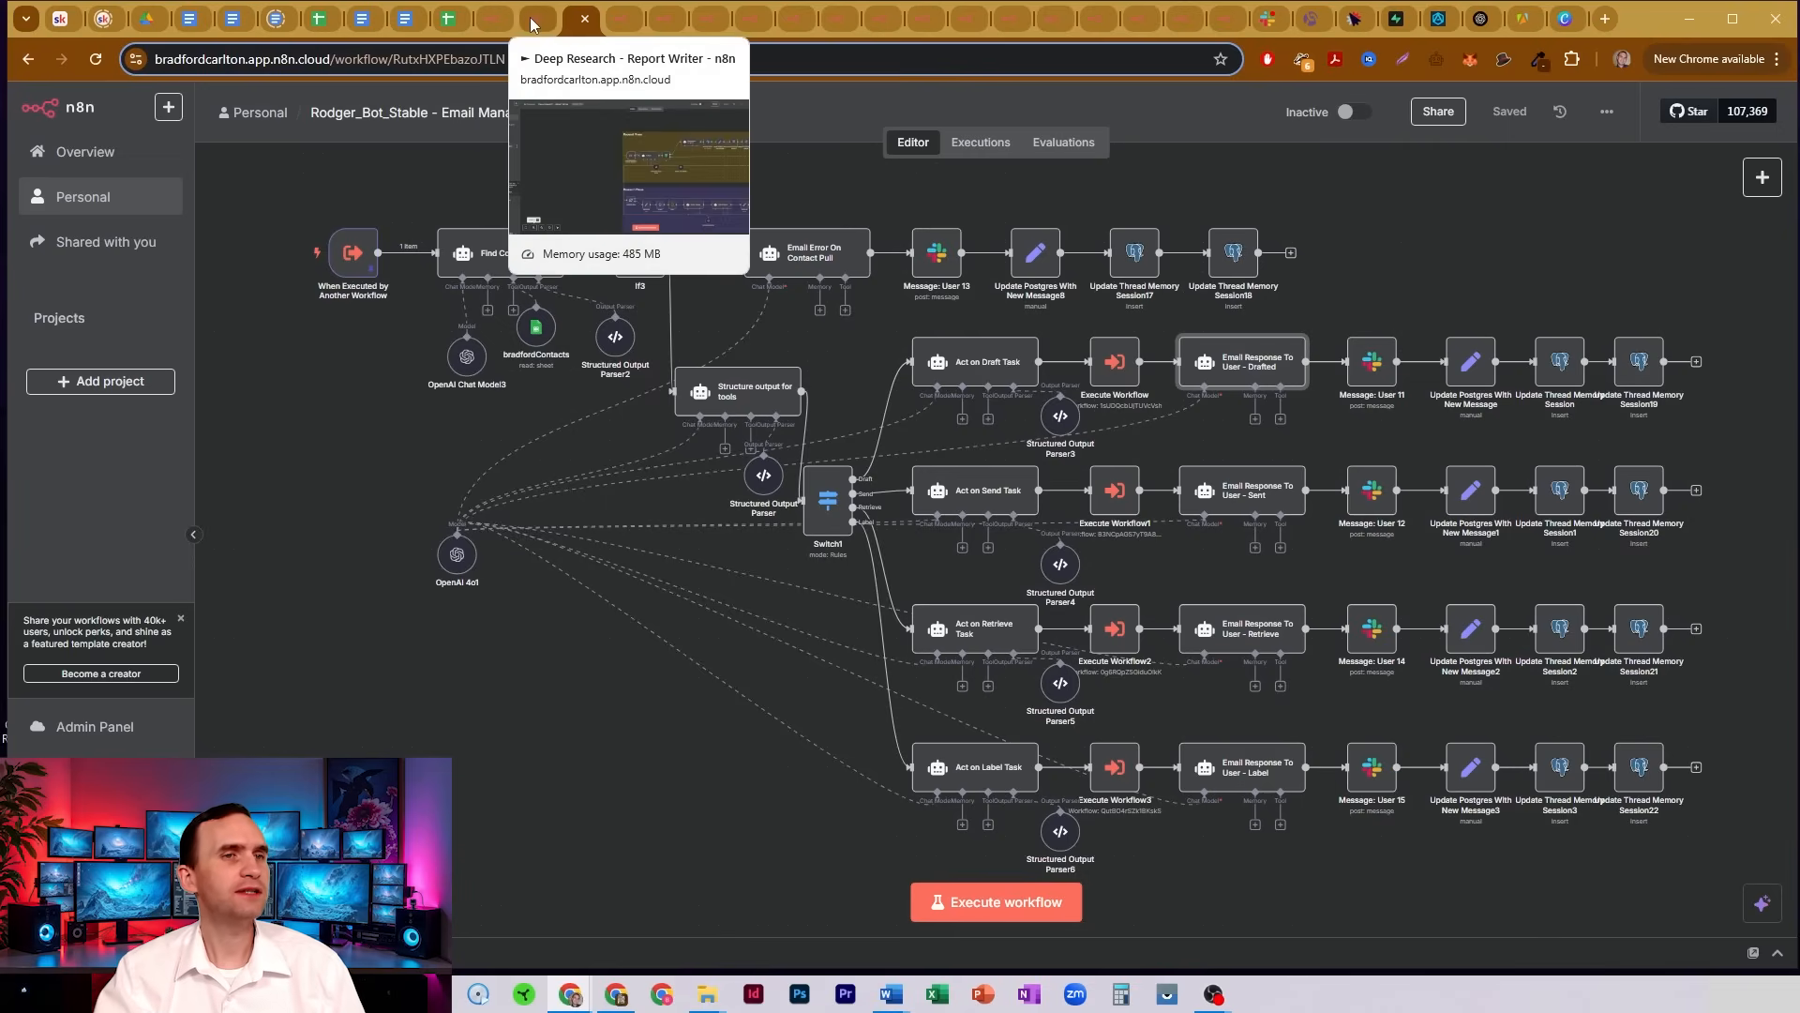
pyautogui.click(535, 19)
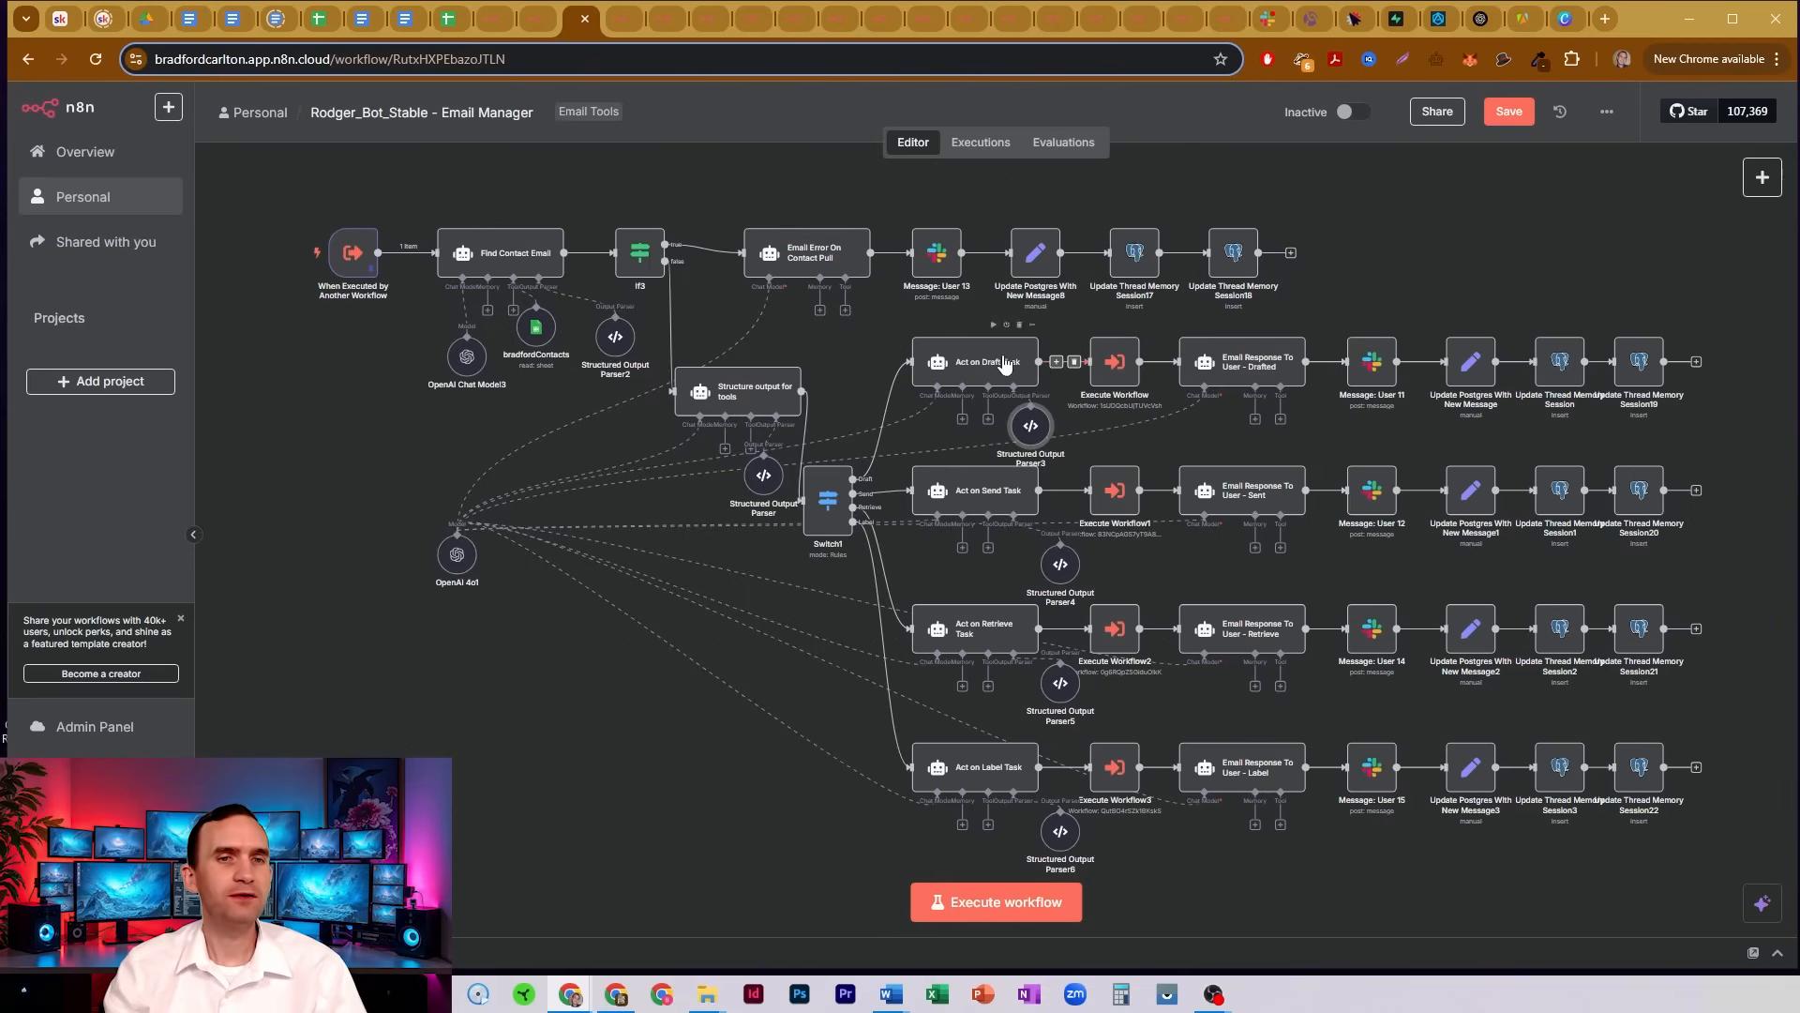
pyautogui.moveTo(1164, 315)
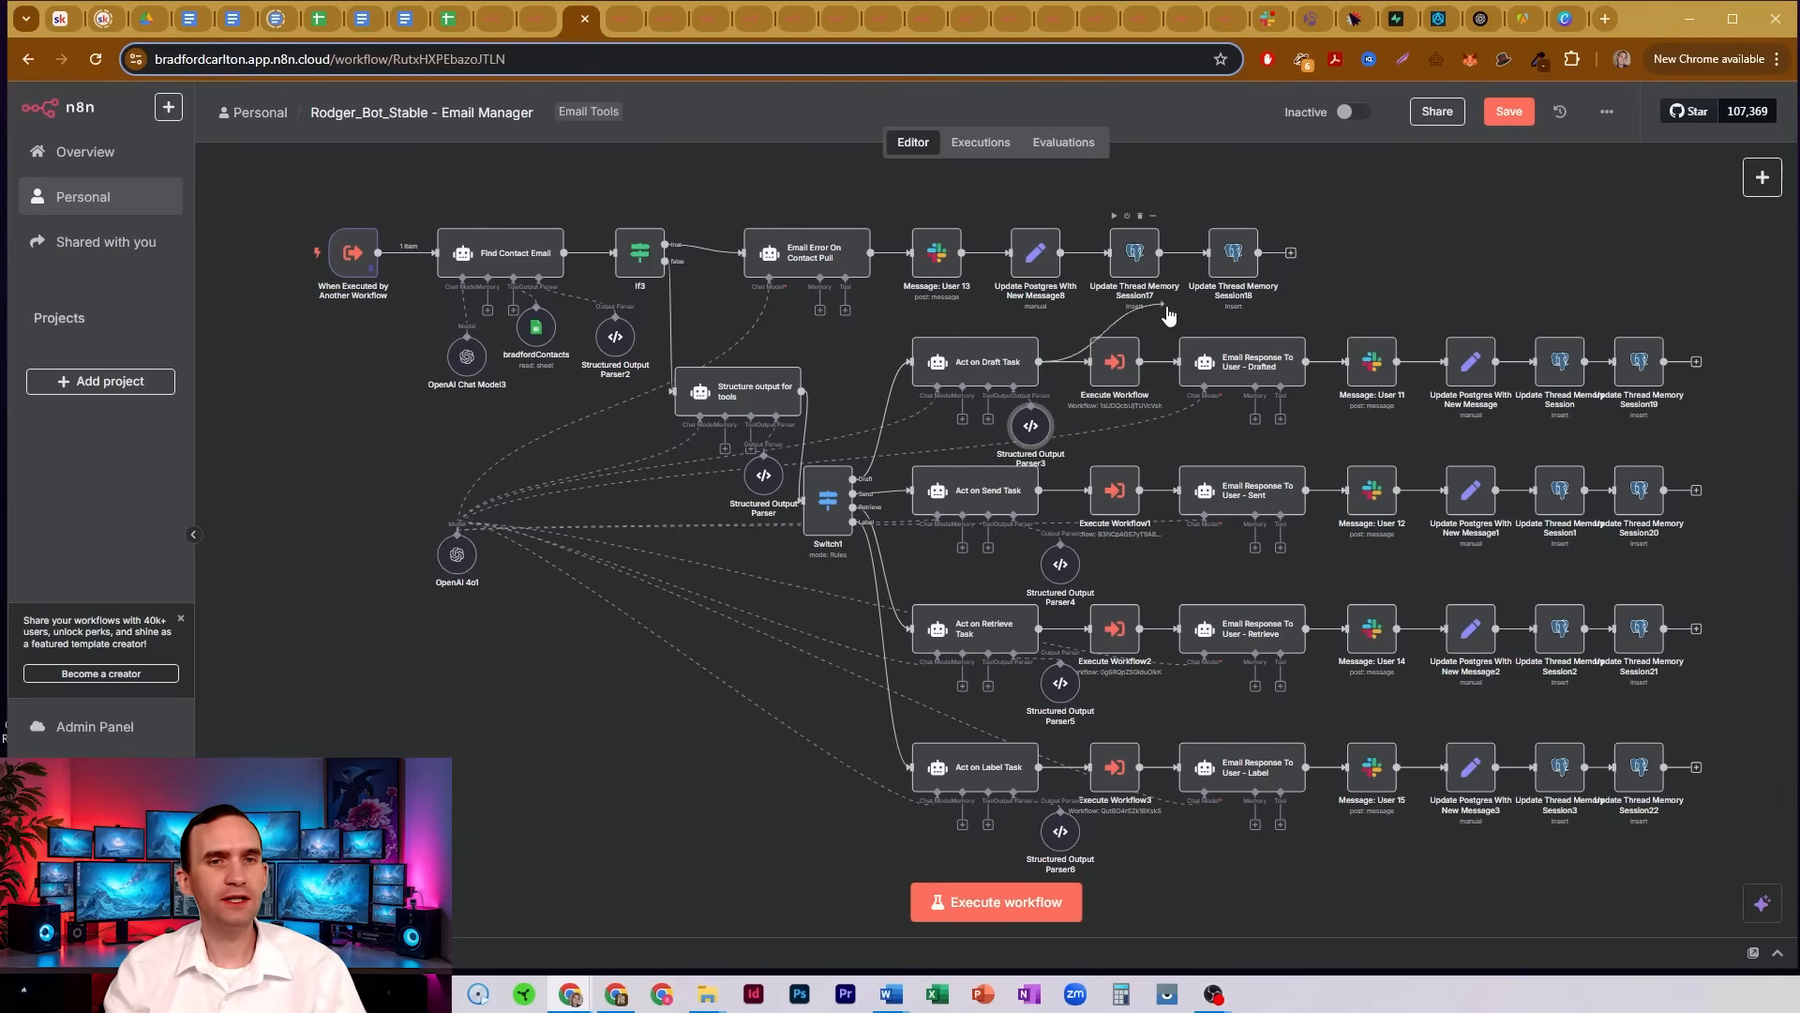